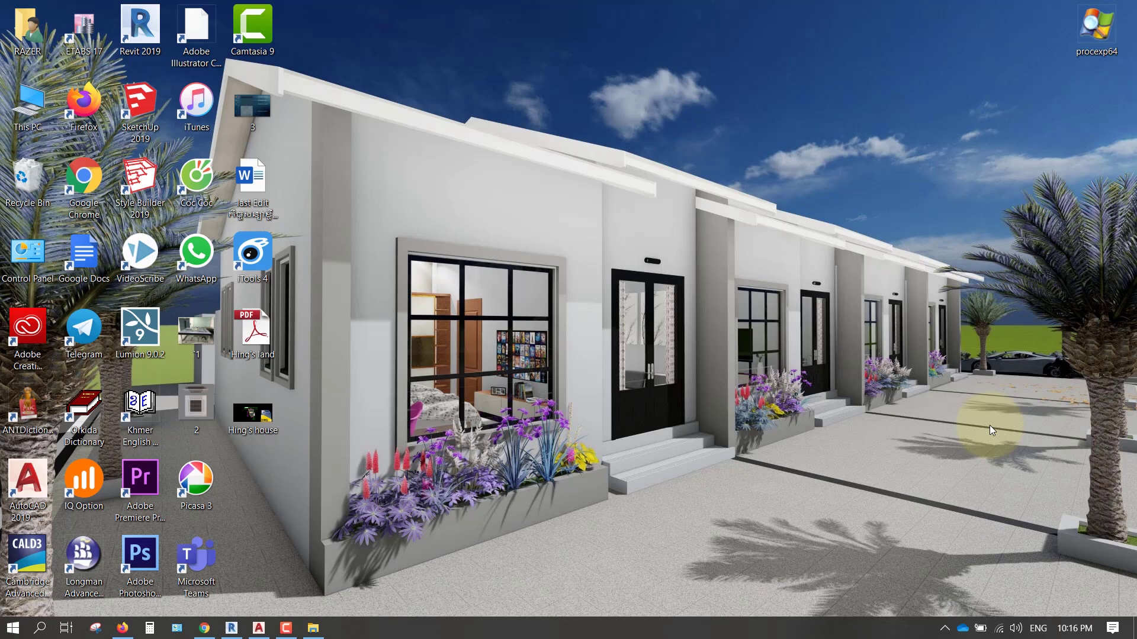
mouse_move(754, 526)
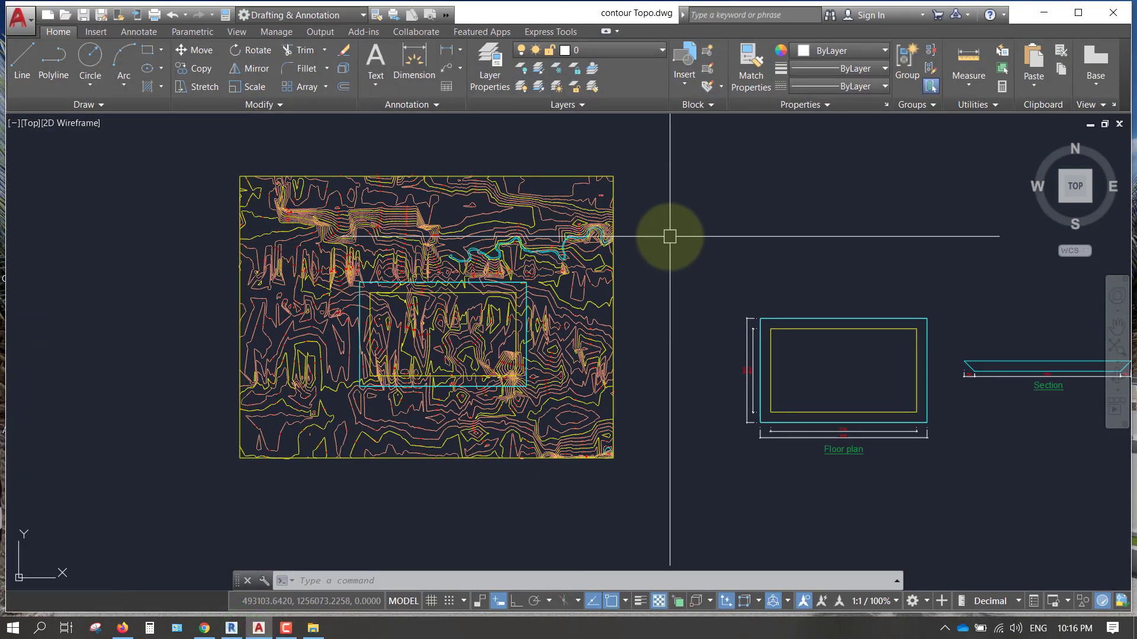
mouse_move(285, 313)
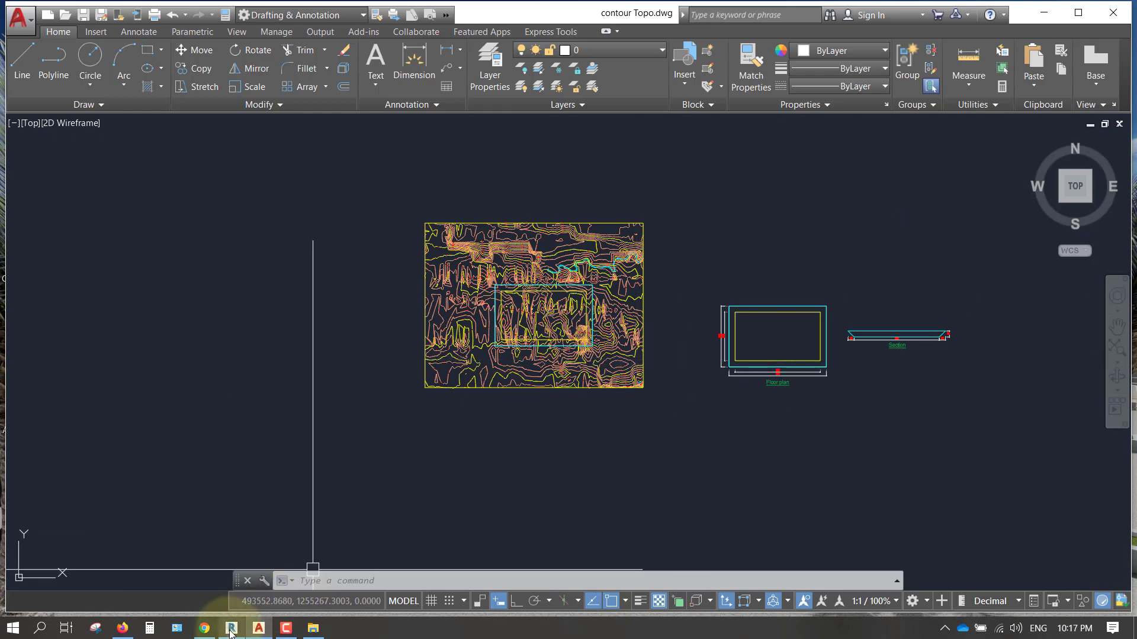
Step: Switch to Revit and start a new project from the Architectural Template
click(231, 628)
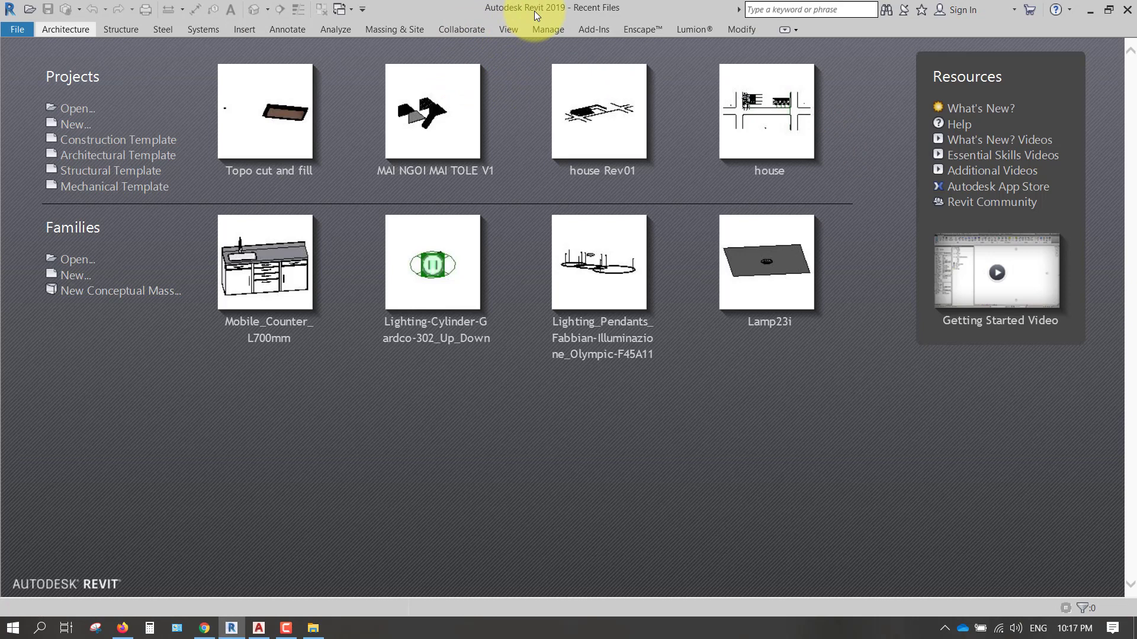
mouse_move(556, 15)
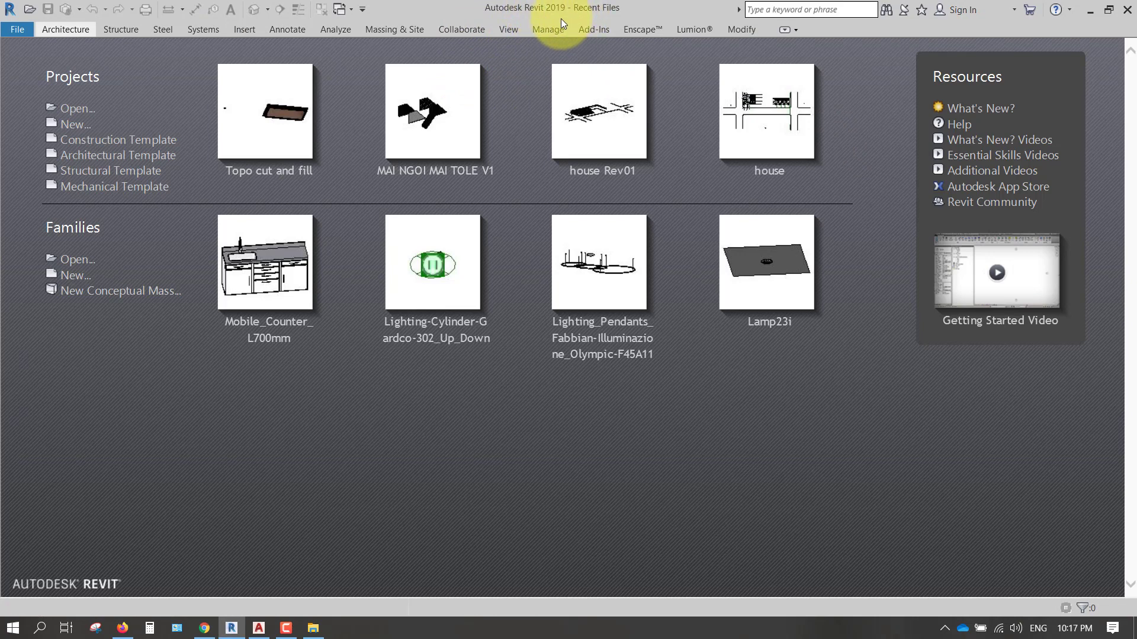
mouse_move(569, 21)
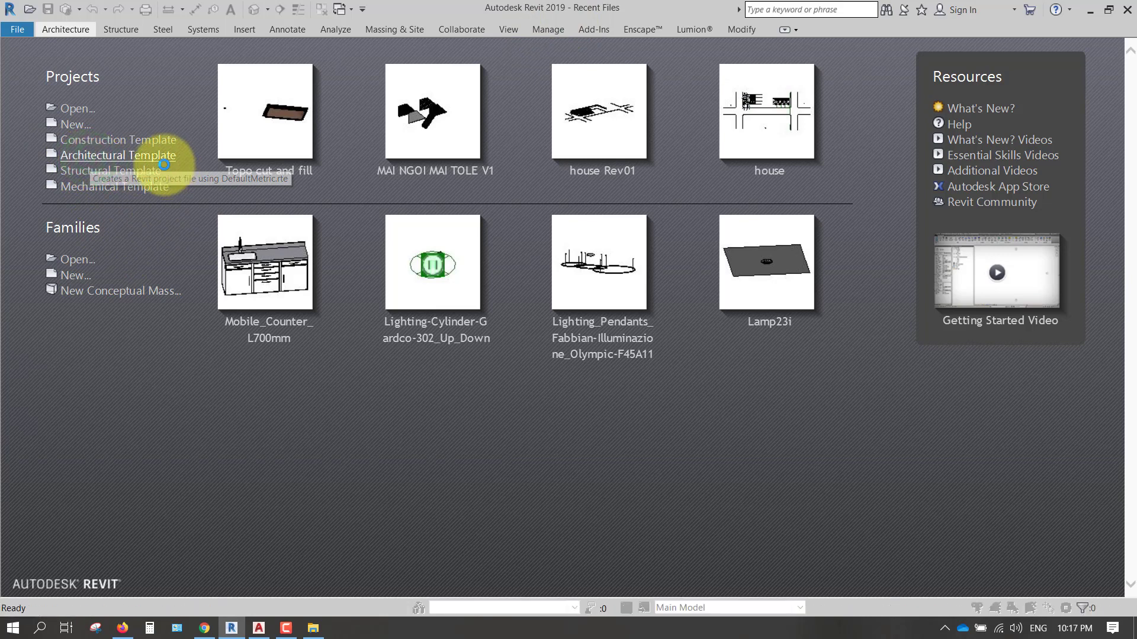
click(117, 155)
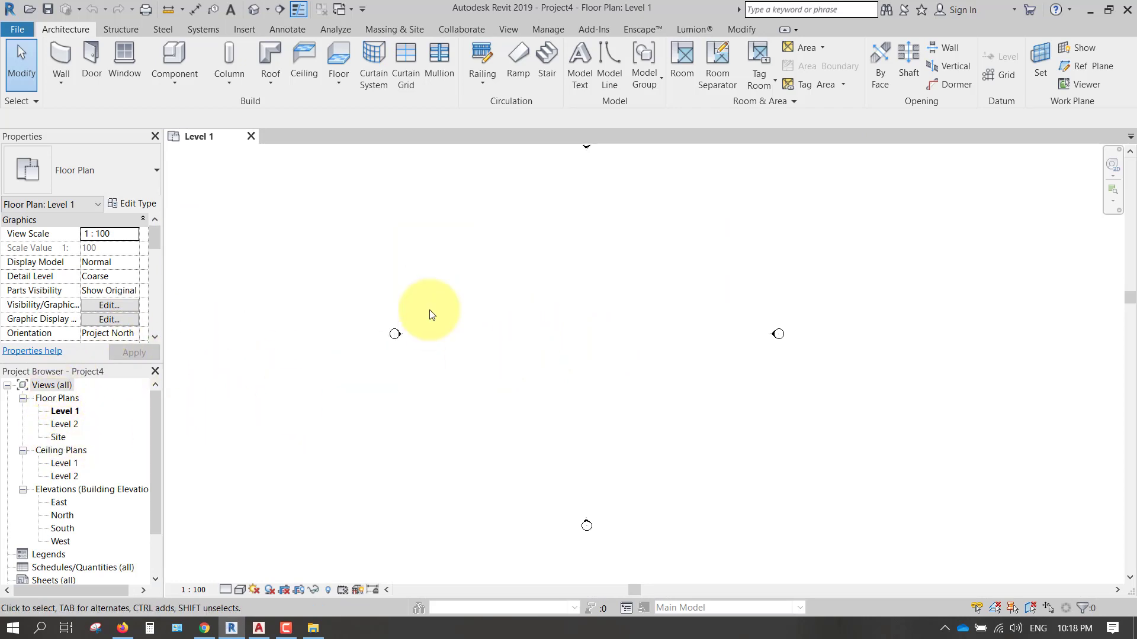
mouse_move(547, 30)
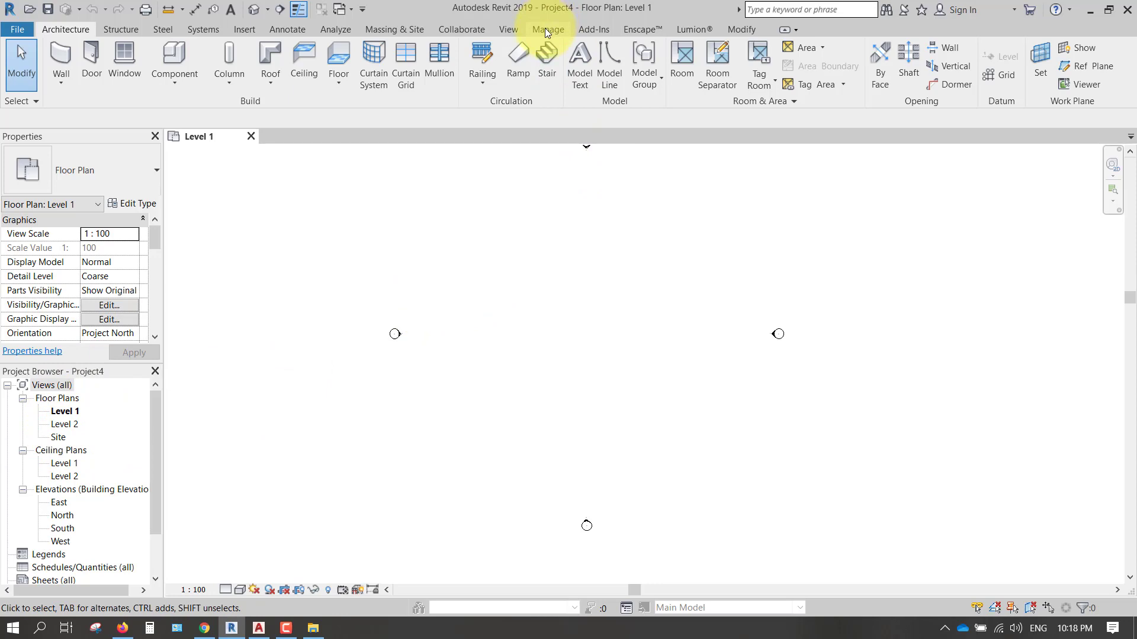
Step: Set the project's Length unit to Meters in Project Units
click(548, 29)
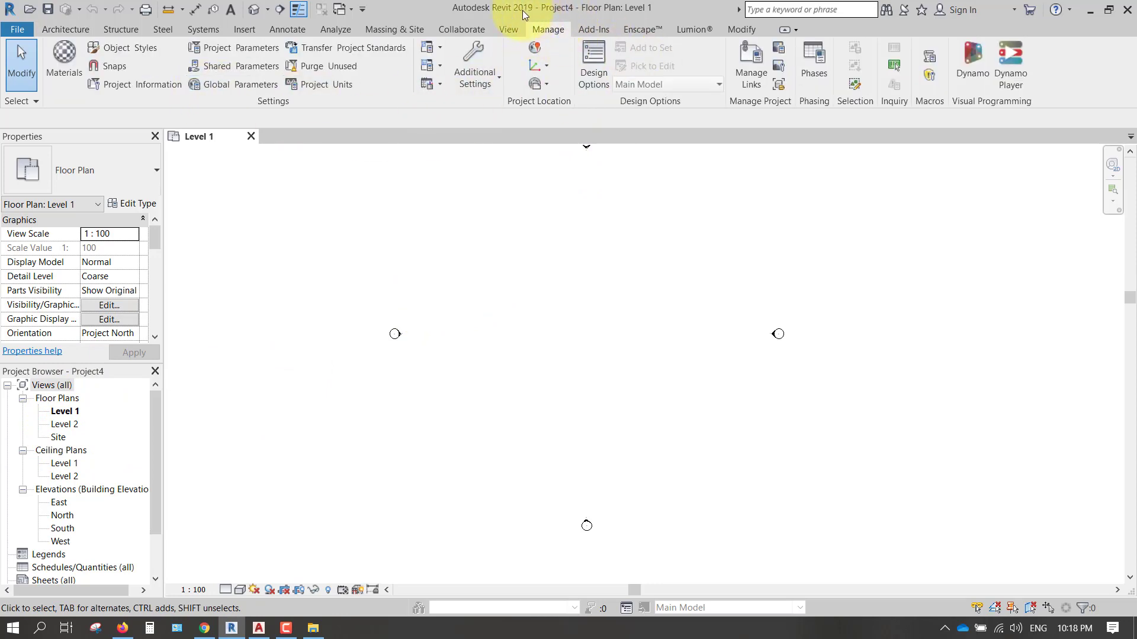
mouse_move(328, 84)
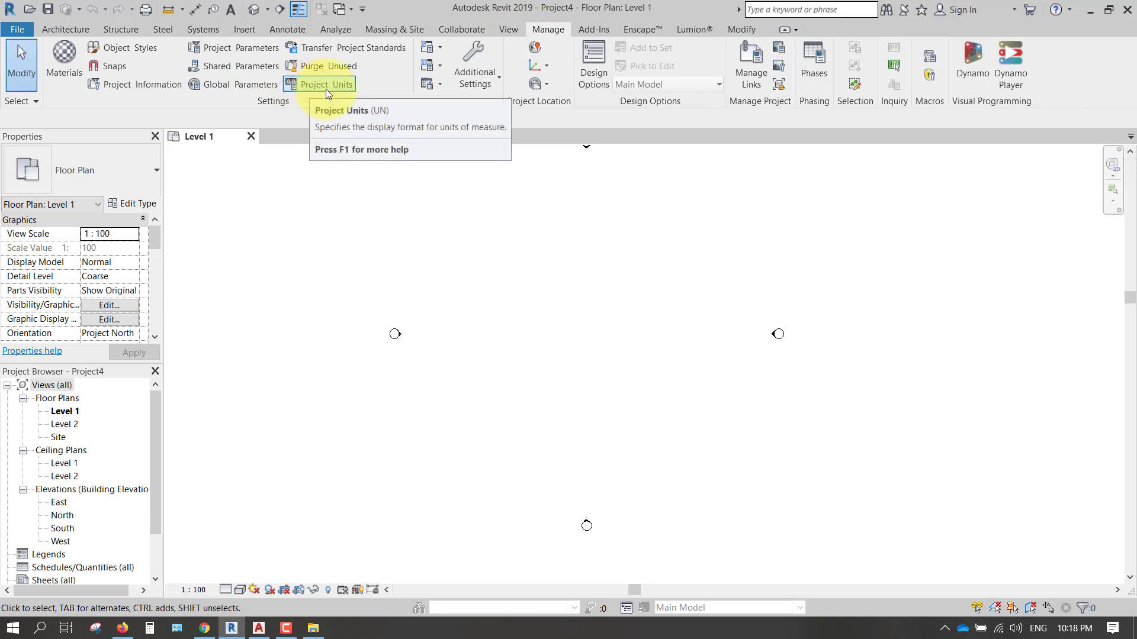
click(327, 84)
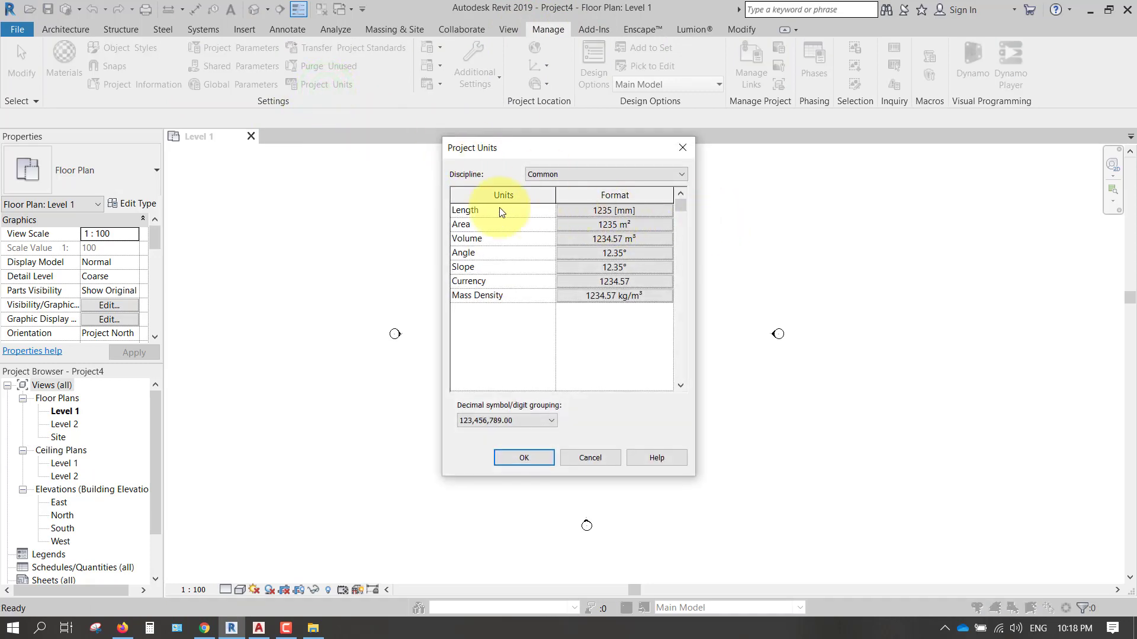
click(614, 211)
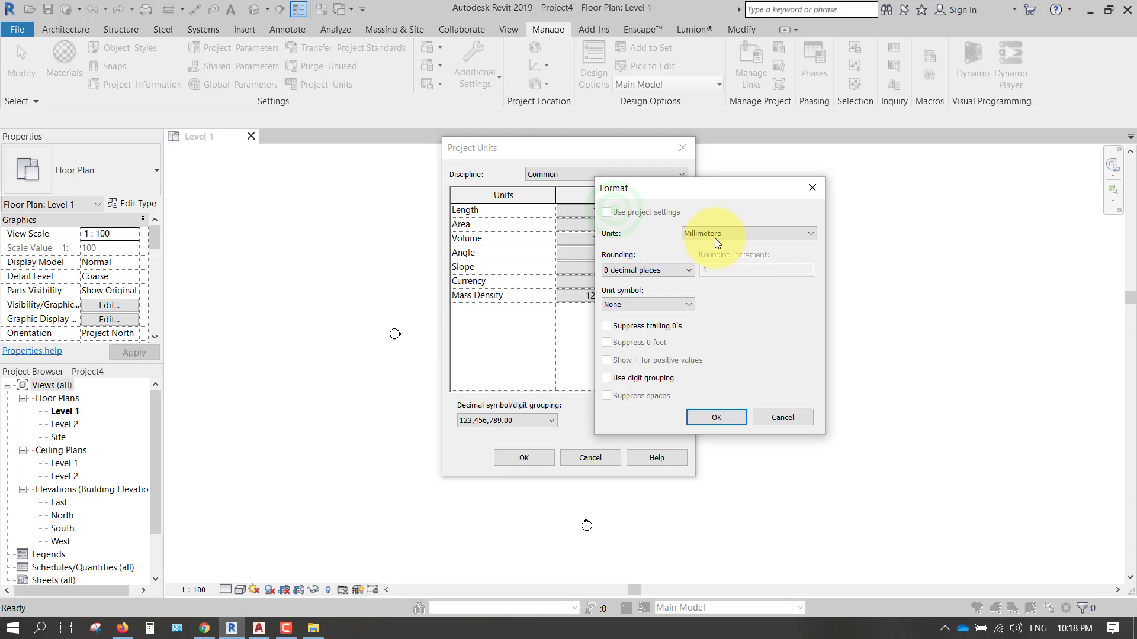
click(748, 233)
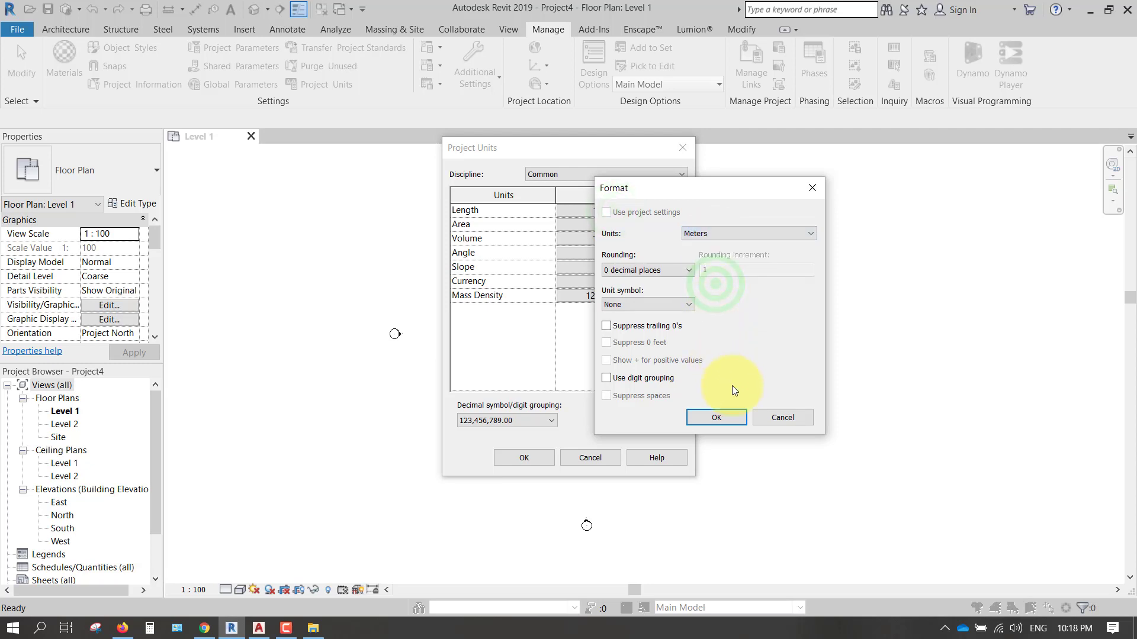
click(715, 417)
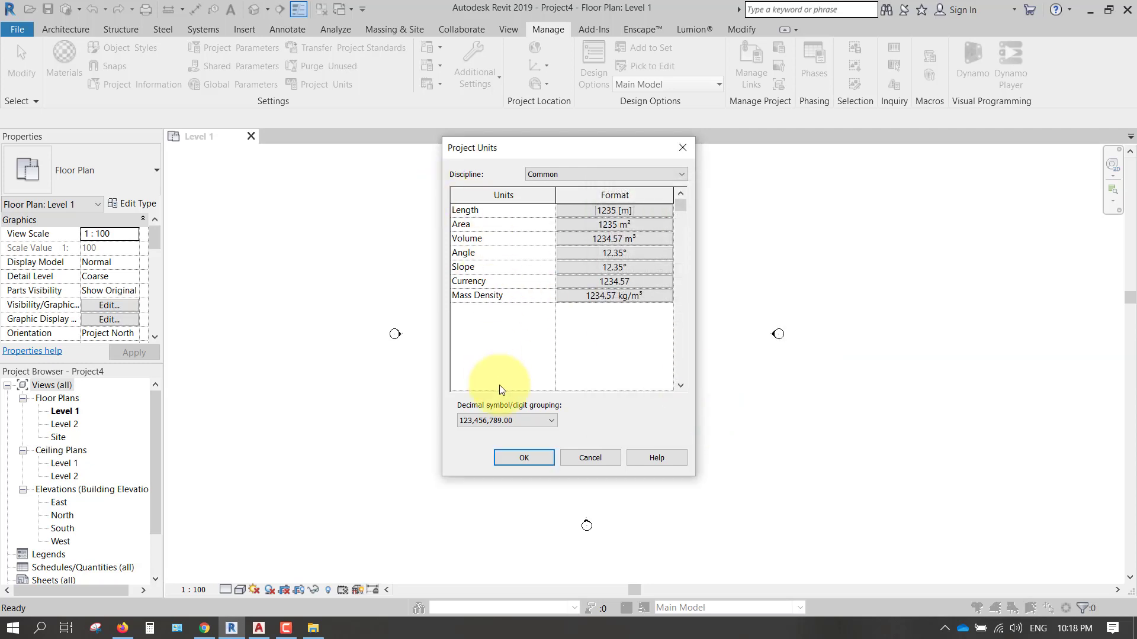
click(523, 457)
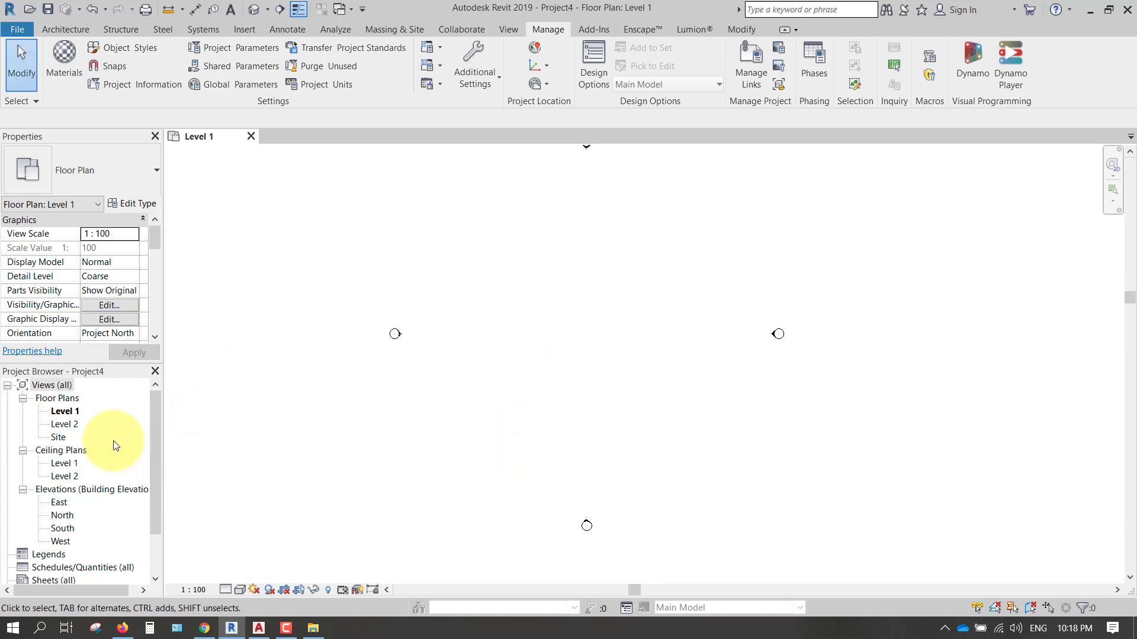
Step: Import contour Topo.dwg into the Site plan with meter as the import unit
double_click(58, 437)
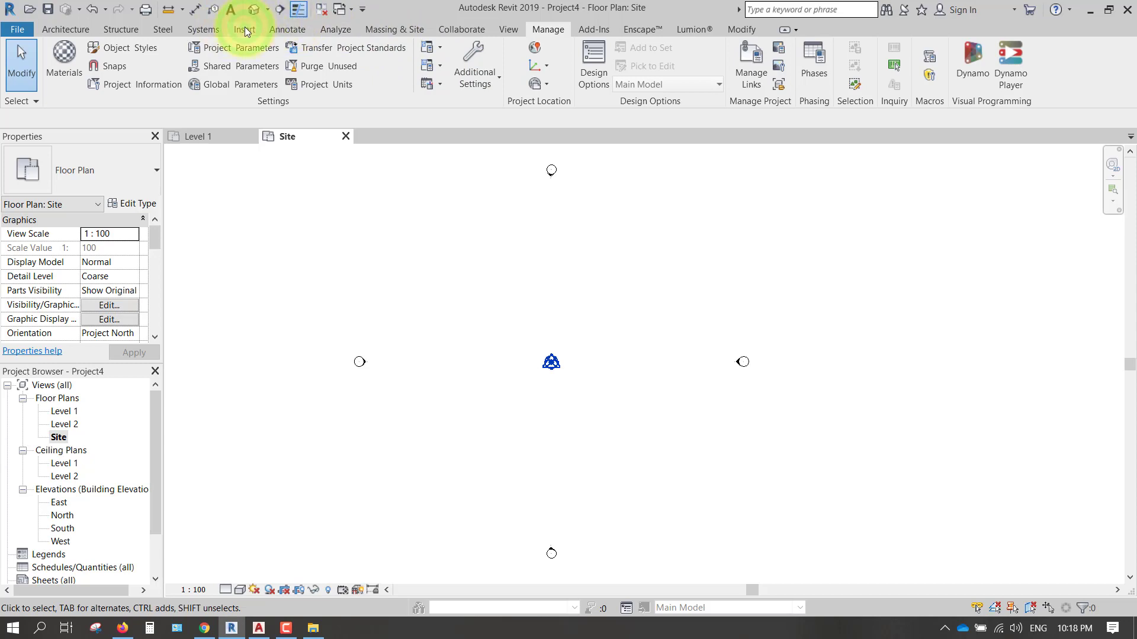
click(244, 28)
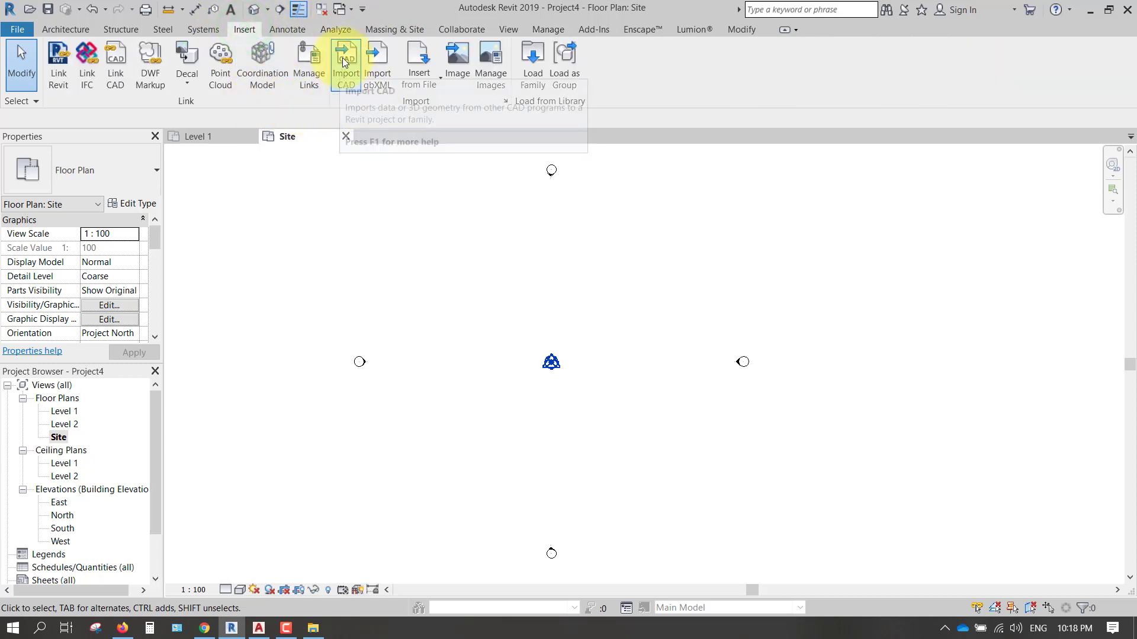
click(346, 62)
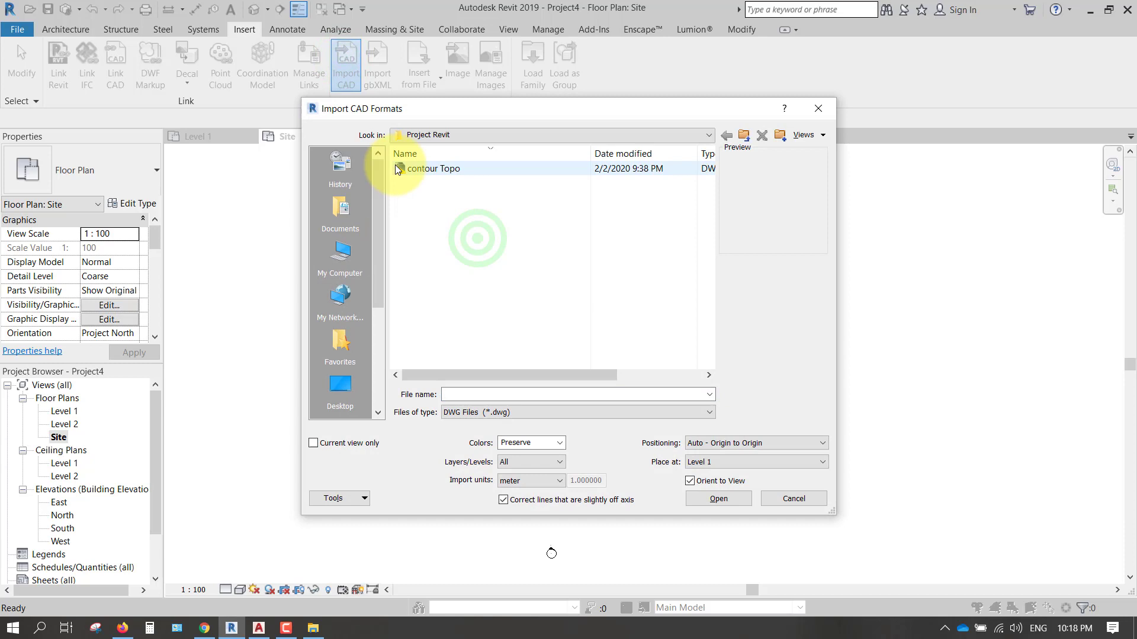
click(433, 168)
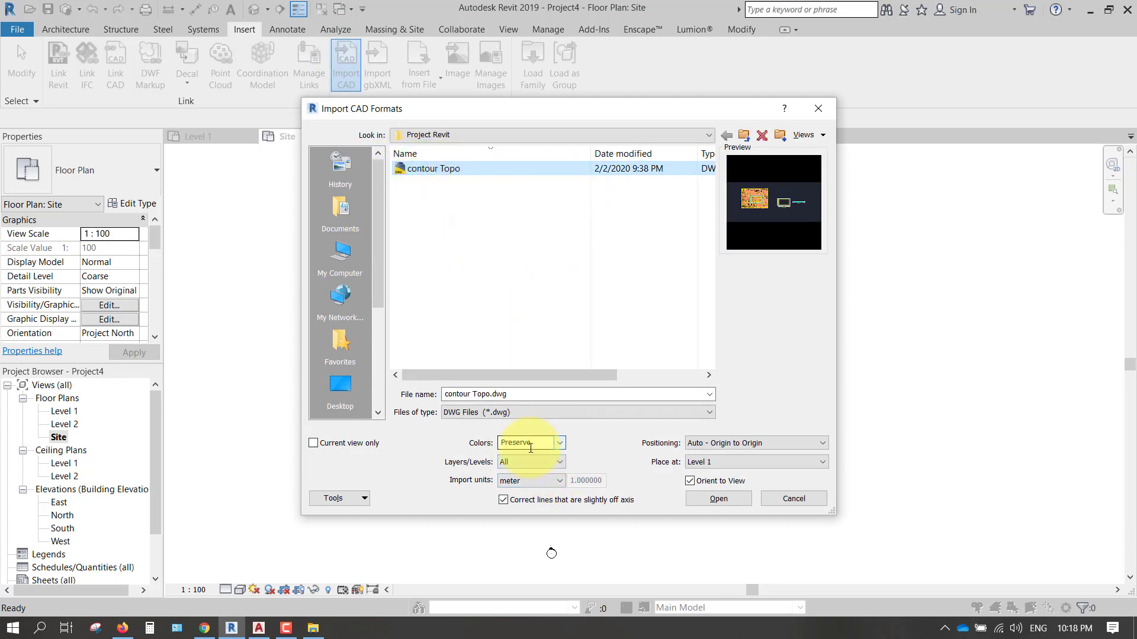
click(530, 479)
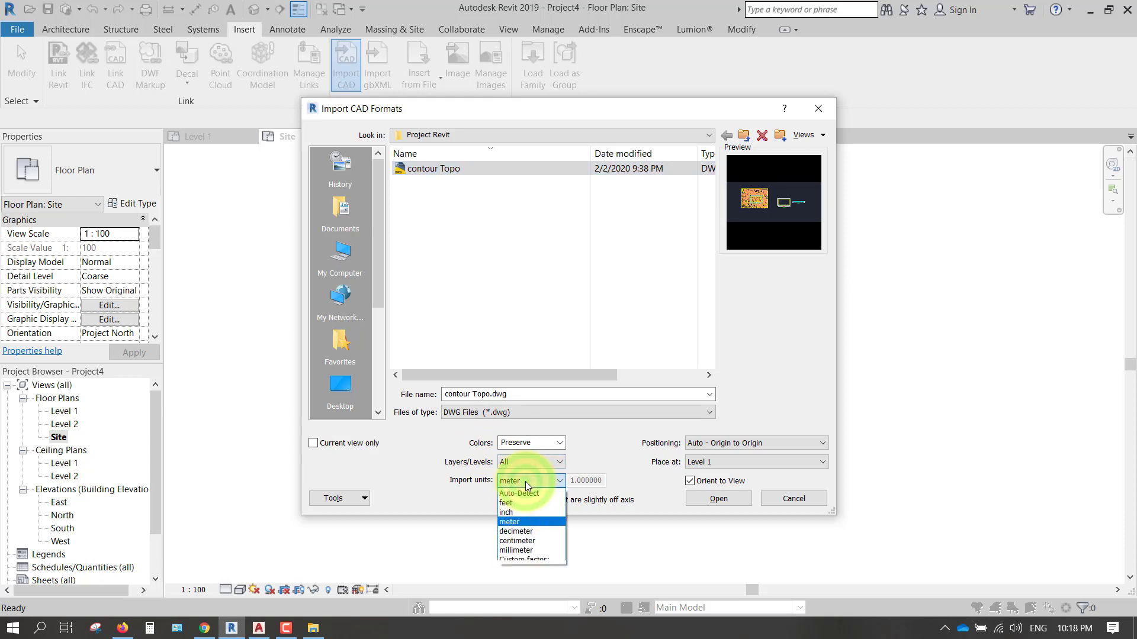
click(509, 521)
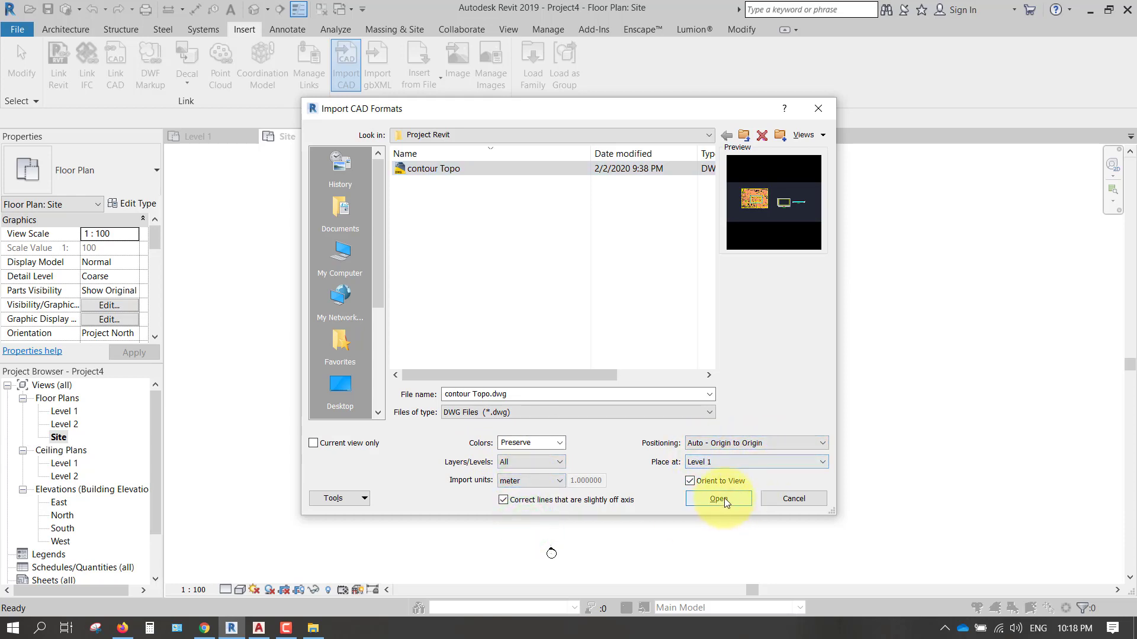
click(718, 499)
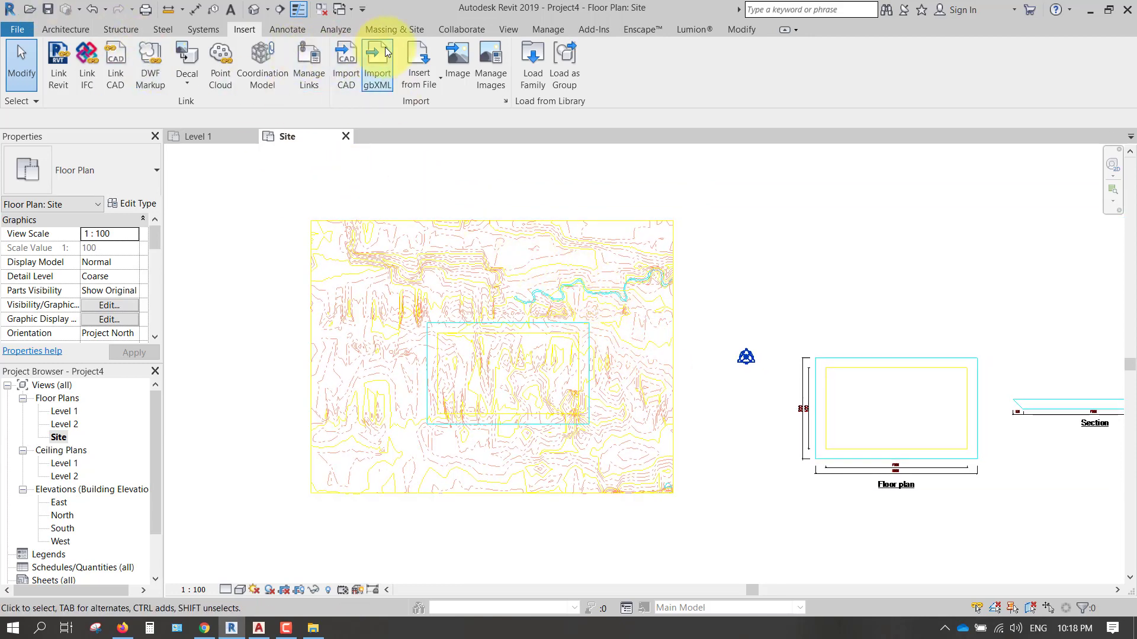
Step: Start a toposurface created from the imported contour drawing
click(394, 28)
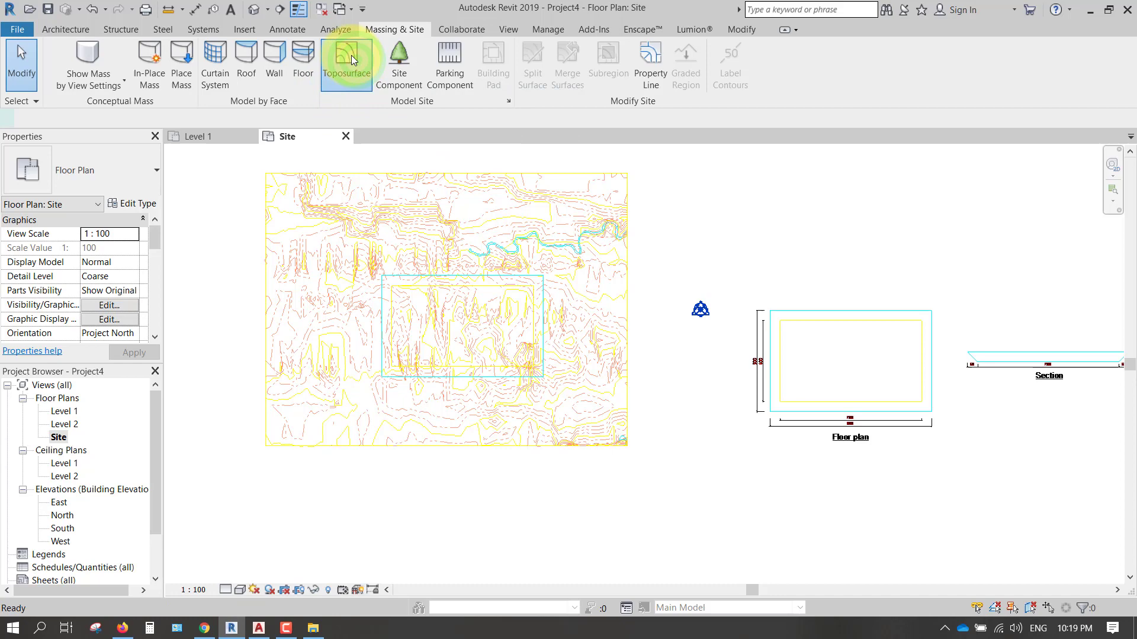
click(345, 65)
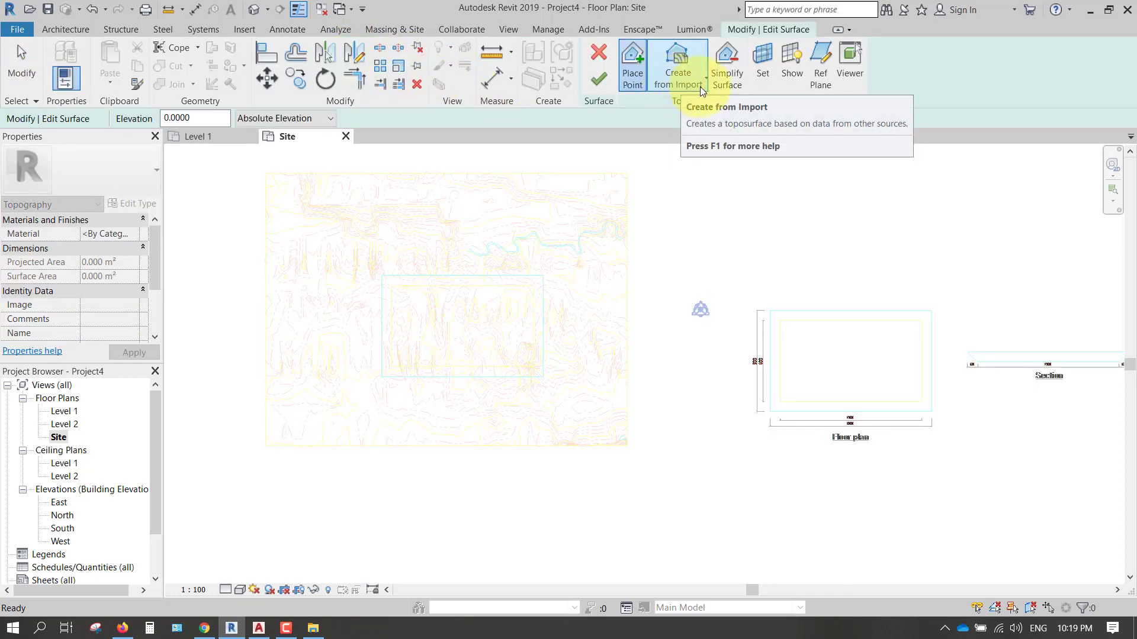
click(676, 65)
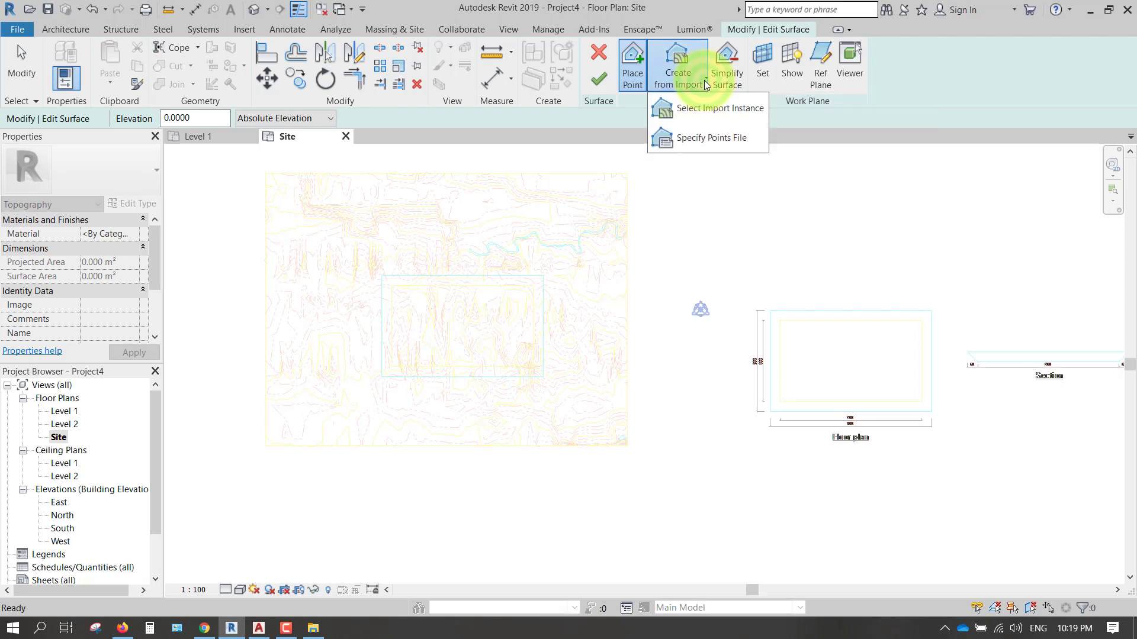
mouse_move(718, 107)
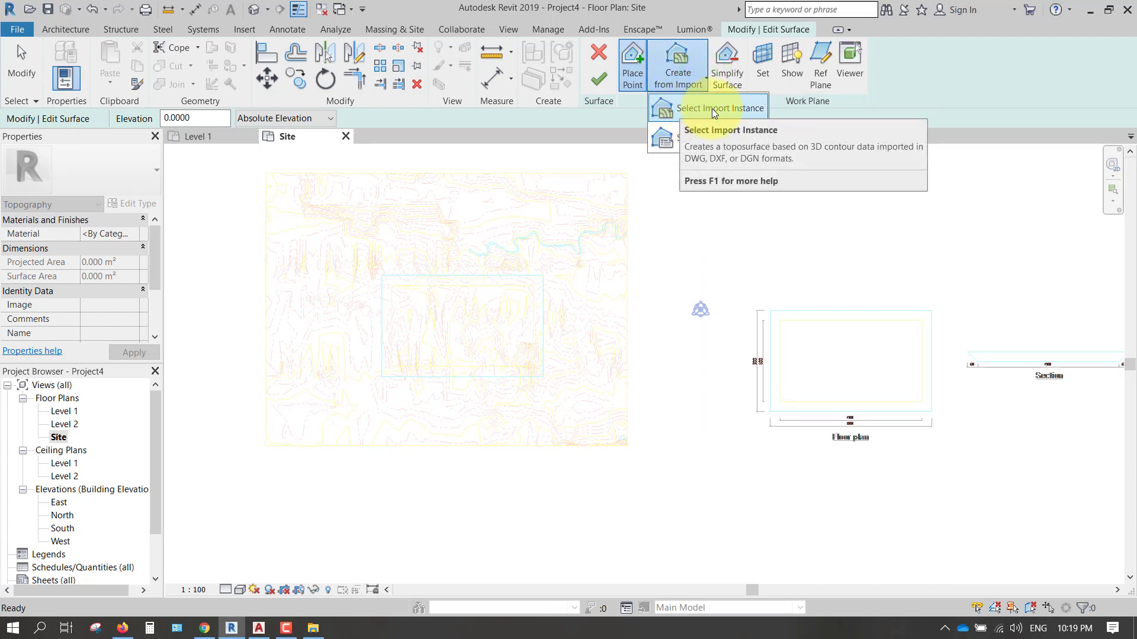
click(713, 107)
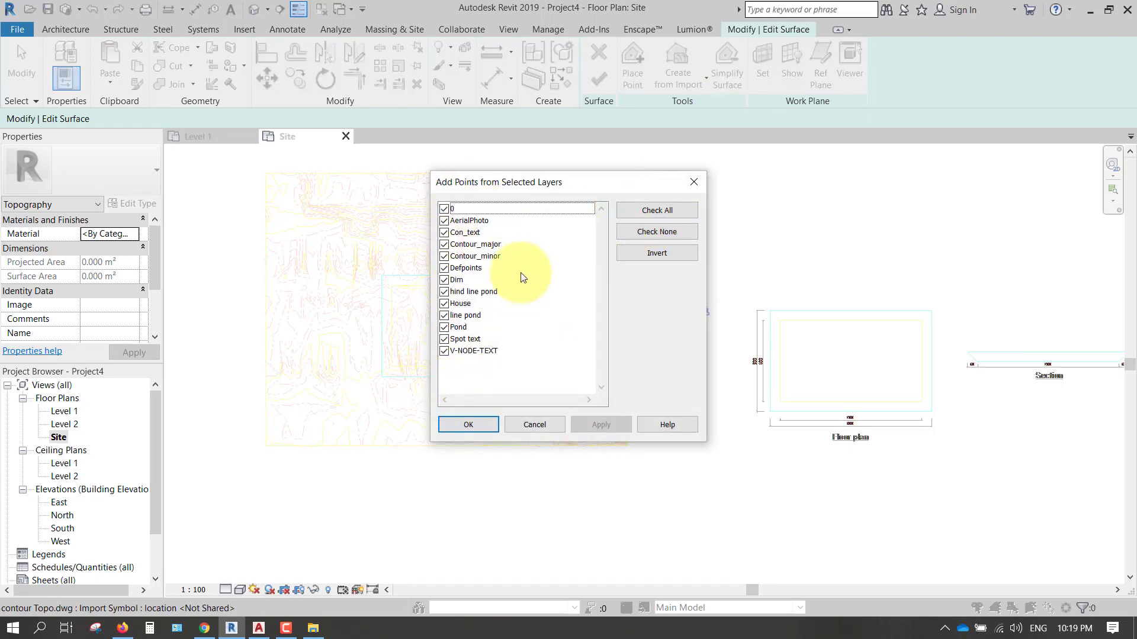
mouse_move(386, 520)
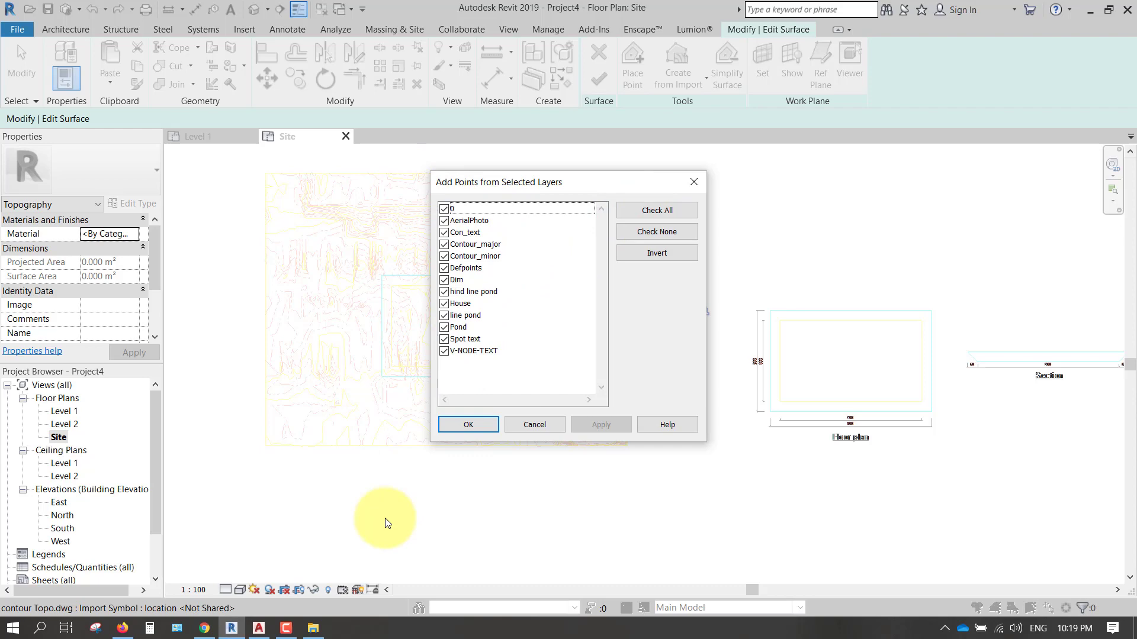
Step: Untick all layers and keep only the Contour_major and Contour_minor layers as point sources
click(257, 628)
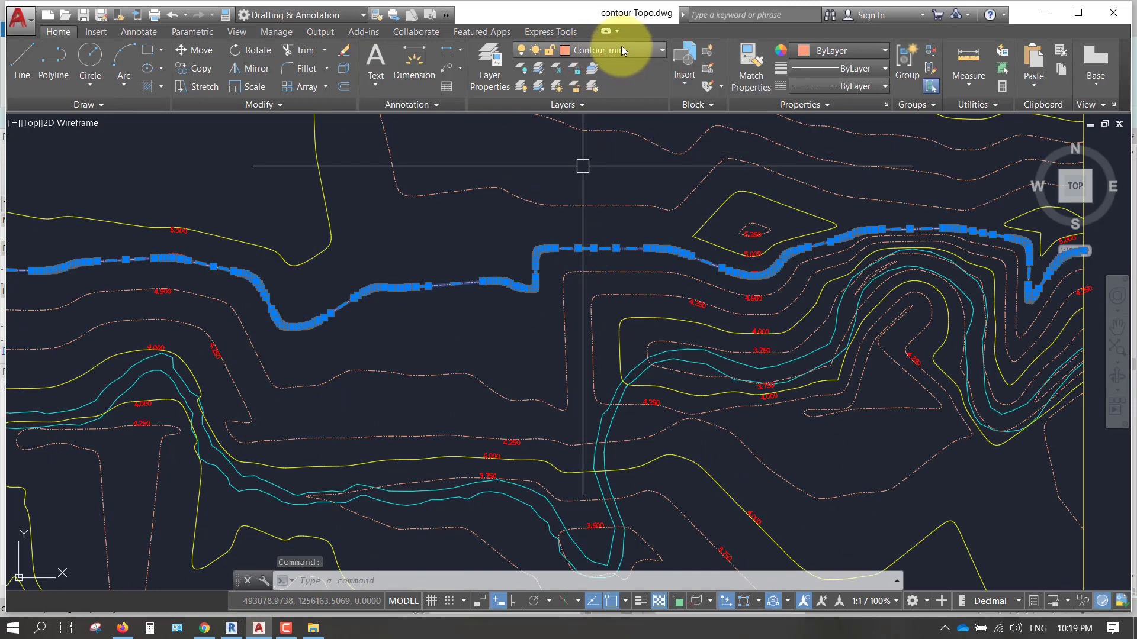
click(658, 50)
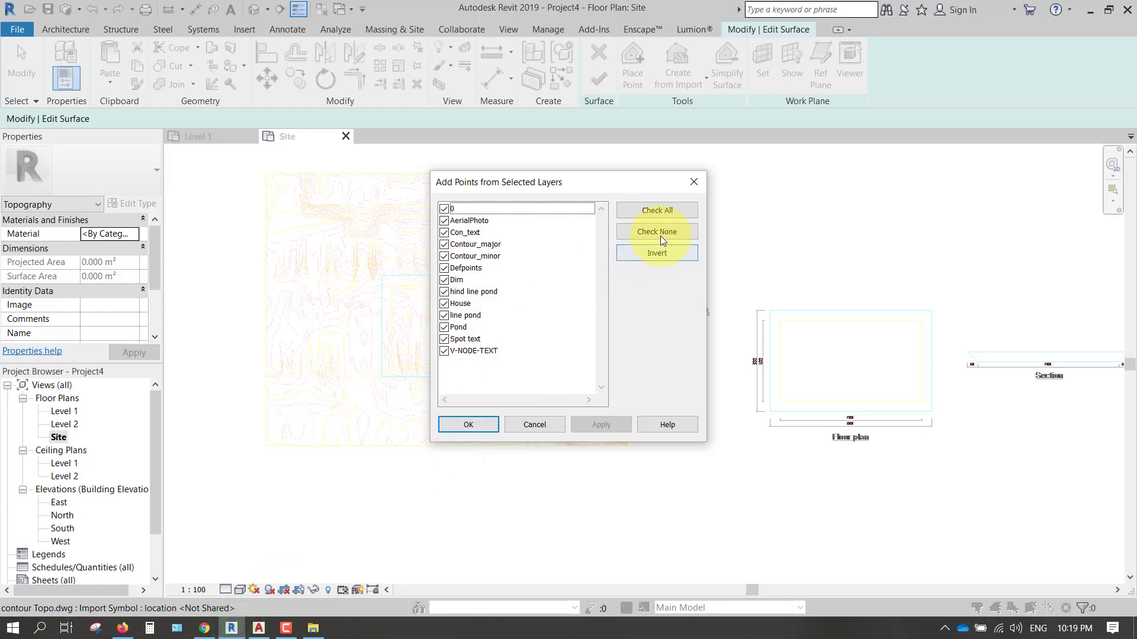
click(655, 231)
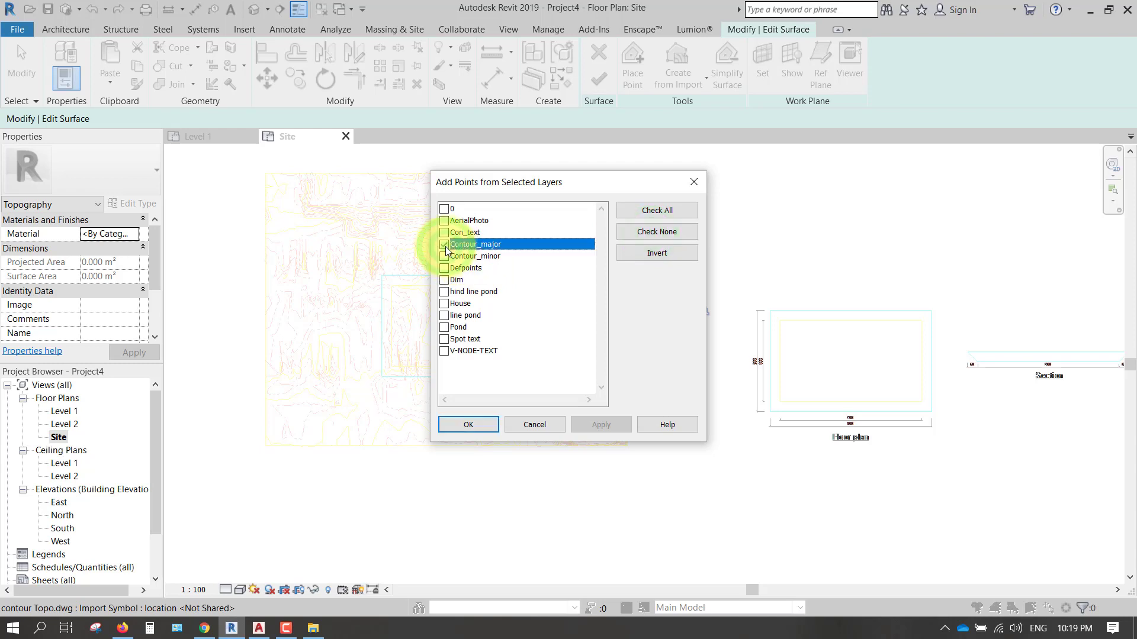
click(444, 256)
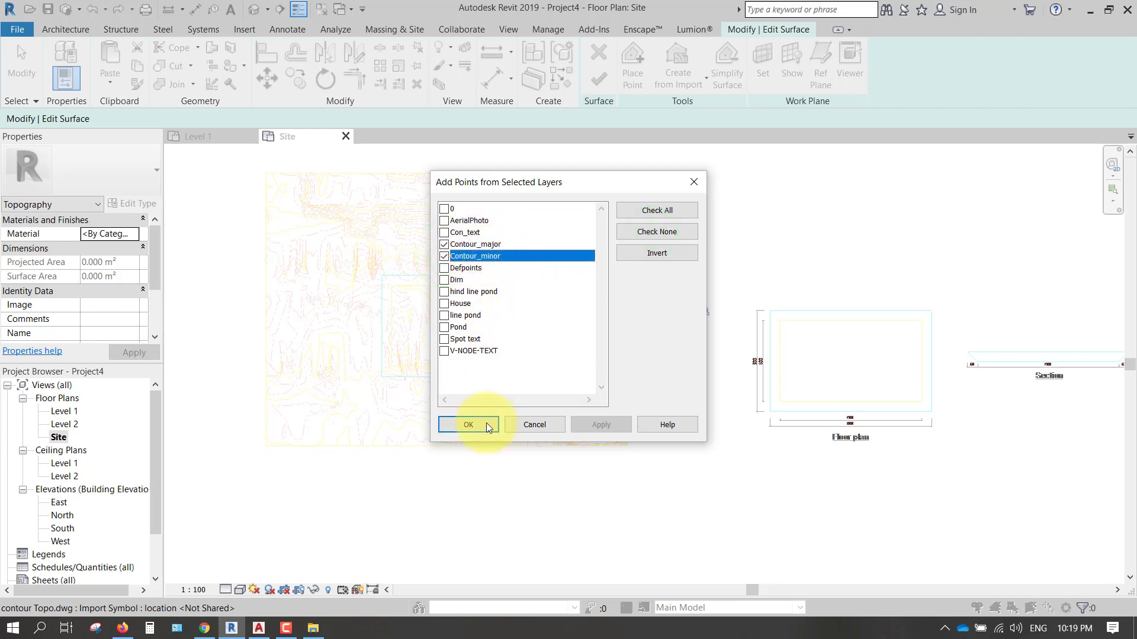
Step: Generate the contour points and check selected points' elevations (5.250, 6.000) in Properties
click(468, 424)
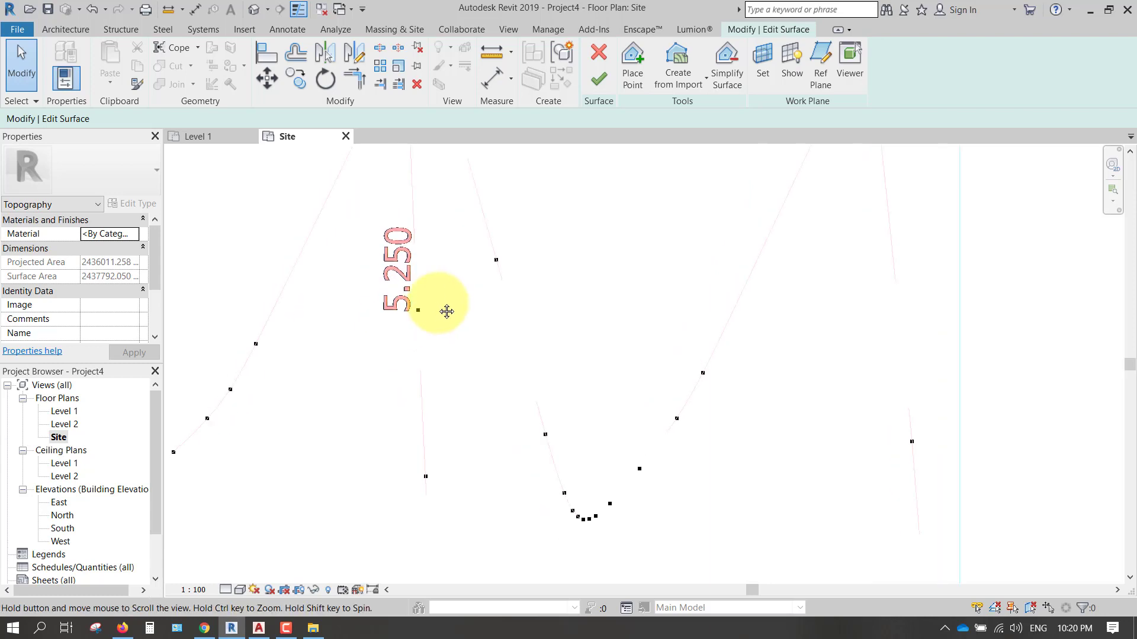
click(431, 474)
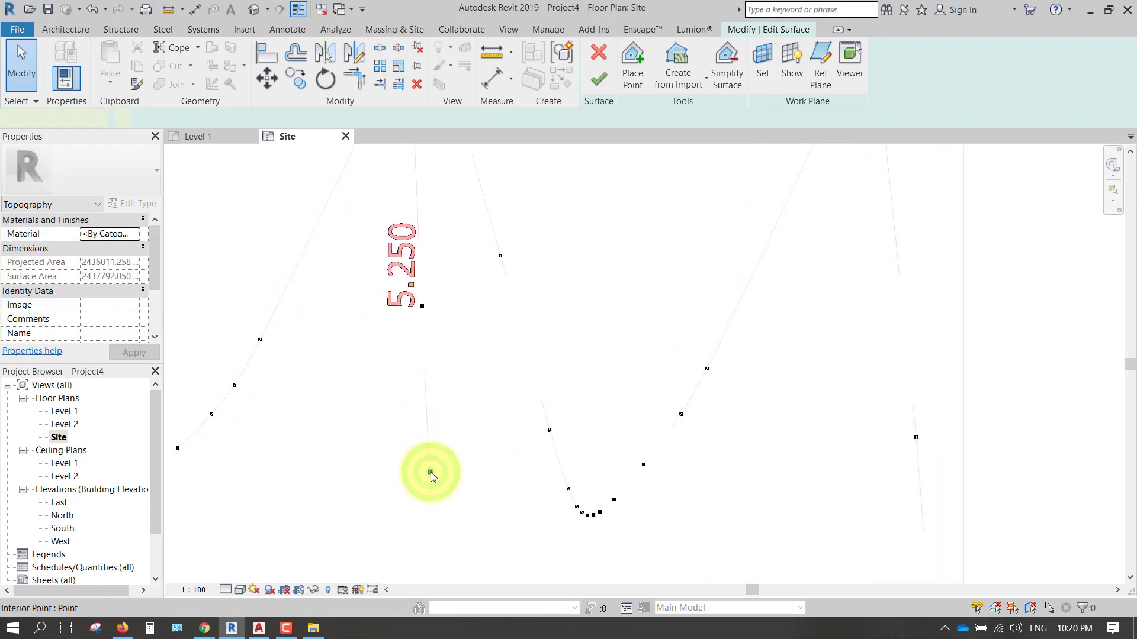
click(430, 473)
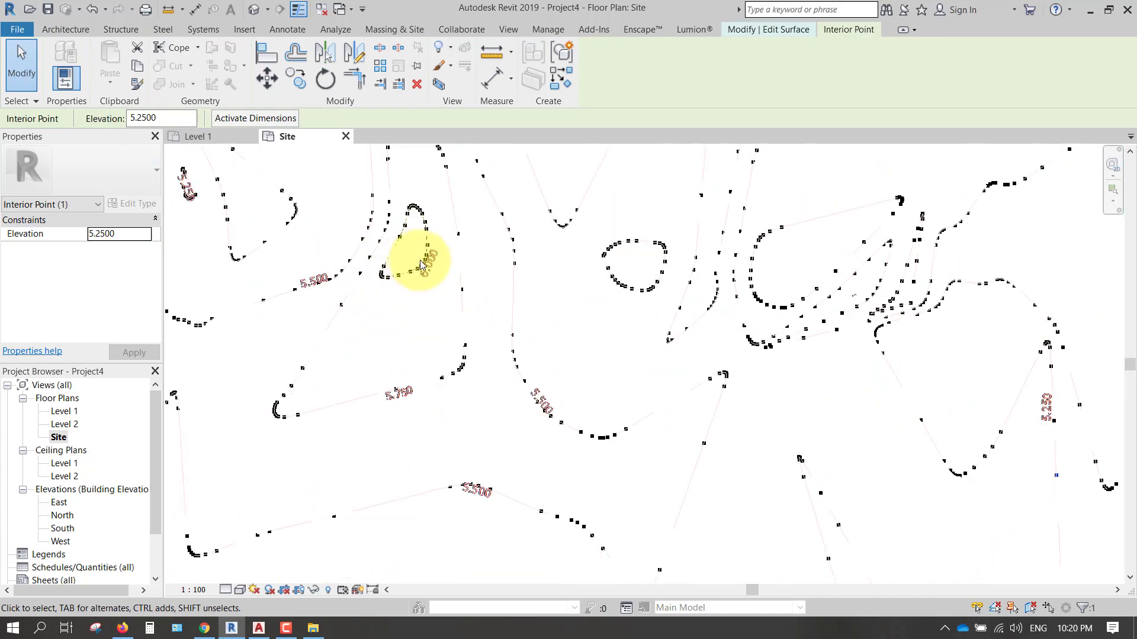
click(420, 264)
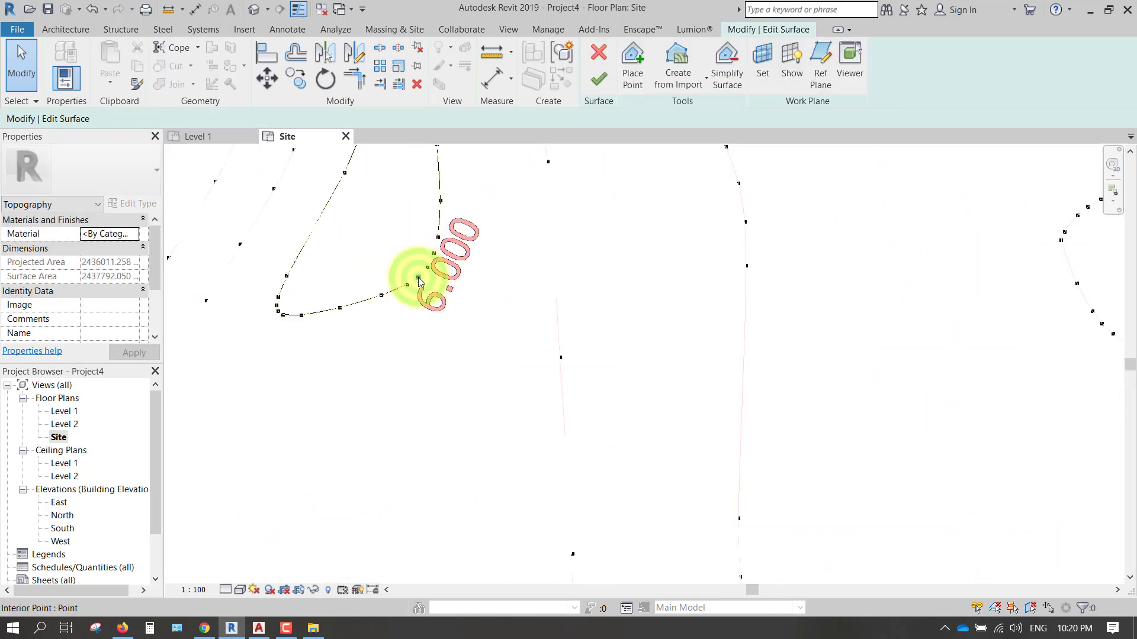
click(417, 282)
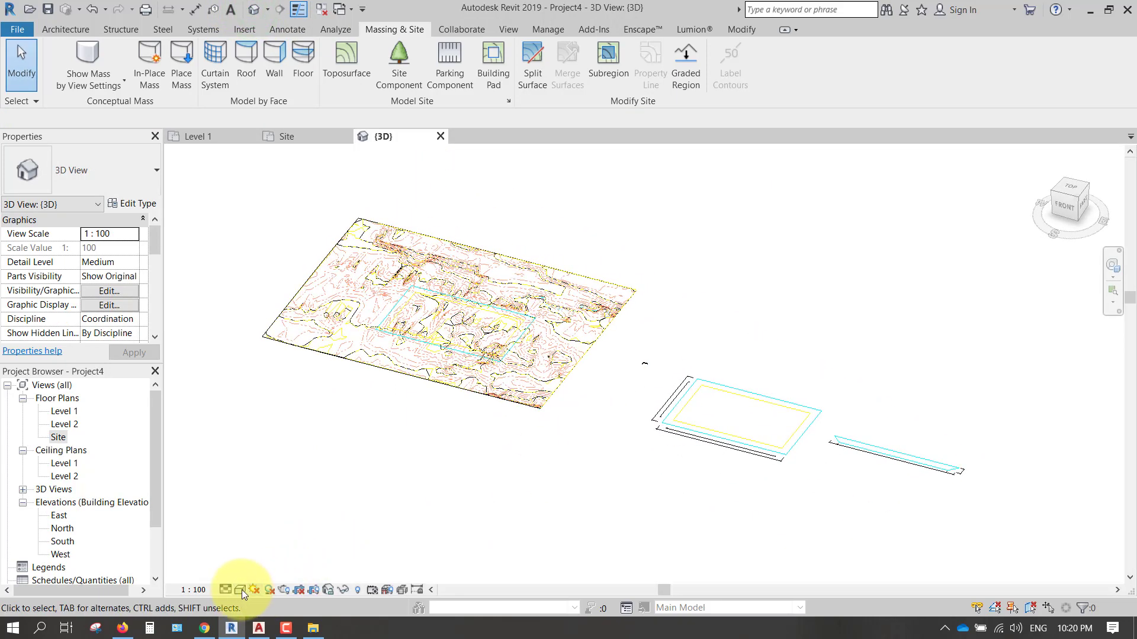
Step: Show the toposurface in the 3D view with the Realistic visual style
click(242, 590)
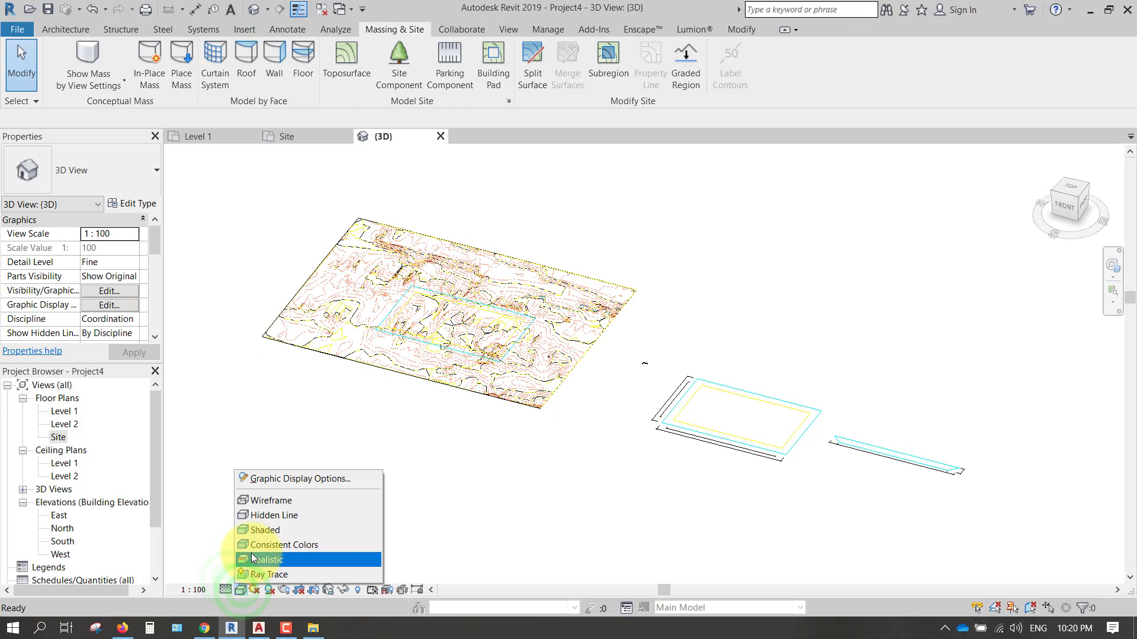
click(269, 559)
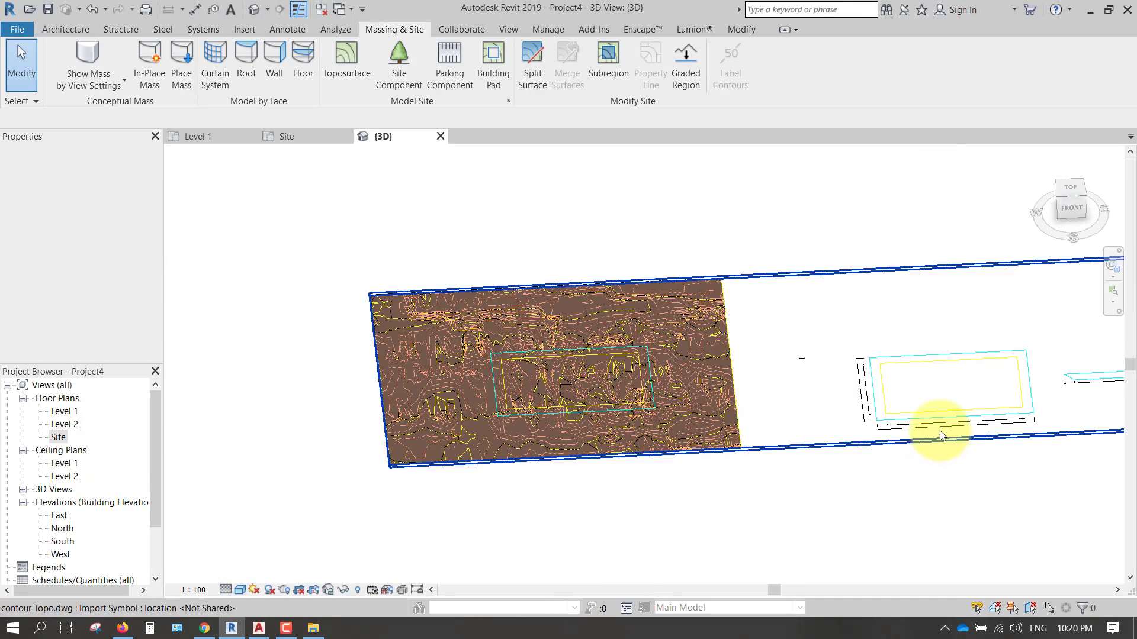
click(943, 433)
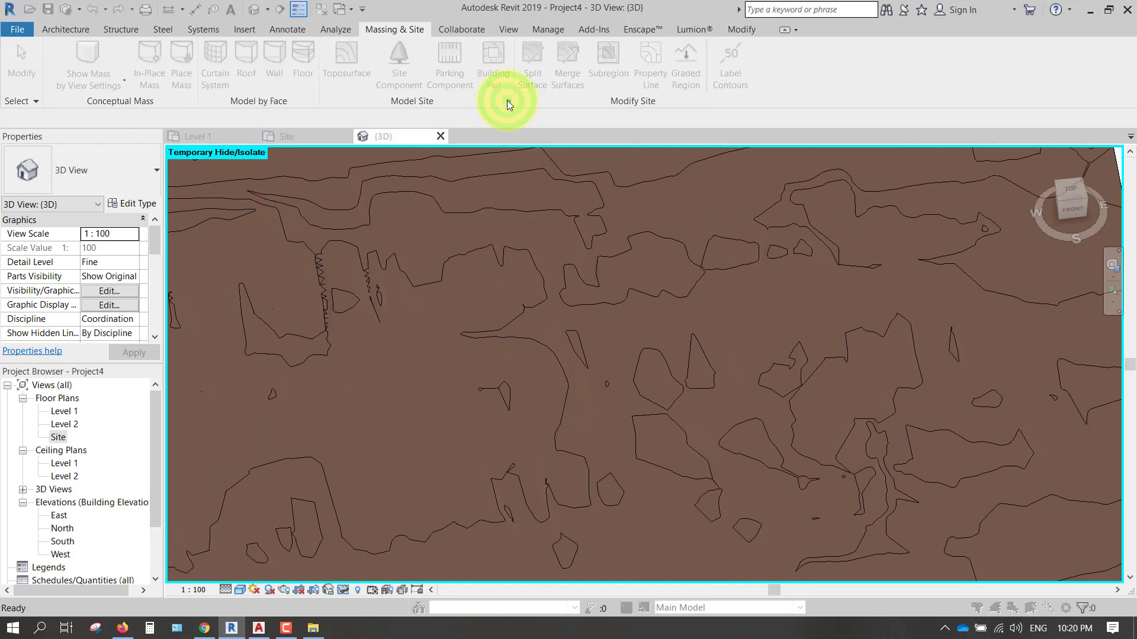
Step: Set the contour interval to 0.3 in Site Settings and reframe the whole toposurface
click(508, 101)
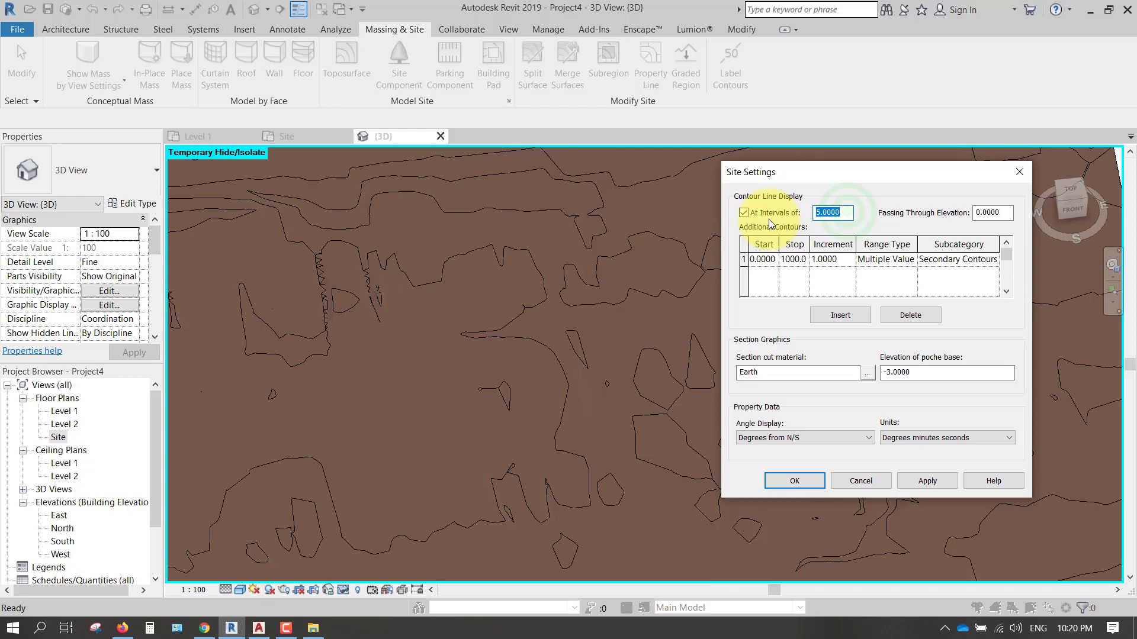
text(0.3)
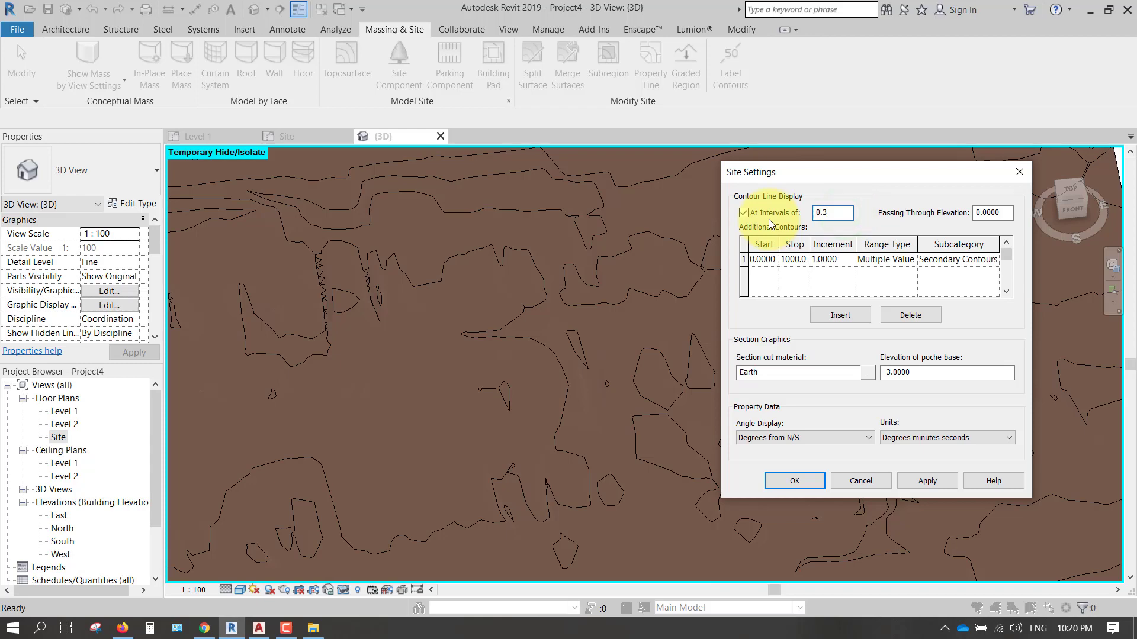
click(926, 480)
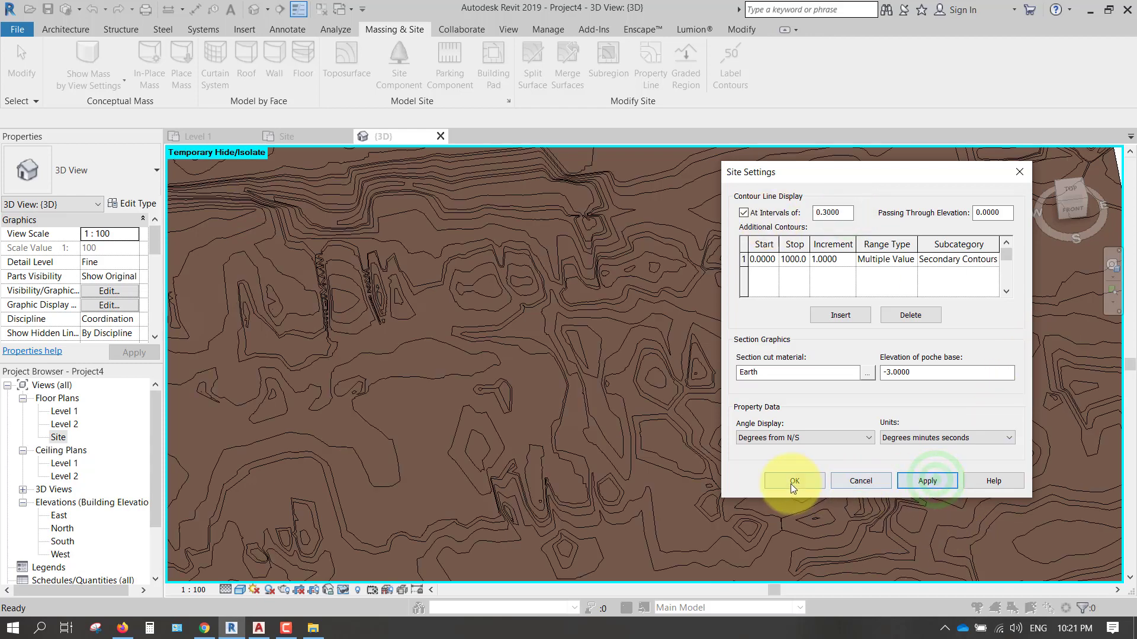
click(792, 480)
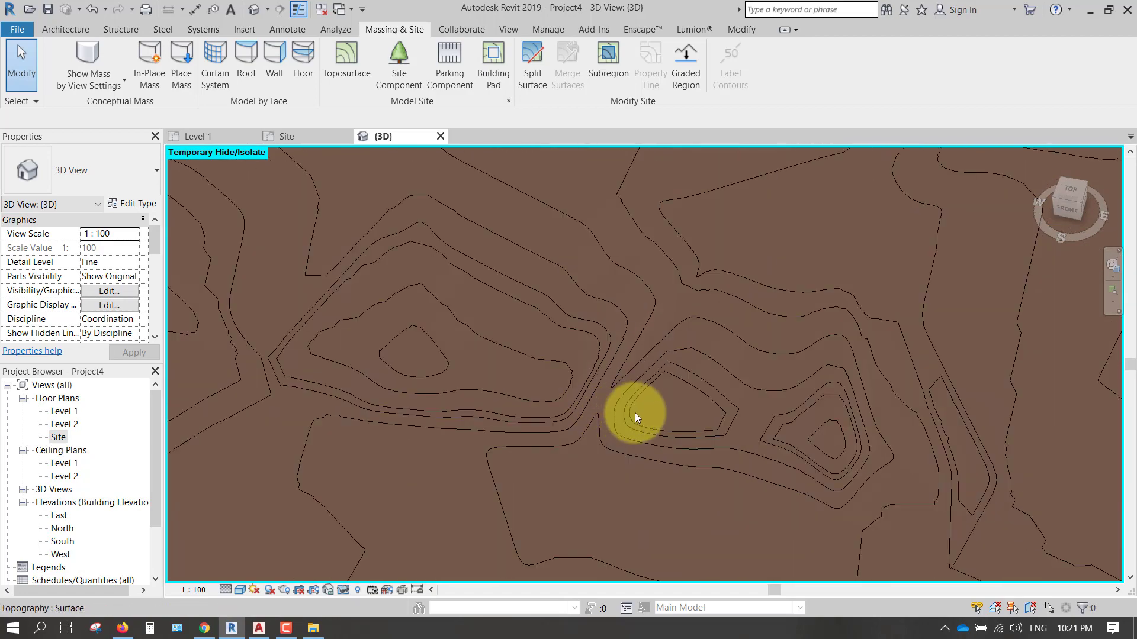
drag(637, 417, 819, 444)
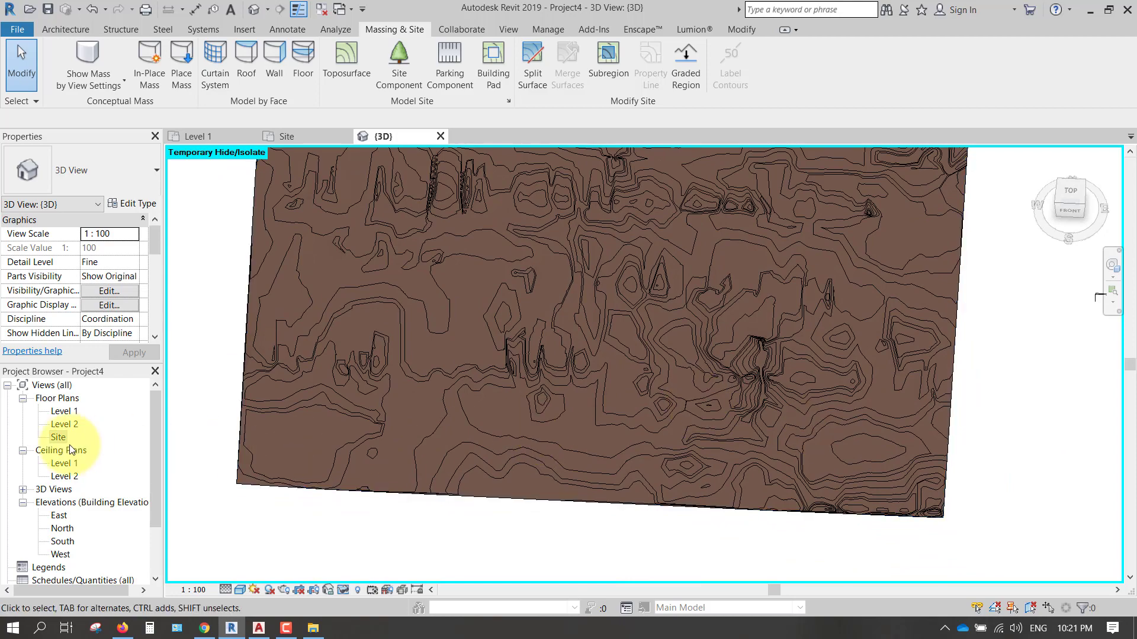
Step: Split a rectangular region out of the toposurface on the Site plan
double_click(58, 437)
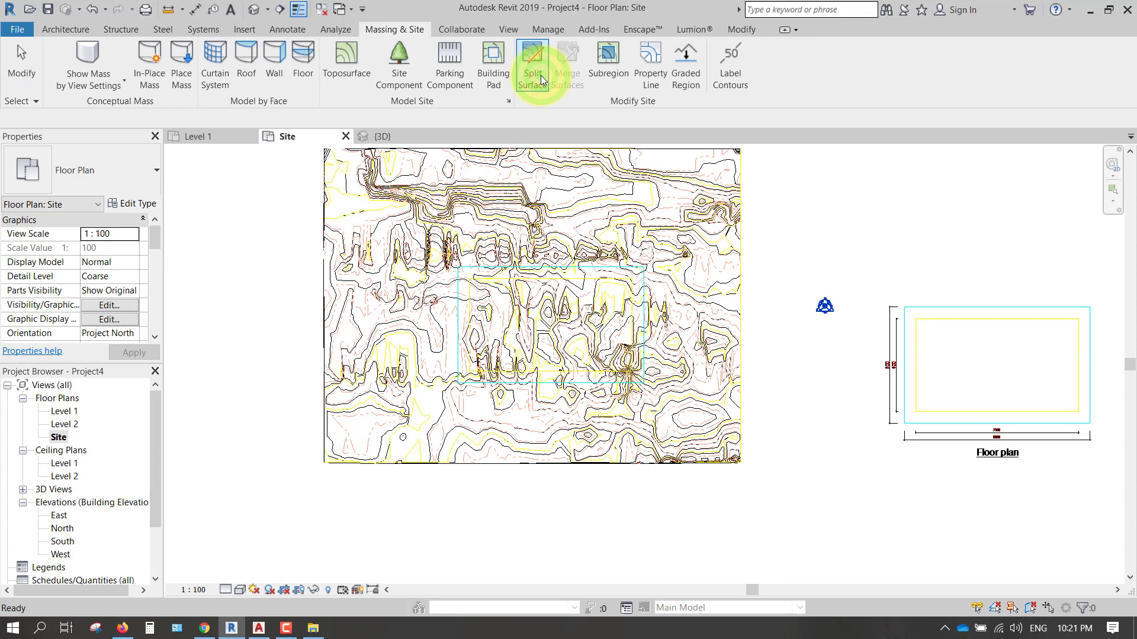
click(532, 64)
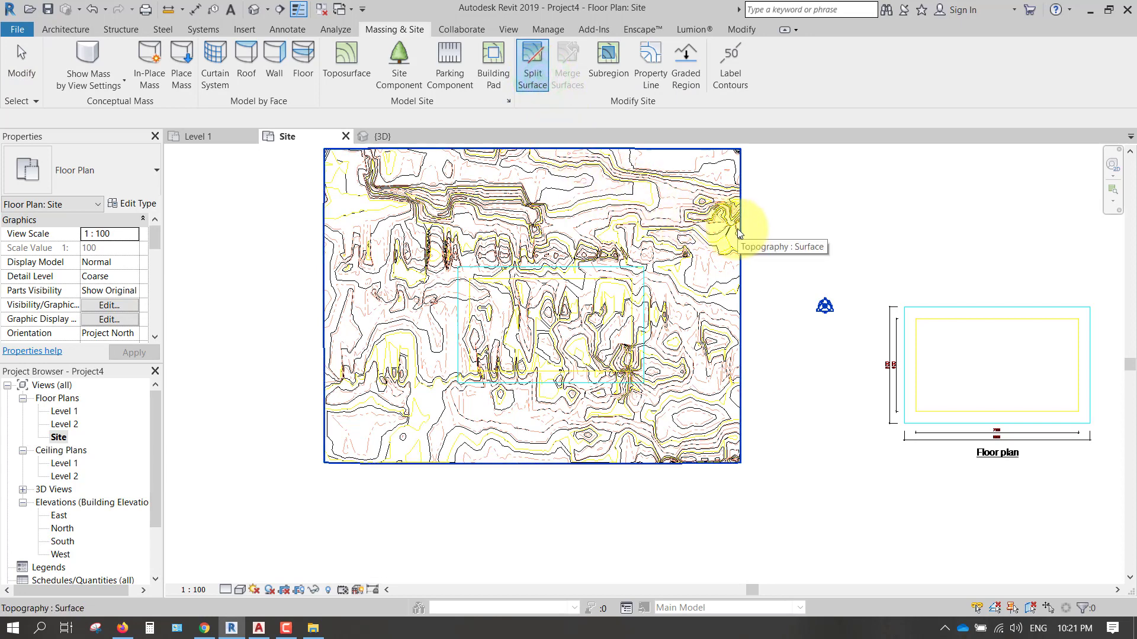
click(532, 64)
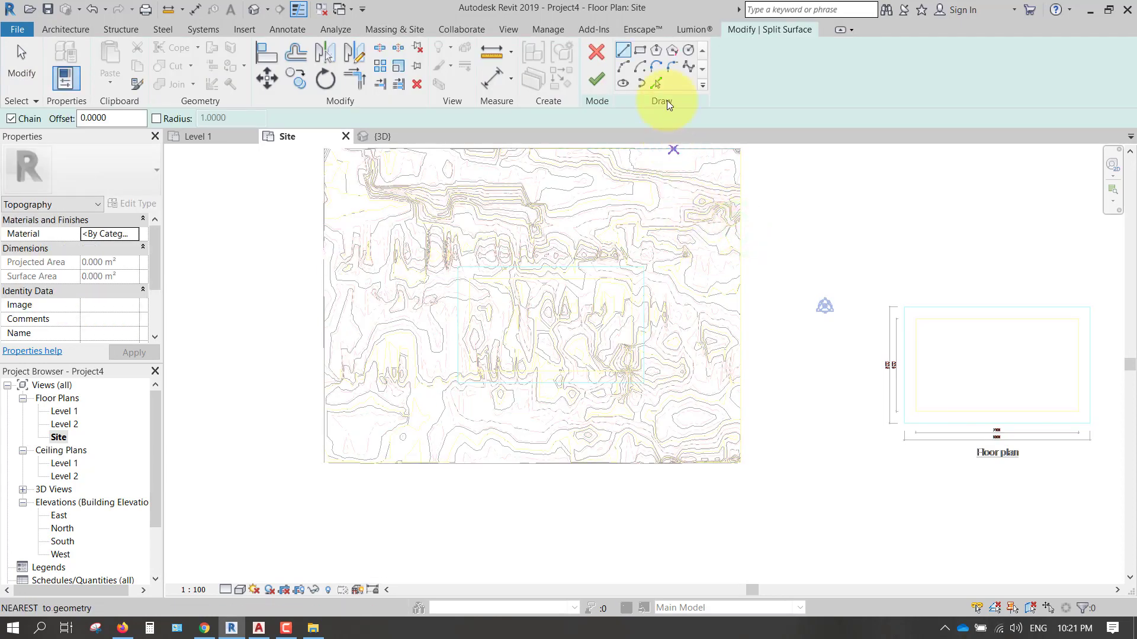
click(656, 82)
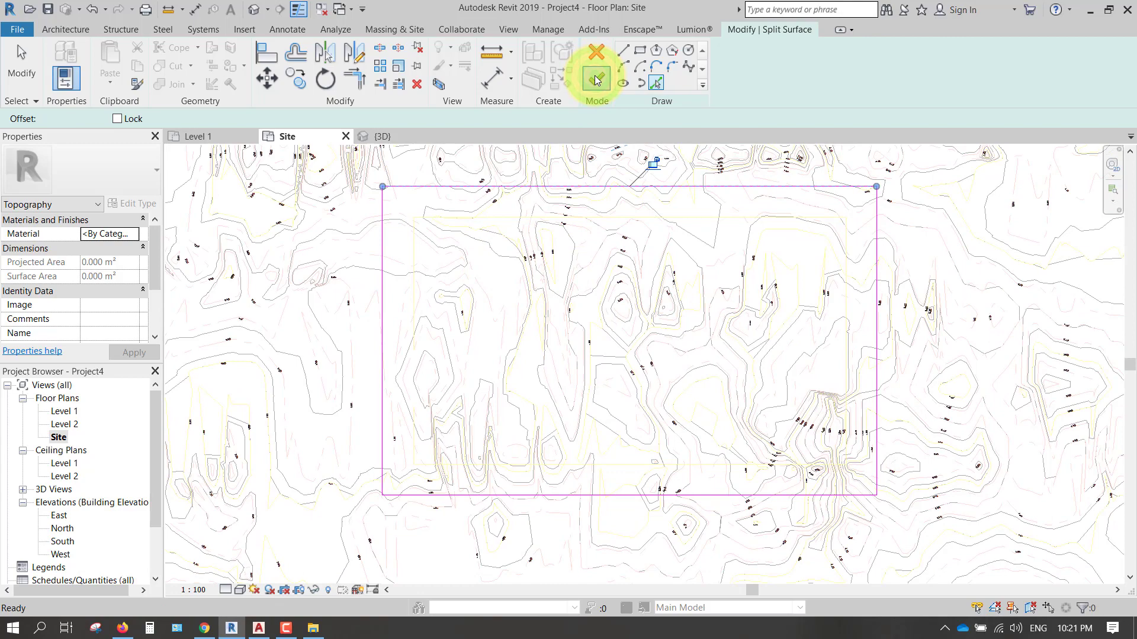
click(595, 49)
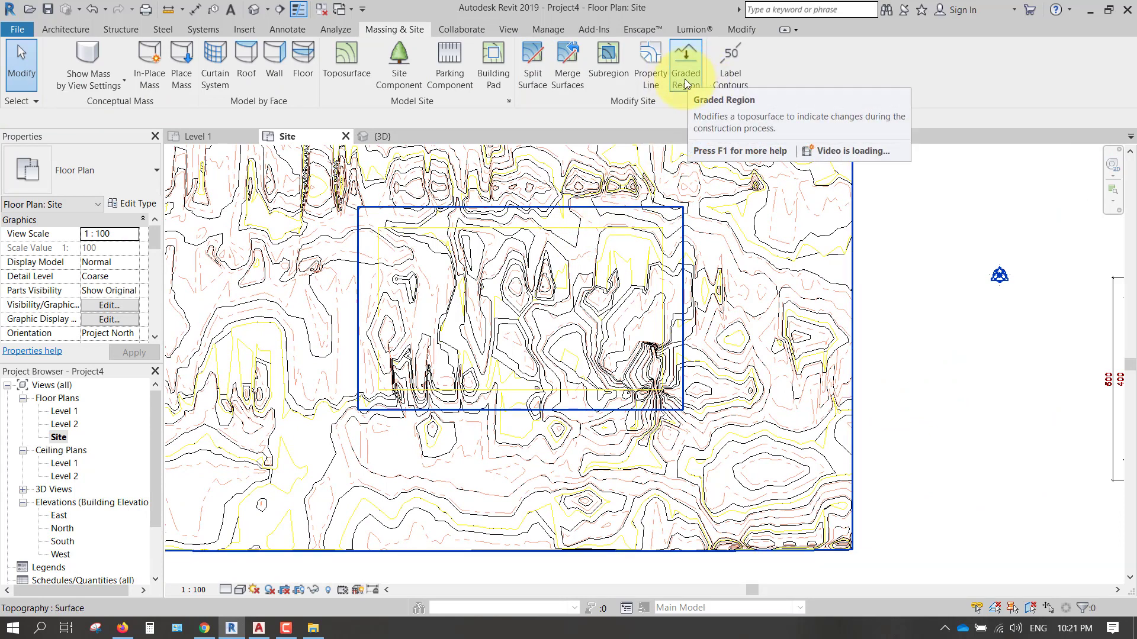
Step: Create a graded region copying the existing surface exactly onto the split piece
click(684, 62)
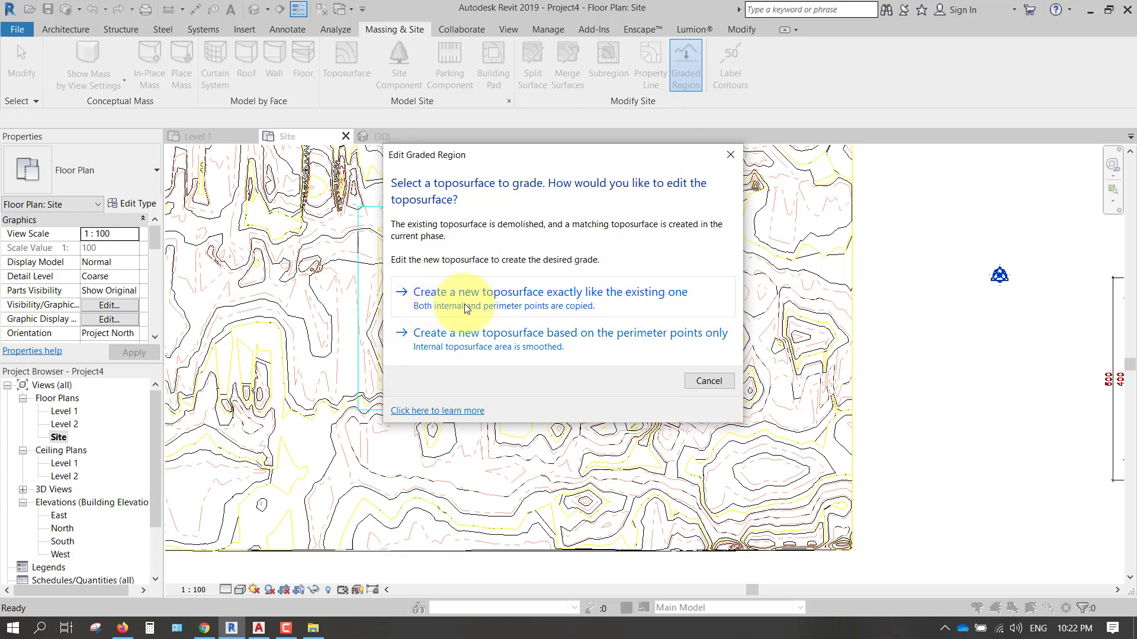
mouse_move(544, 311)
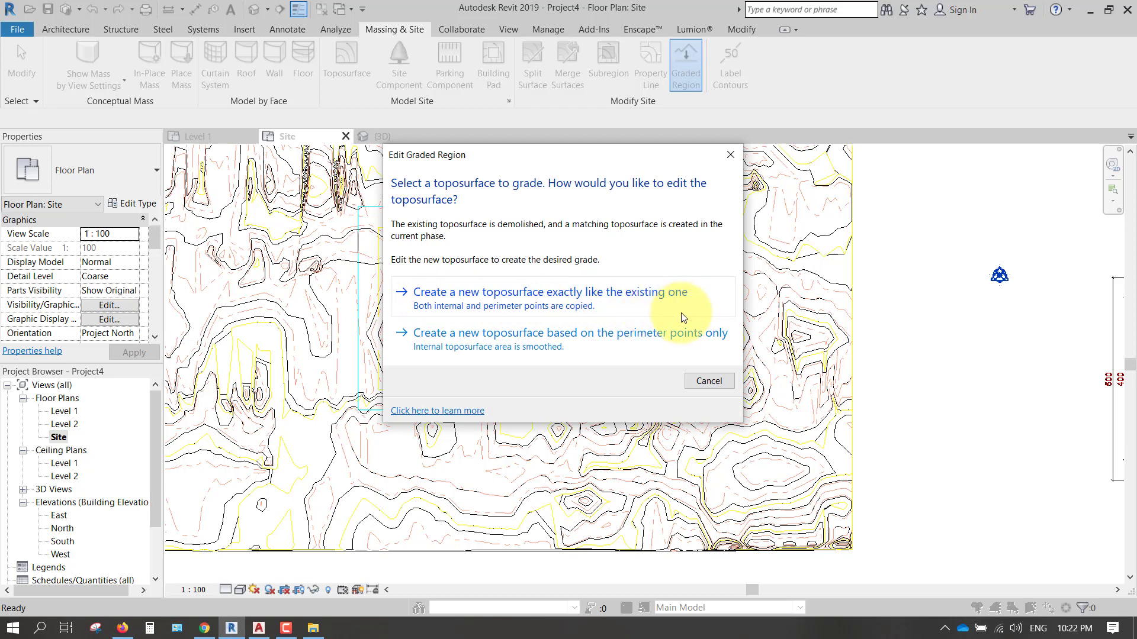
click(550, 291)
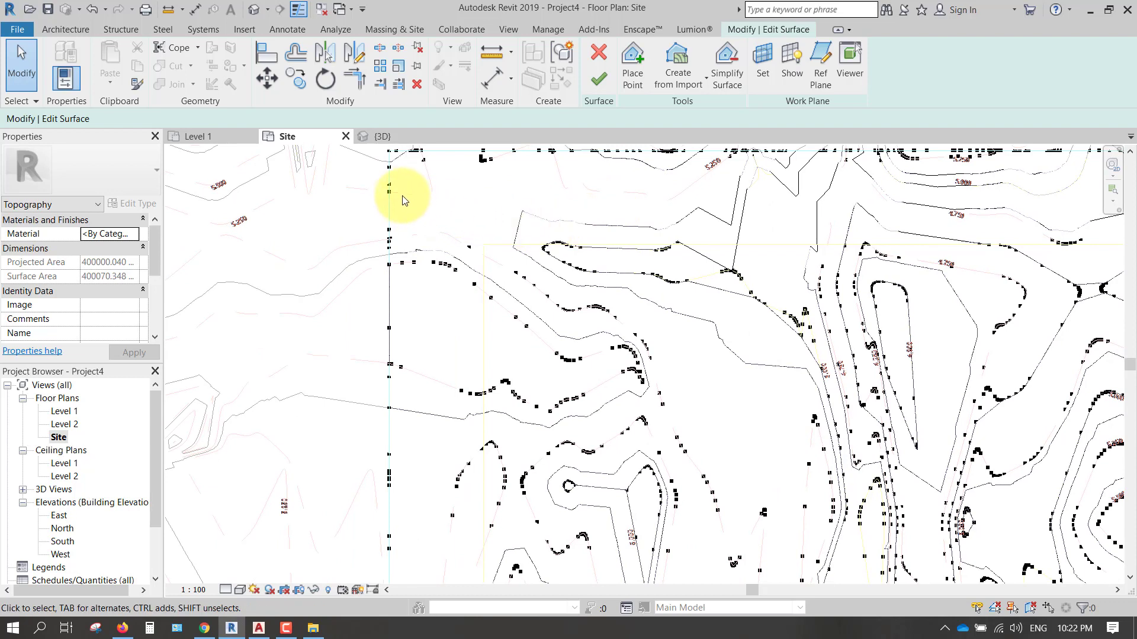
Step: Window-select all interior points within the rectangular pond boundary, excluding boundary points
drag(403, 199, 475, 576)
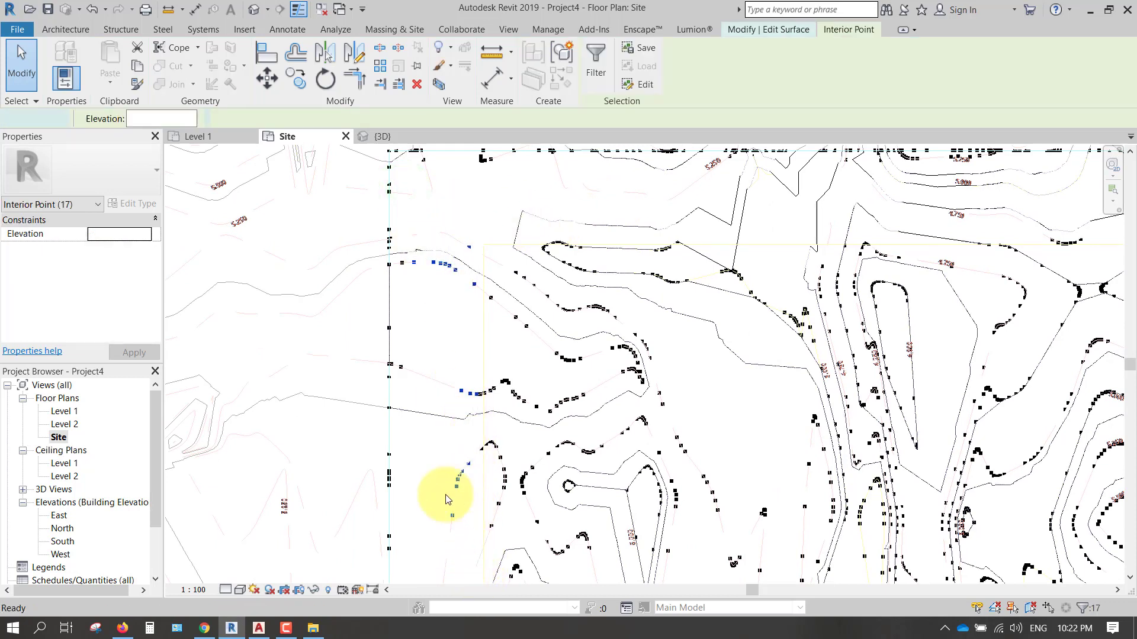
click(399, 351)
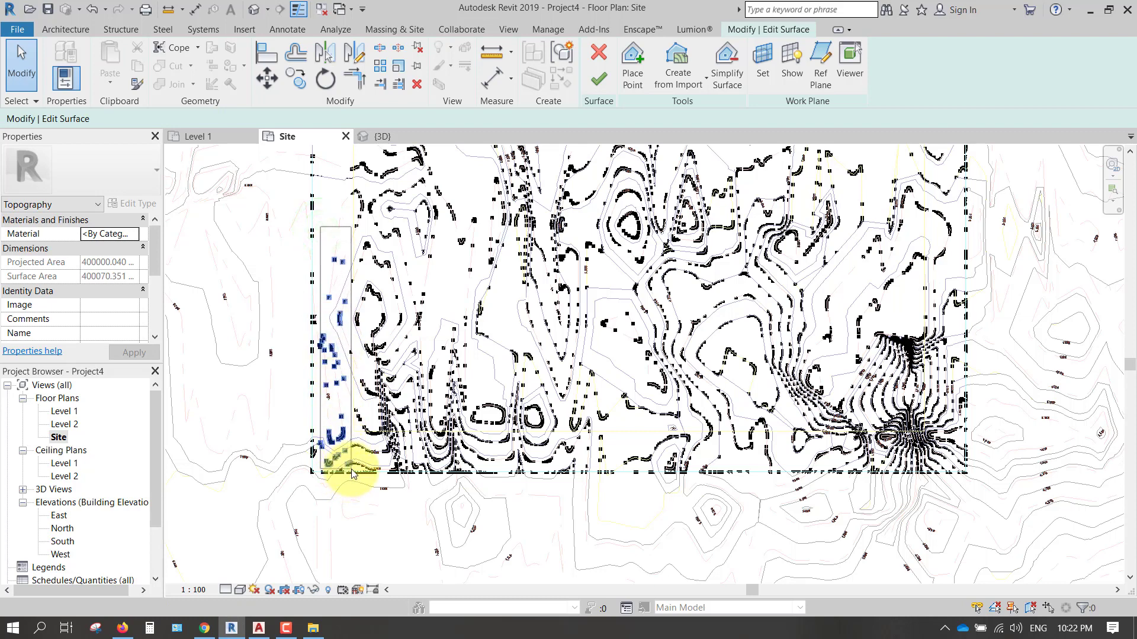
click(353, 464)
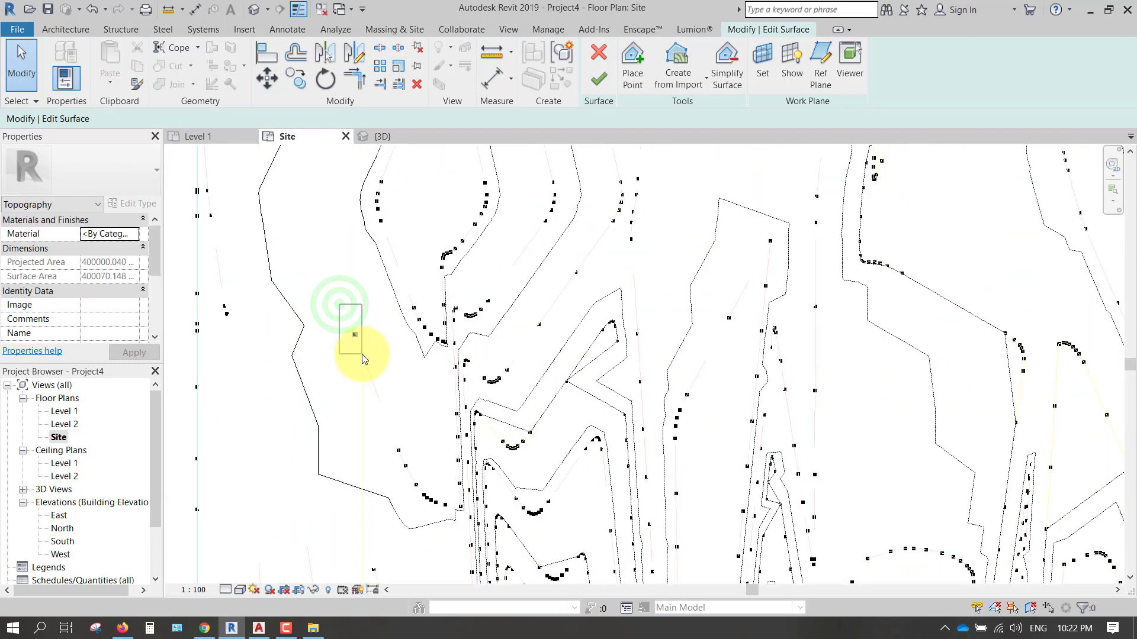
click(355, 334)
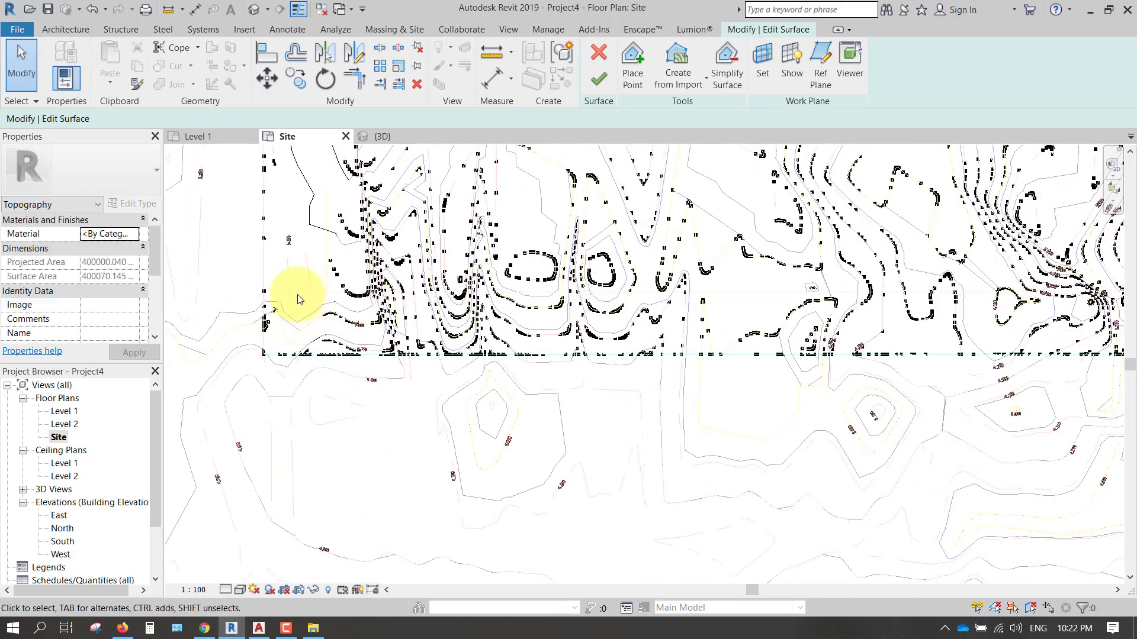
drag(297, 300, 1011, 362)
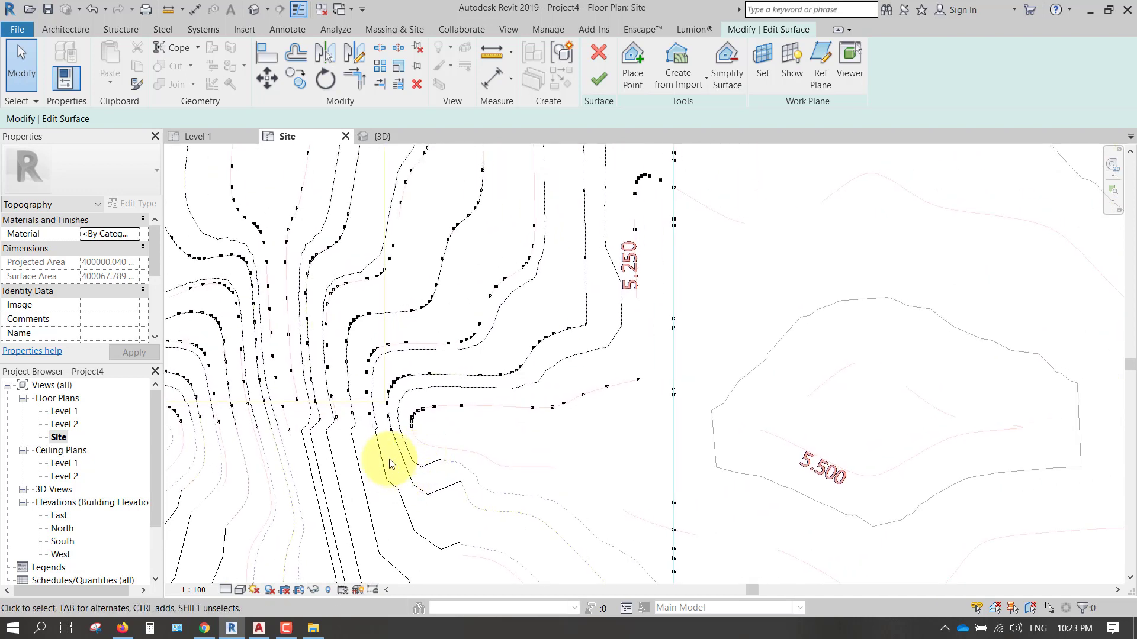
drag(388, 461, 664, 141)
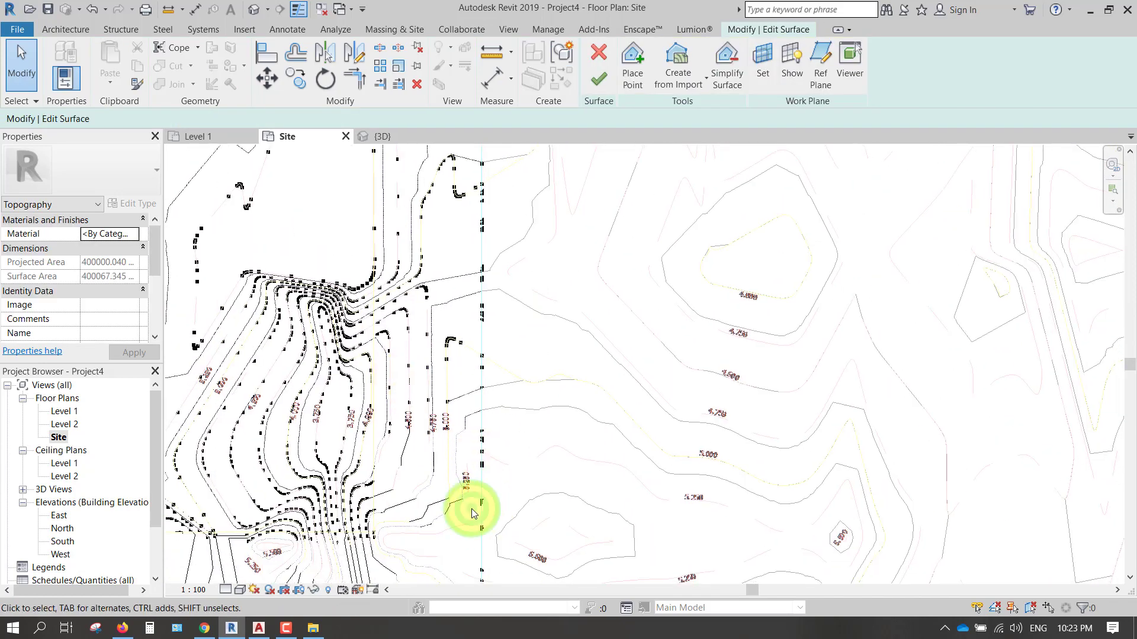
drag(471, 513, 434, 215)
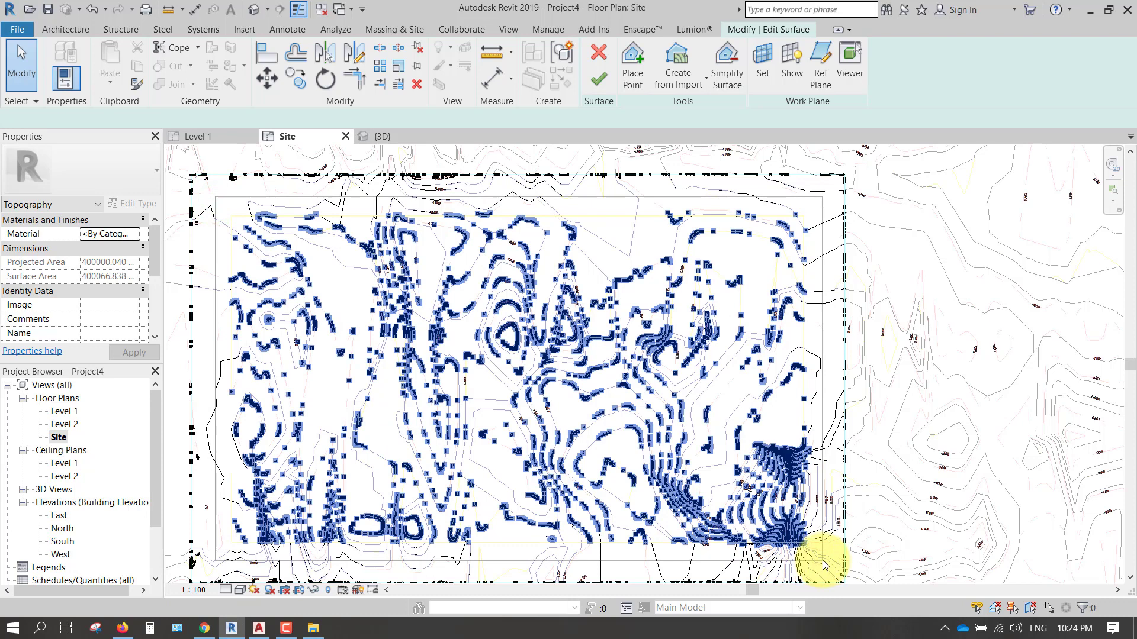
Step: Set the selected pond points to elevation -45 and finish the surface edit
click(822, 564)
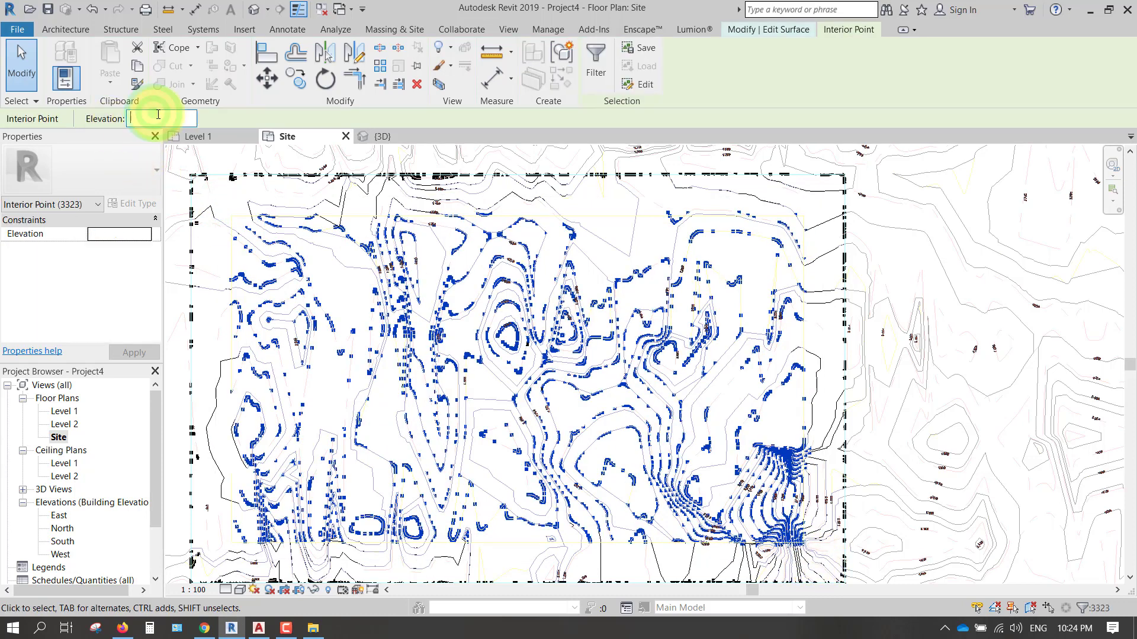
text(-45)
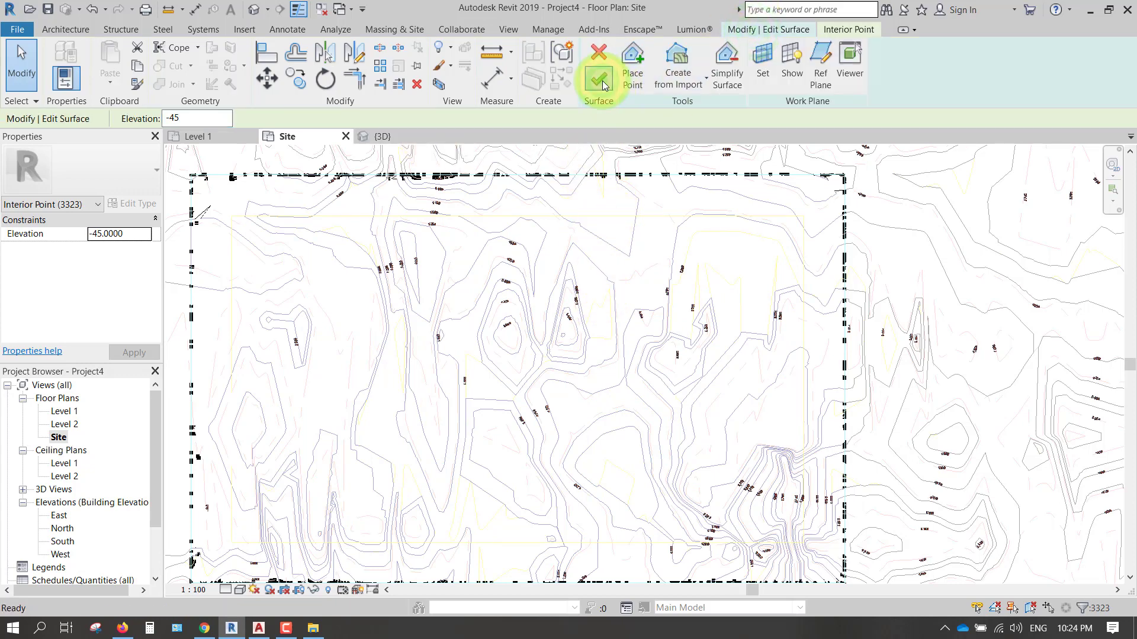
click(599, 78)
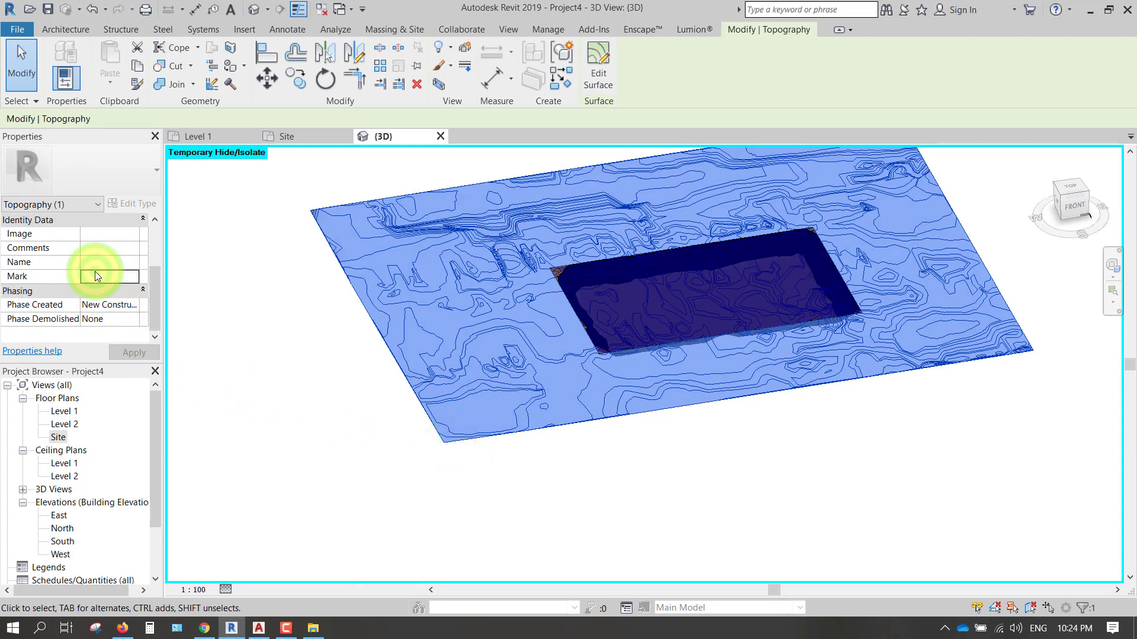
Step: Mark the full site surface 'Existing' and set its Phase Created to Existing
text(Exis)
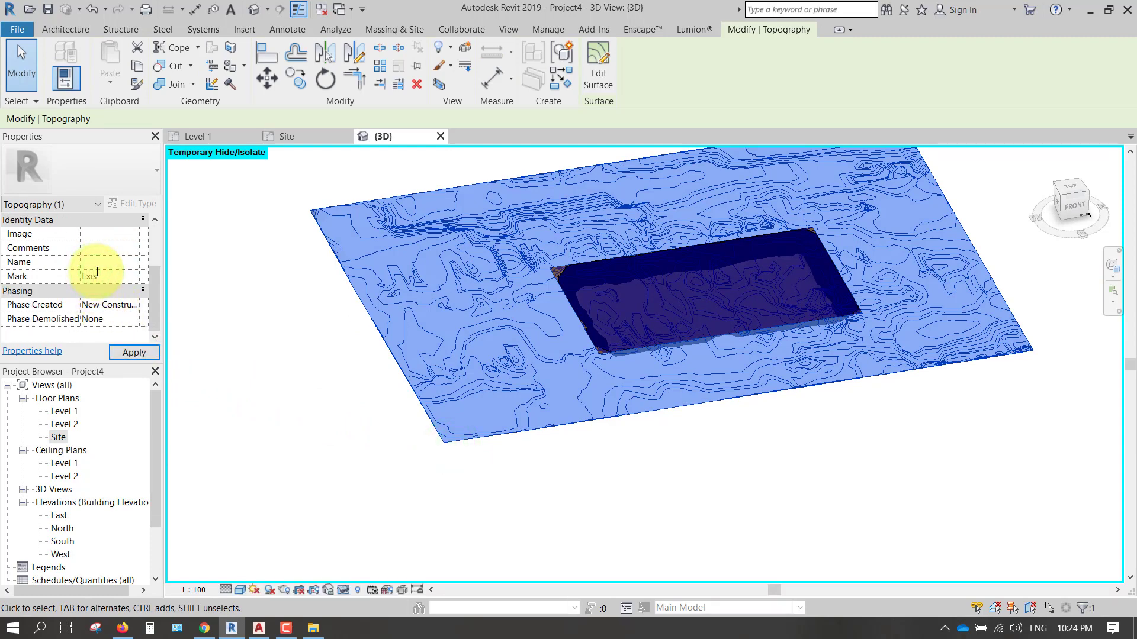
text(Existing)
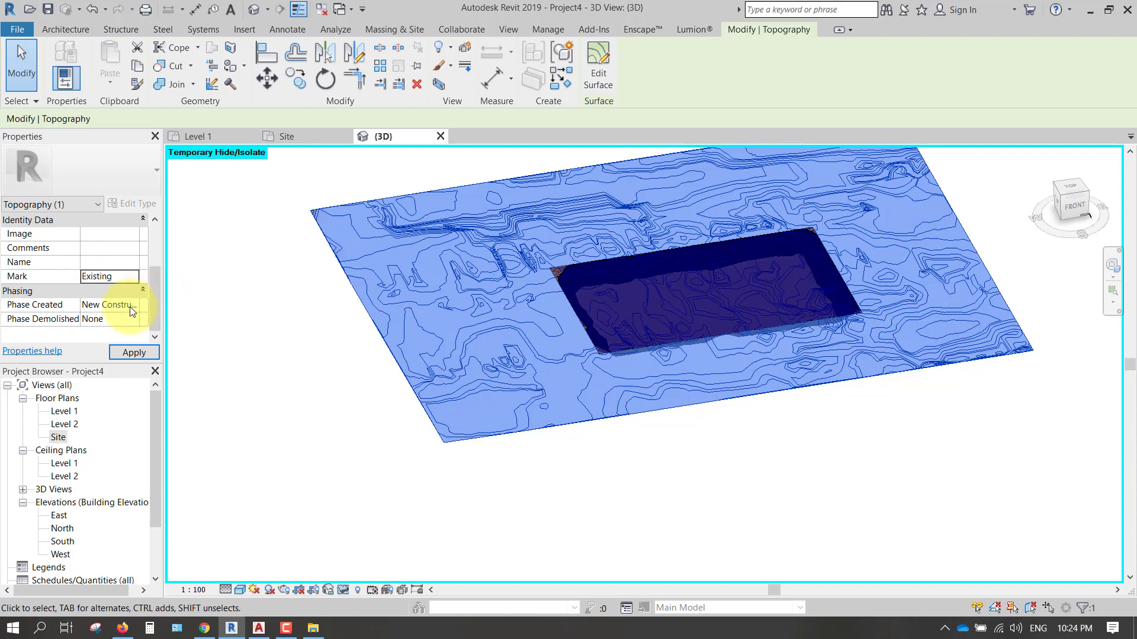
click(133, 304)
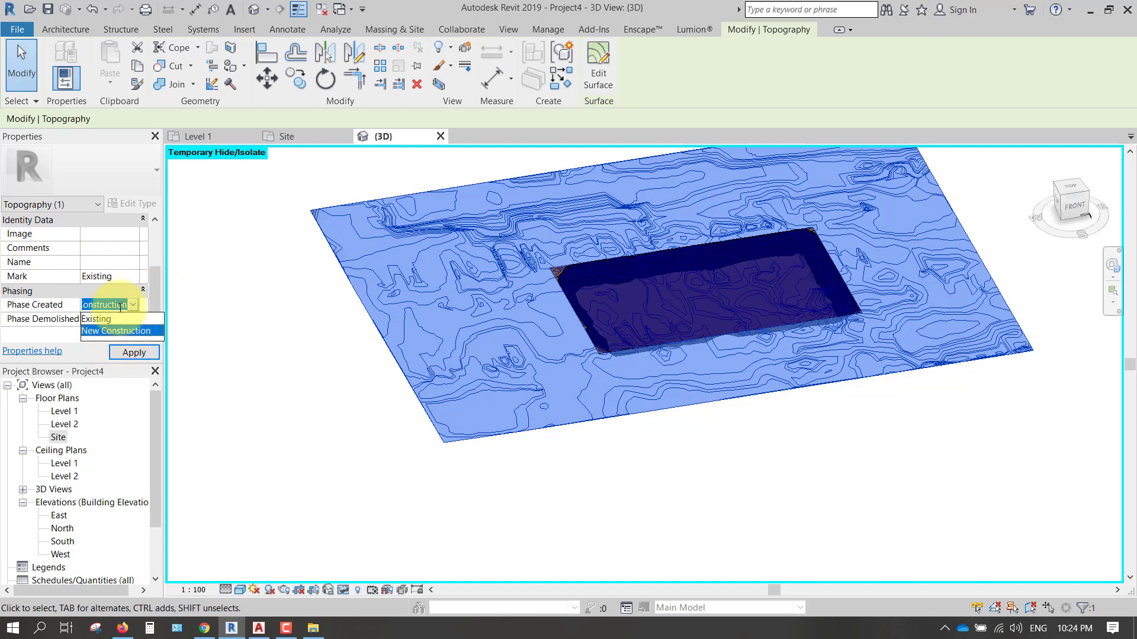
click(95, 319)
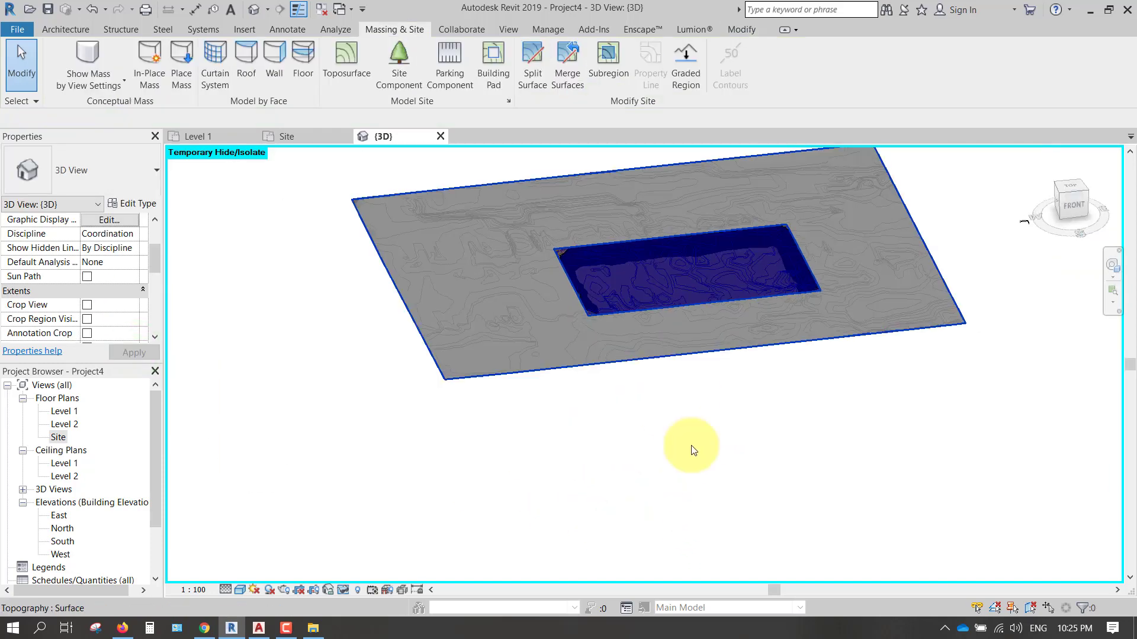
Step: Mark the sunken basin 'Pond' and set its Phase Created to New Construction
drag(690, 450, 618, 224)
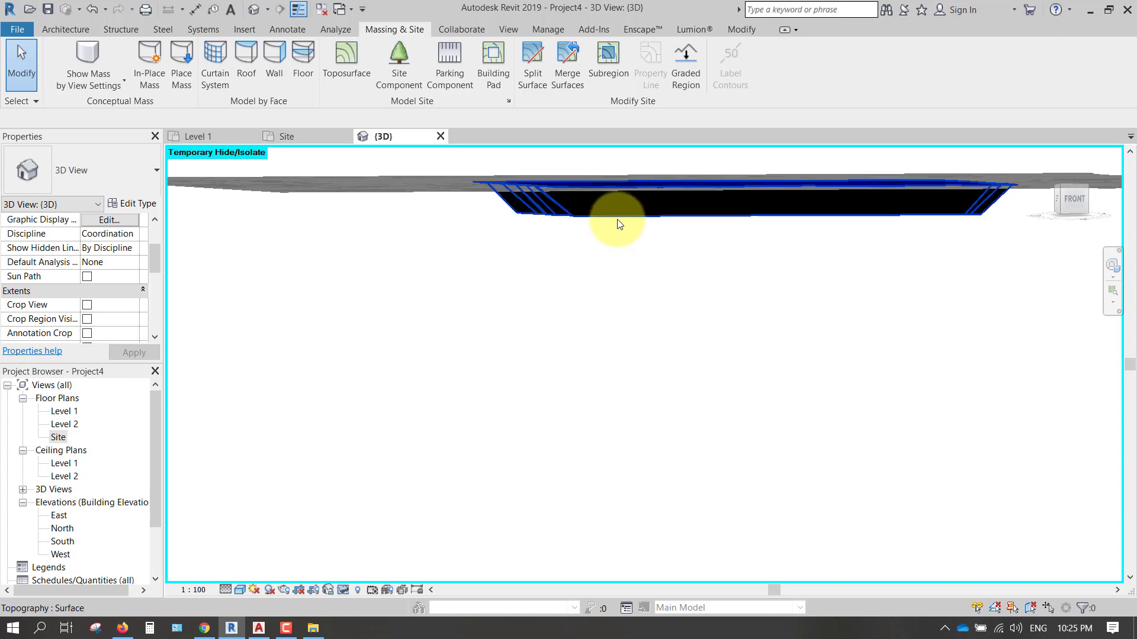
click(618, 218)
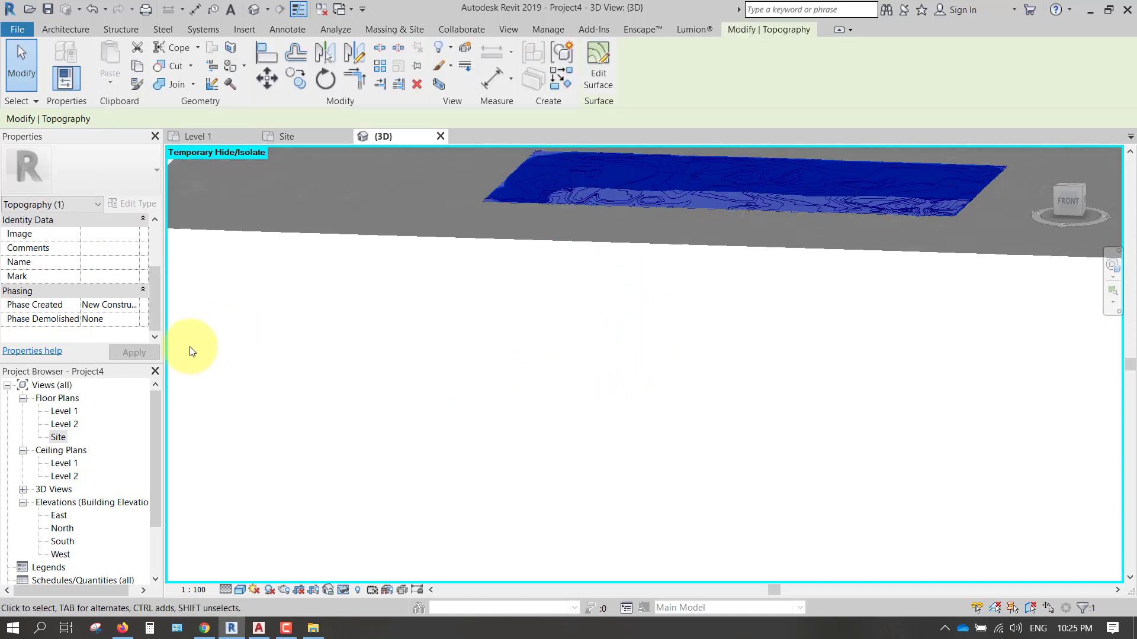
text(P)
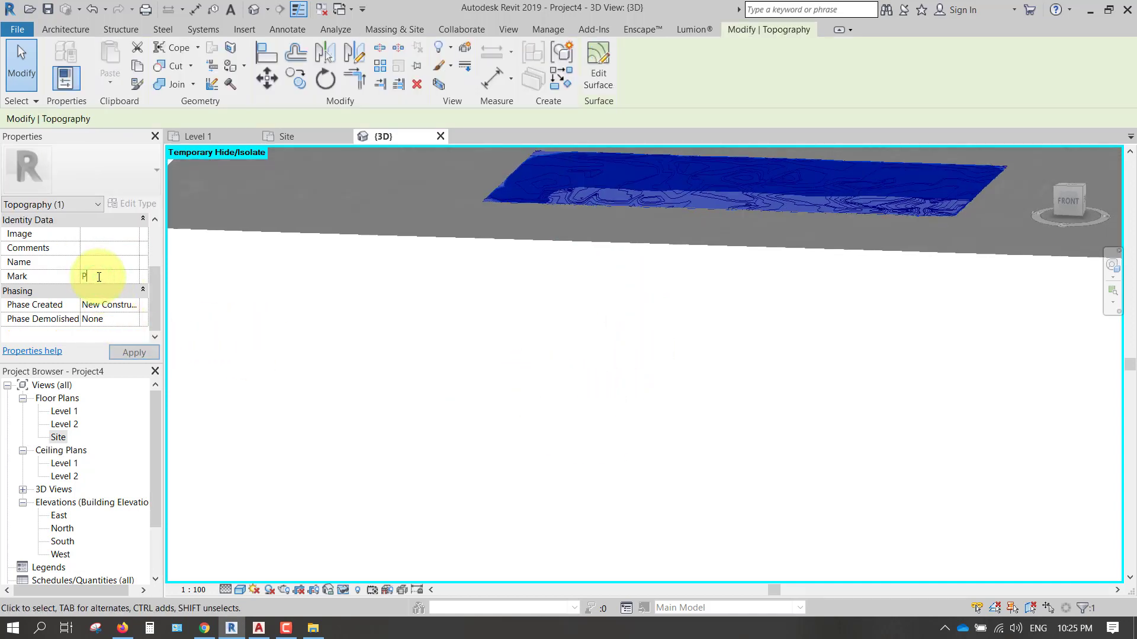
text(ond)
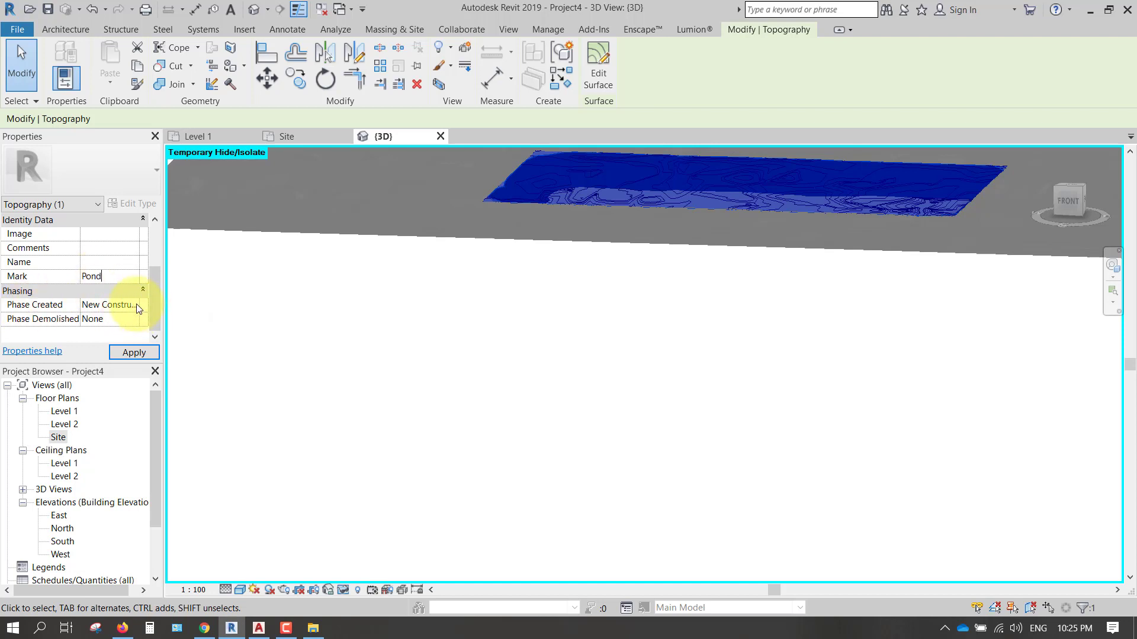
click(142, 304)
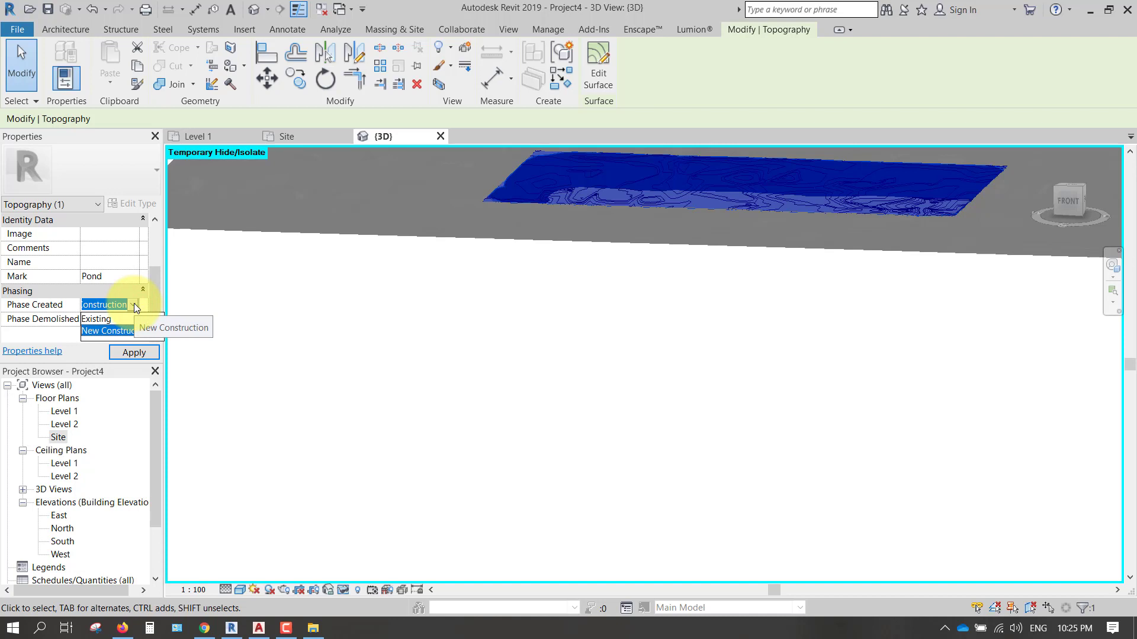
click(109, 331)
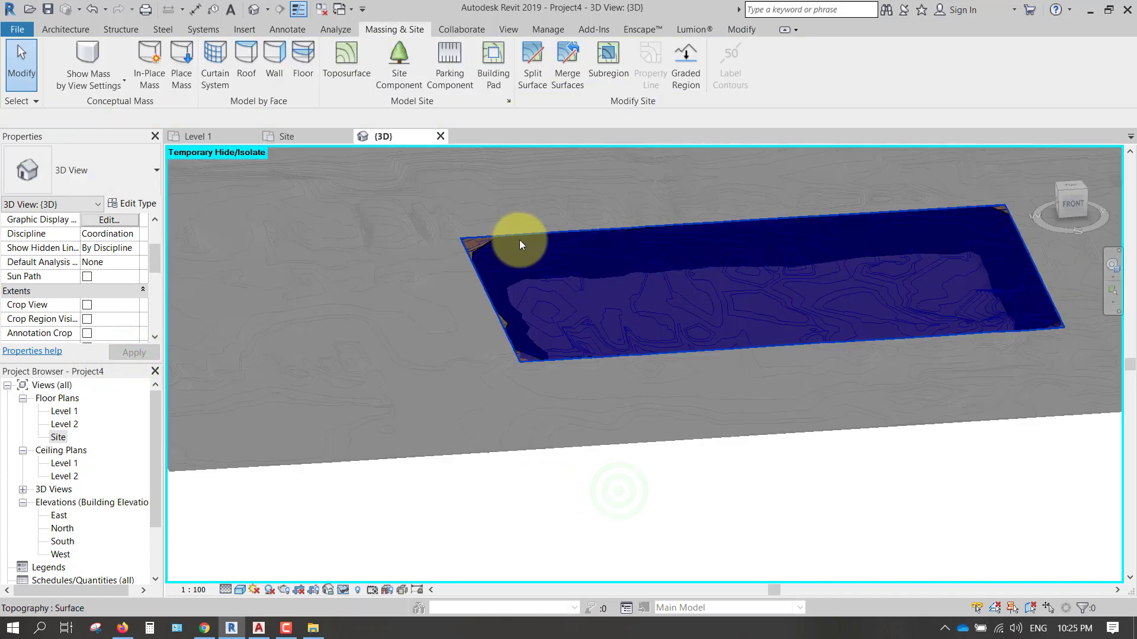
Step: Set Phase Demolished on the original ground under the pond so it shows red
click(518, 243)
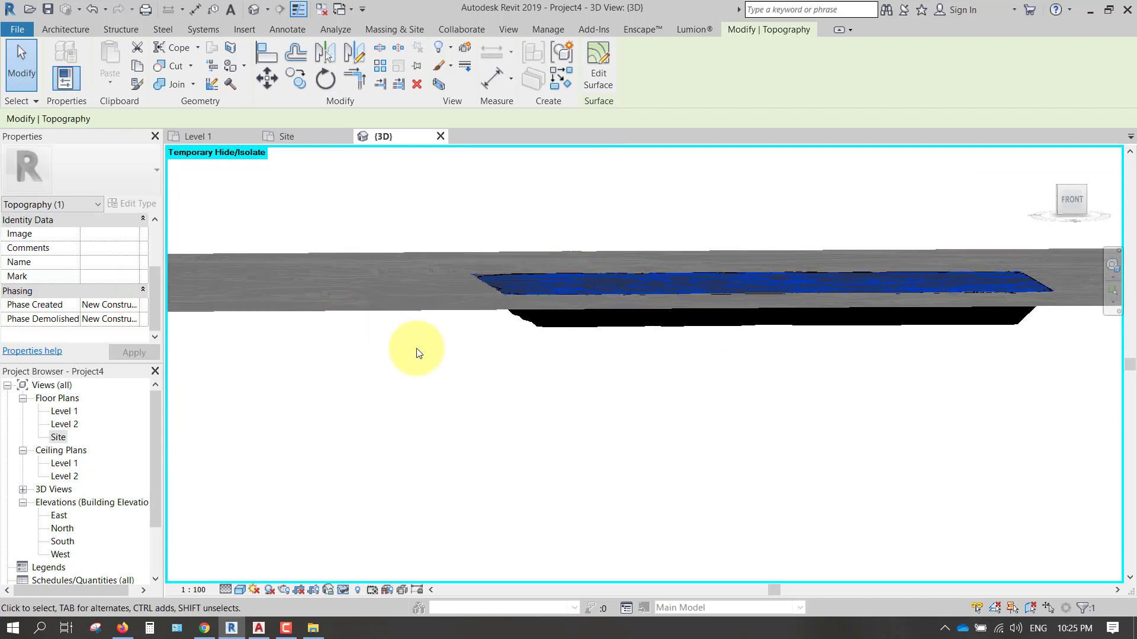
click(156, 305)
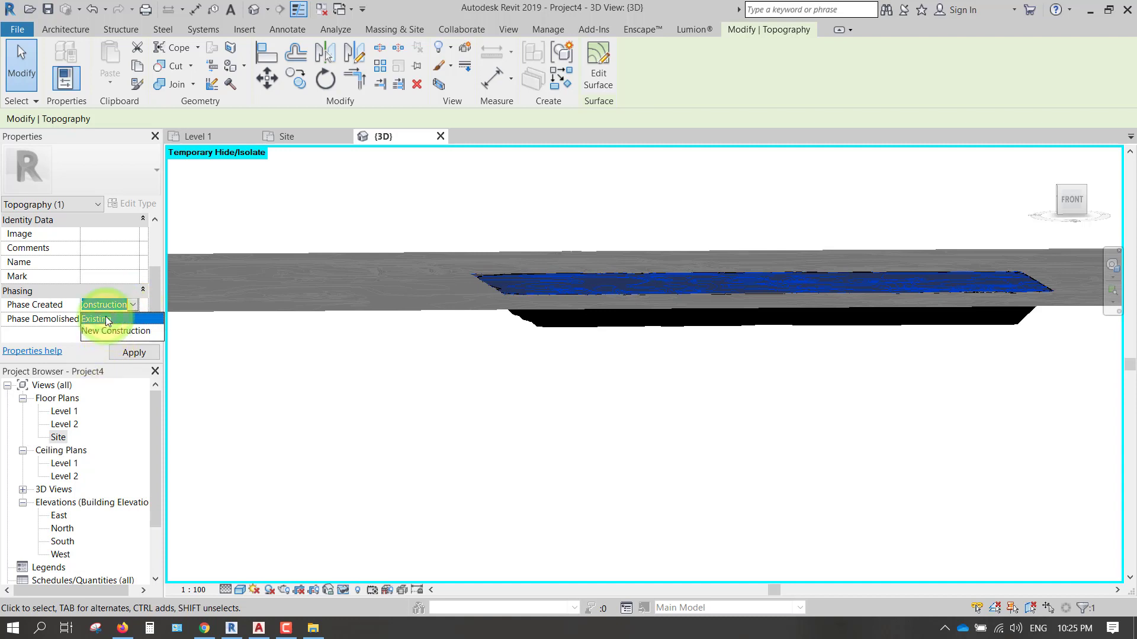
click(92, 319)
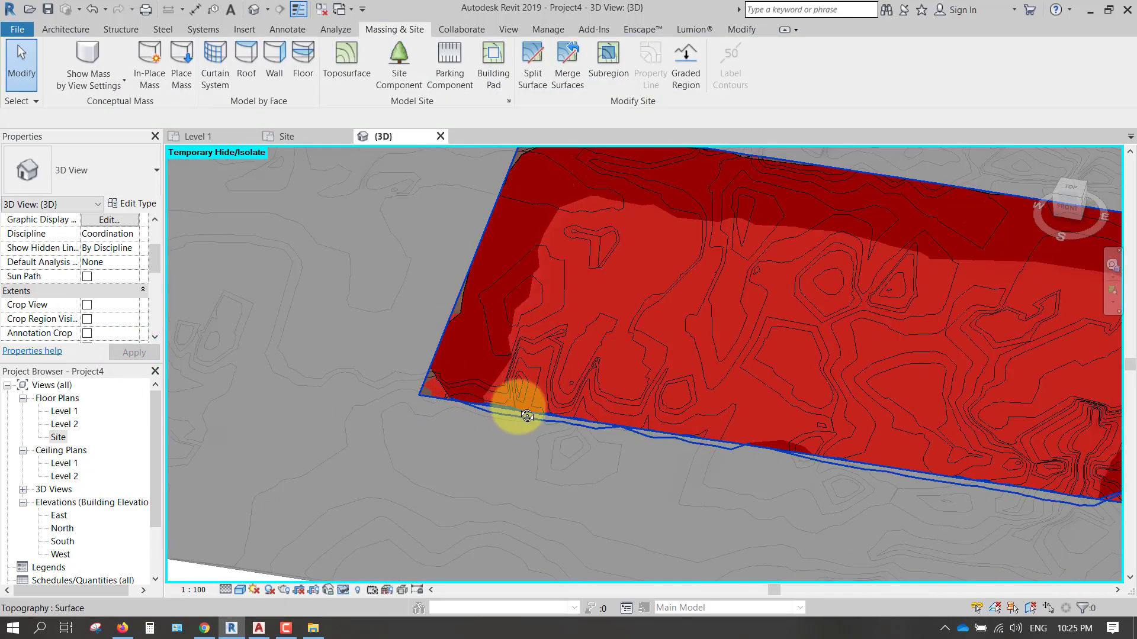
Step: Bring up the context options for the {3D} view in the Project Browser
drag(527, 416, 551, 351)
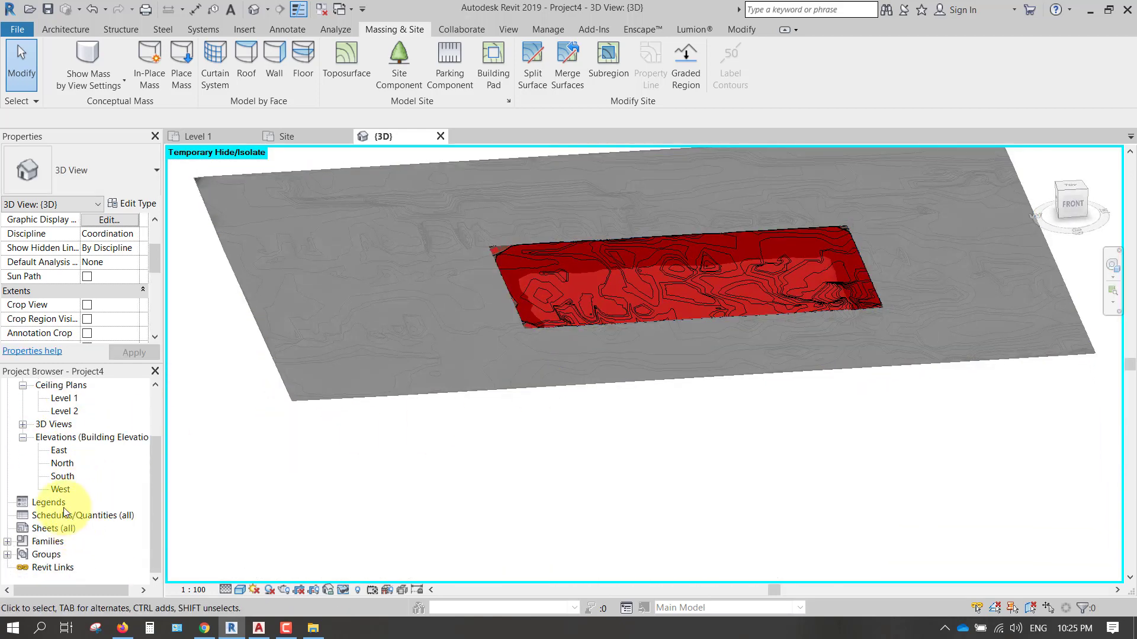
click(54, 437)
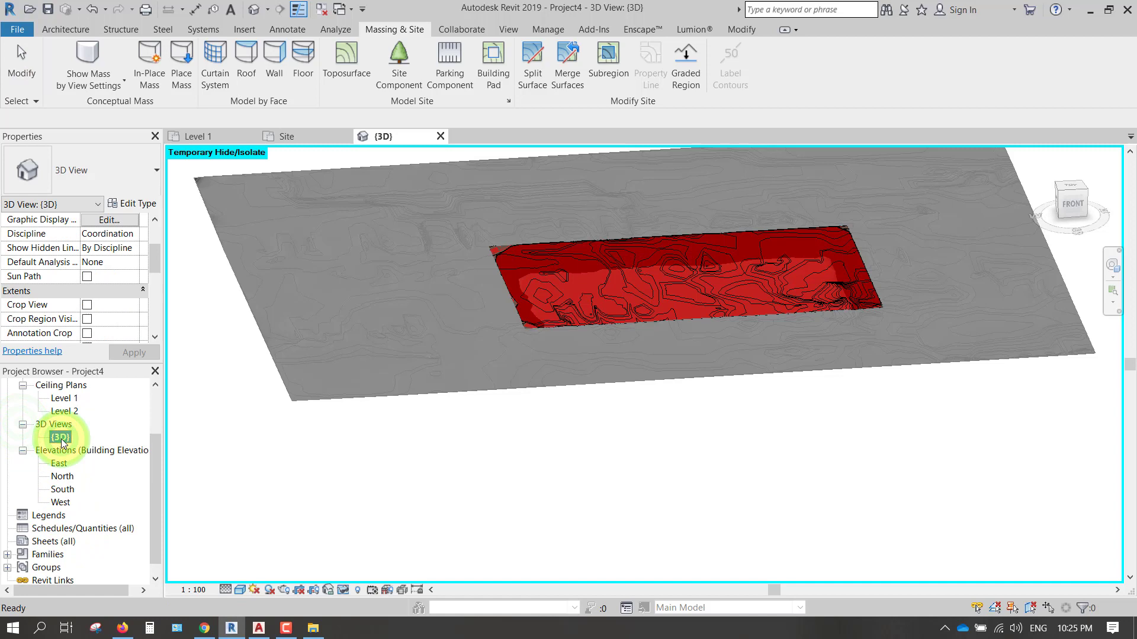
right_click(63, 437)
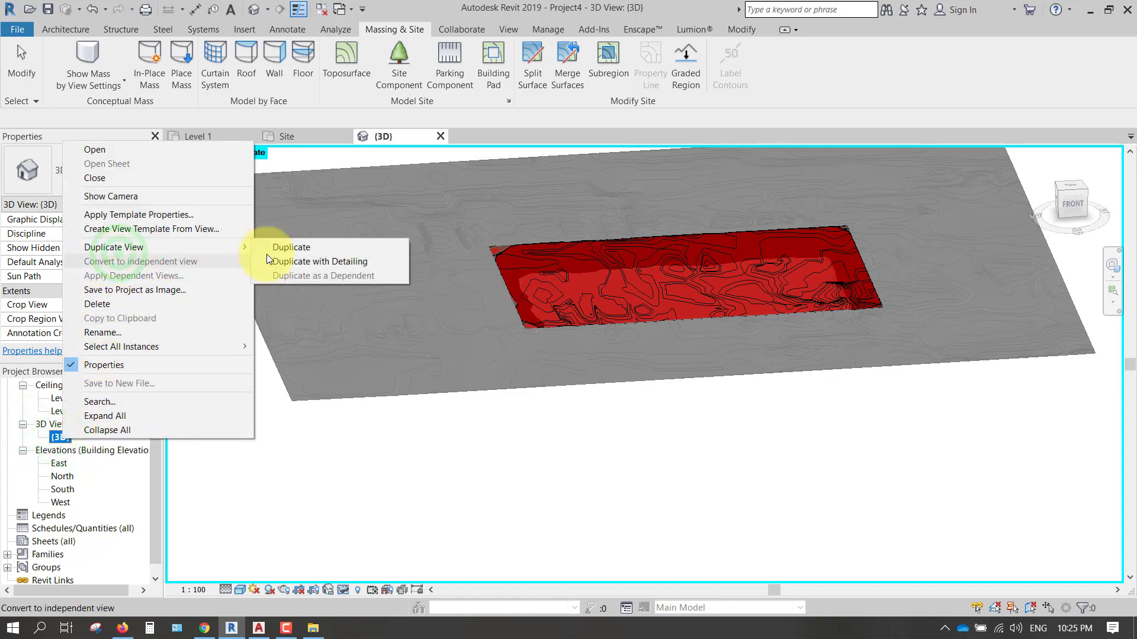
Step: Duplicate the 3D view as Existing and set its phase filter to show completed work
click(291, 247)
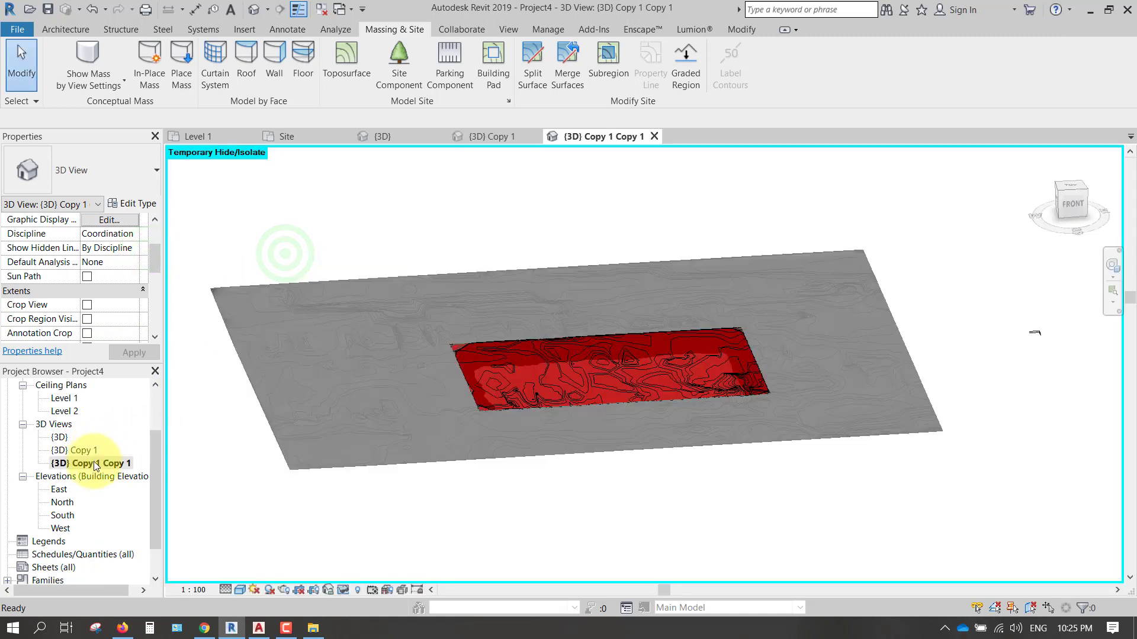
right_click(93, 463)
text(Existing)
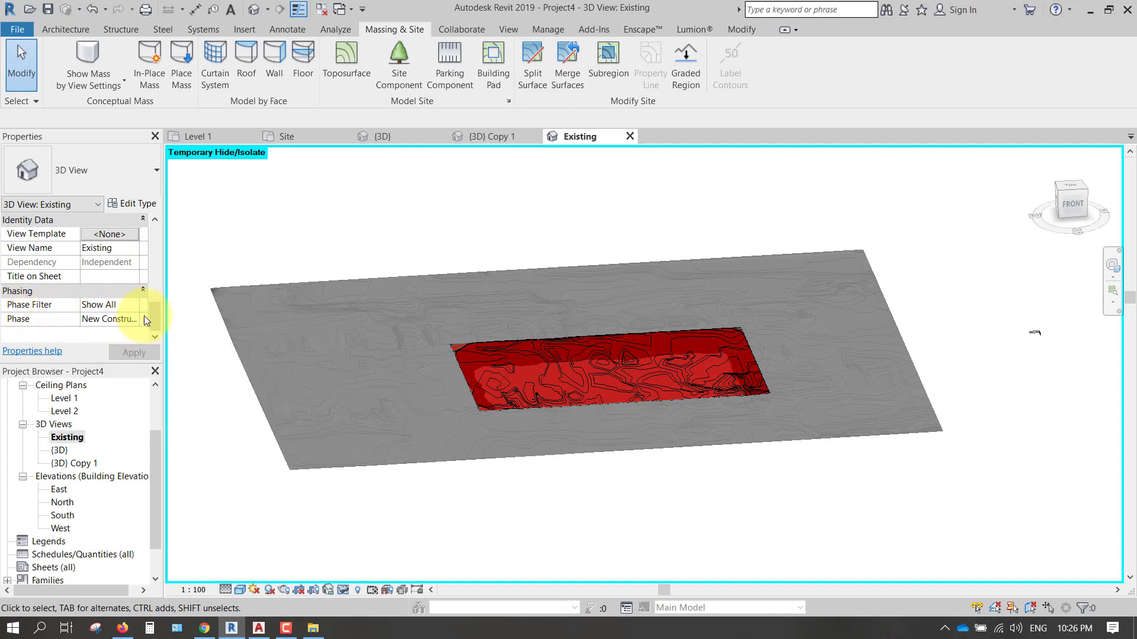
click(133, 304)
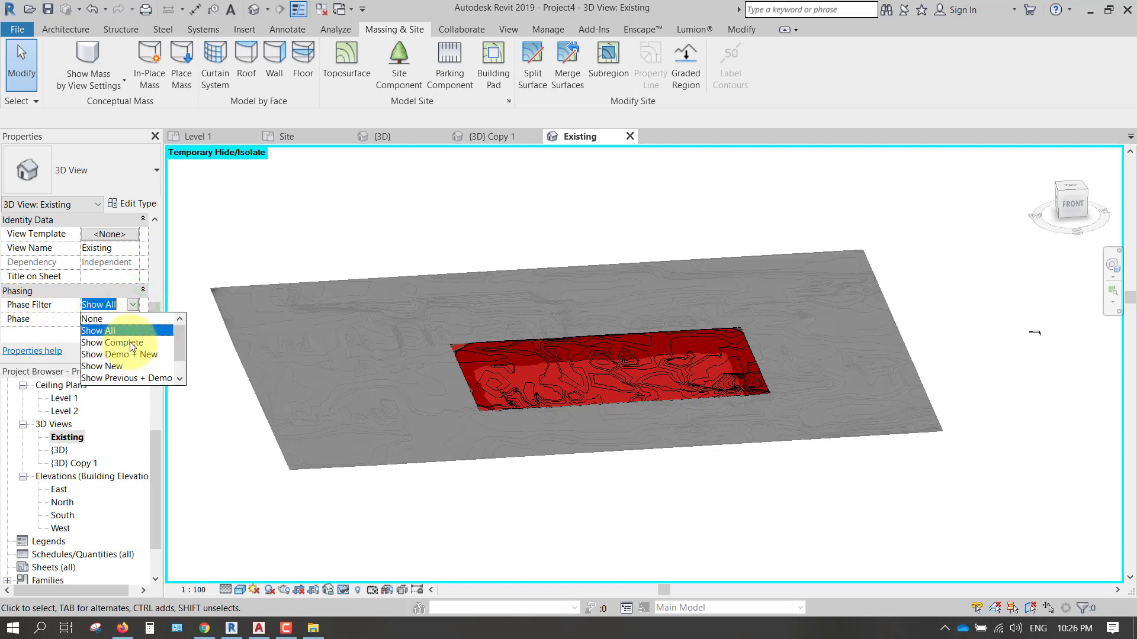
click(112, 343)
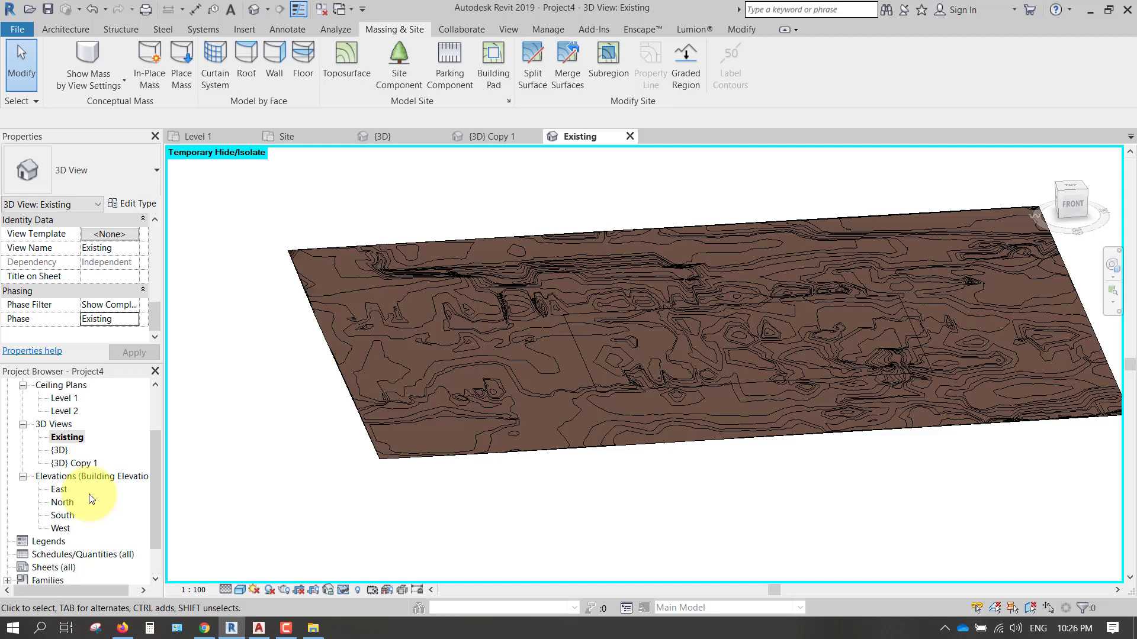
Step: Rename the other copy 'Pond' and set its view phase
right_click(72, 463)
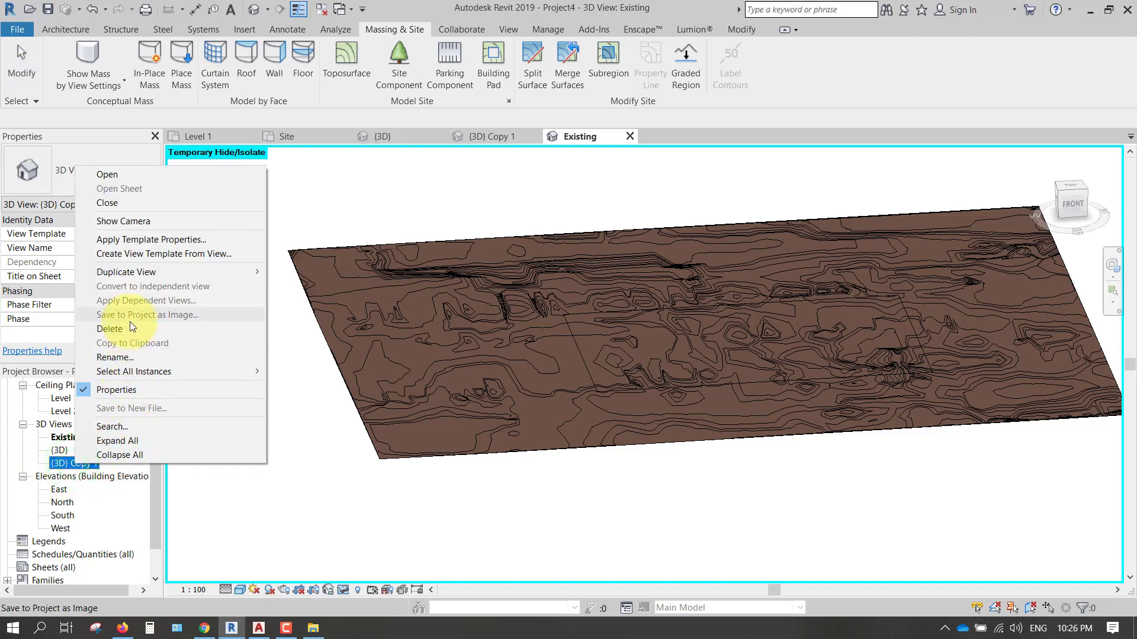
click(114, 357)
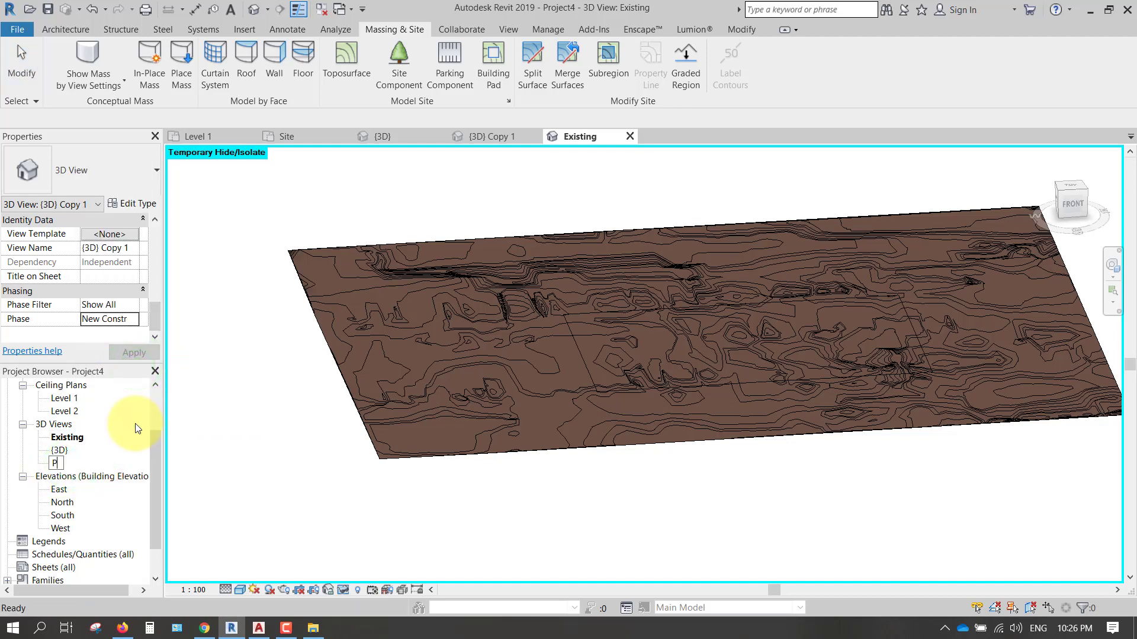
text(ond)
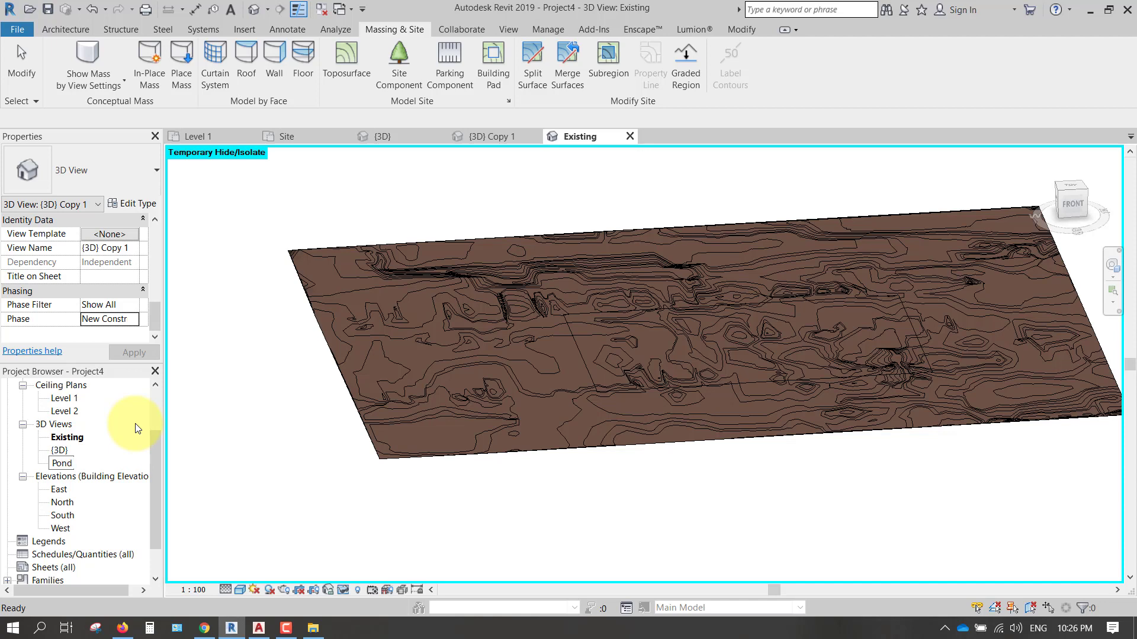
double_click(61, 450)
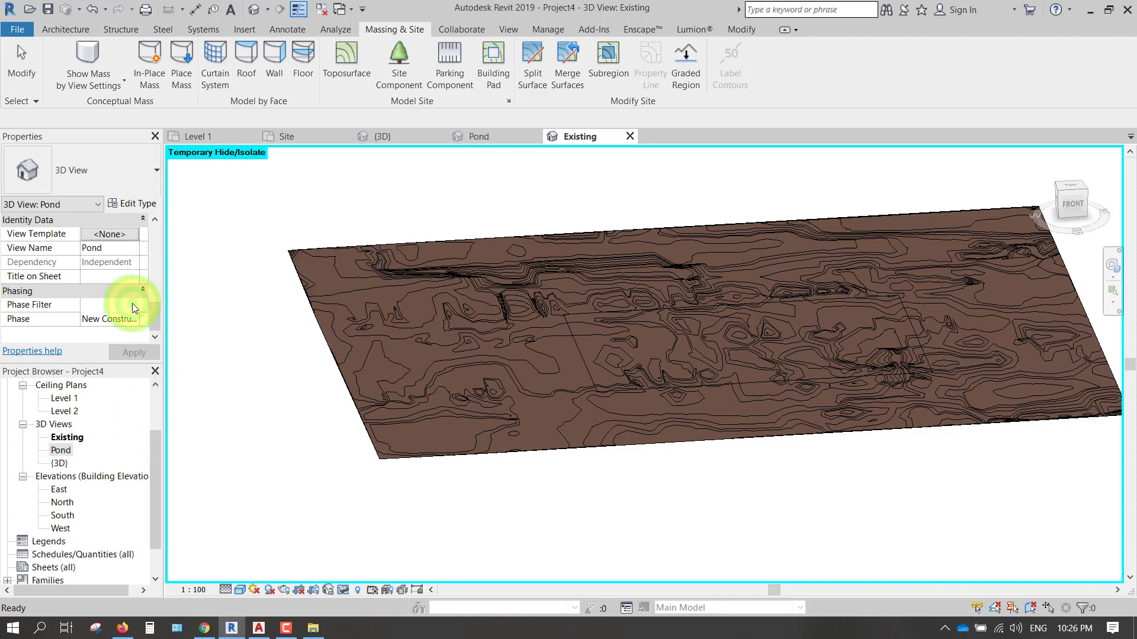
click(133, 305)
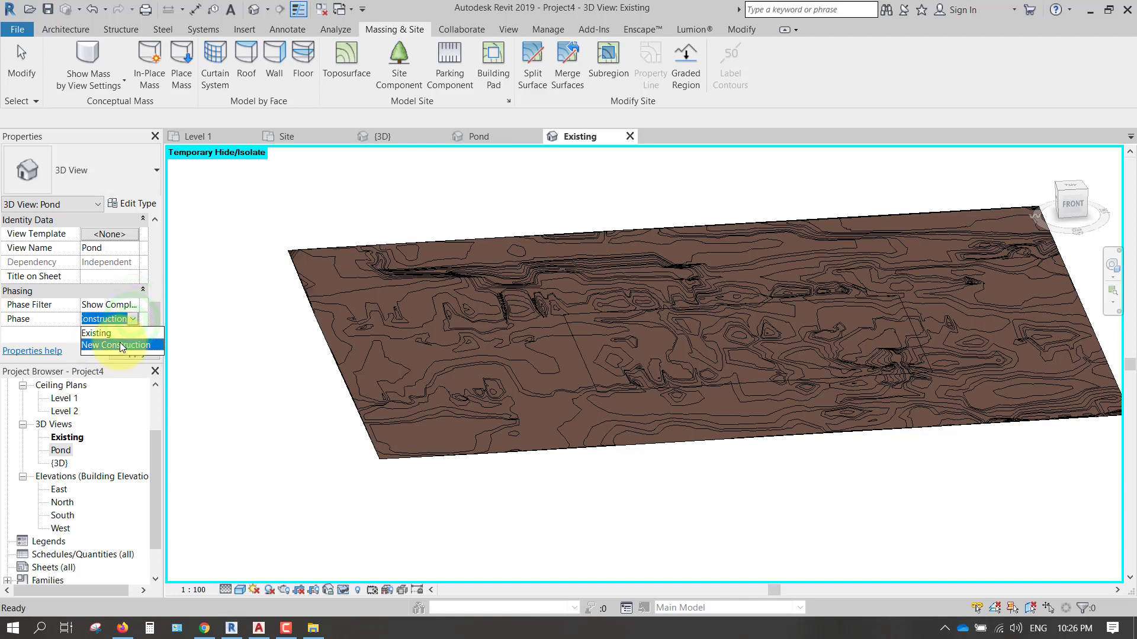
click(115, 344)
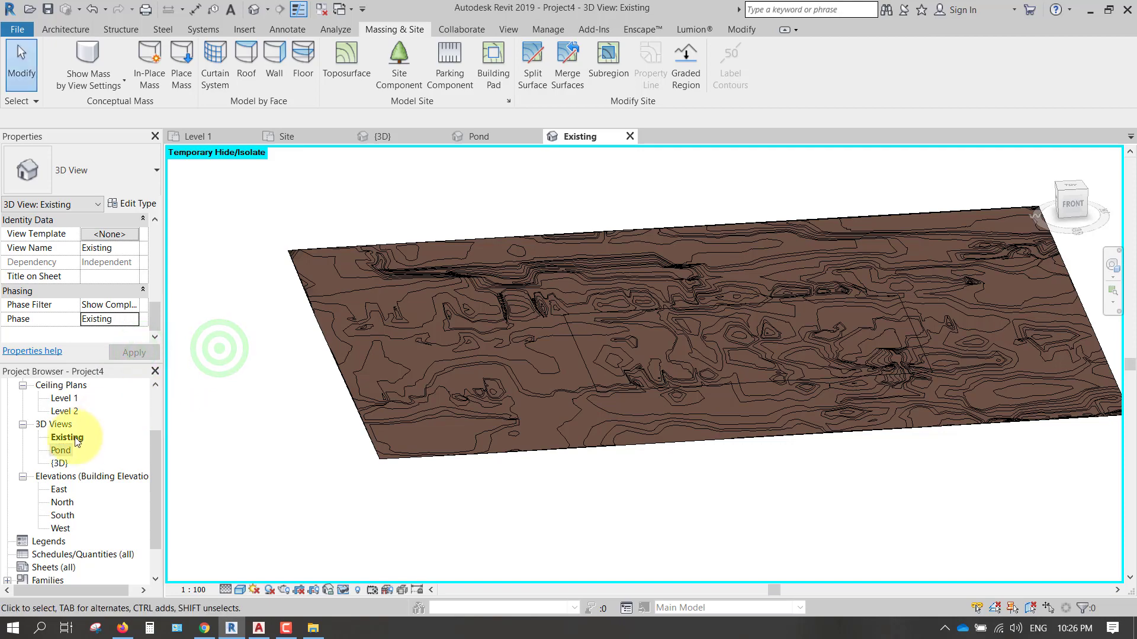
Step: Show the Pond 3D view and orbit around the excavated basin to a near top-down angle
double_click(61, 450)
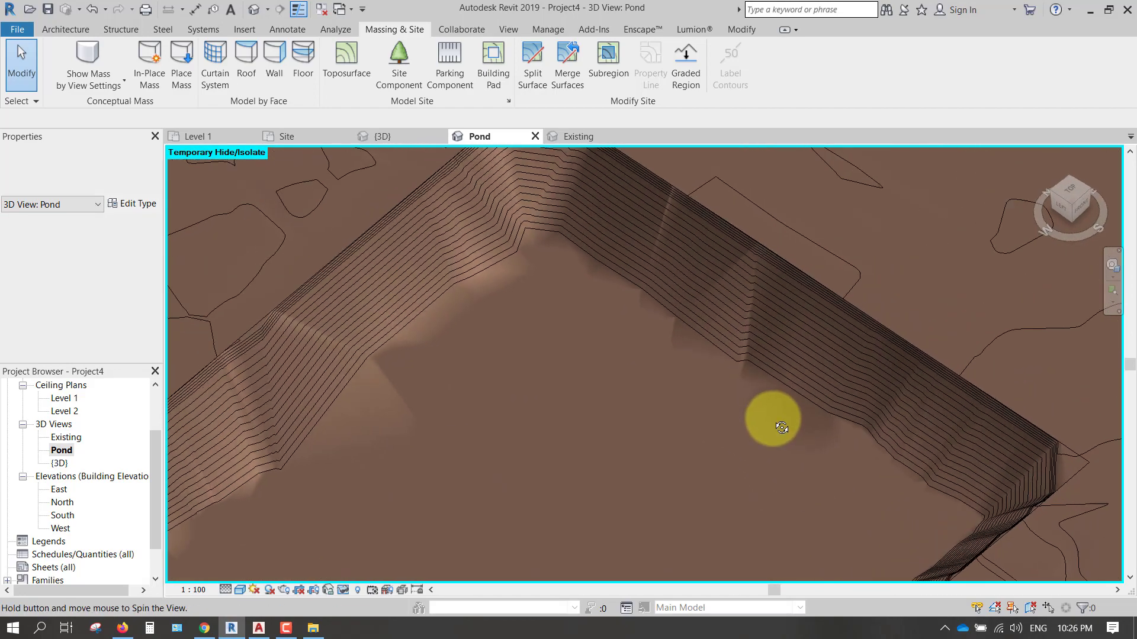
drag(773, 424, 493, 508)
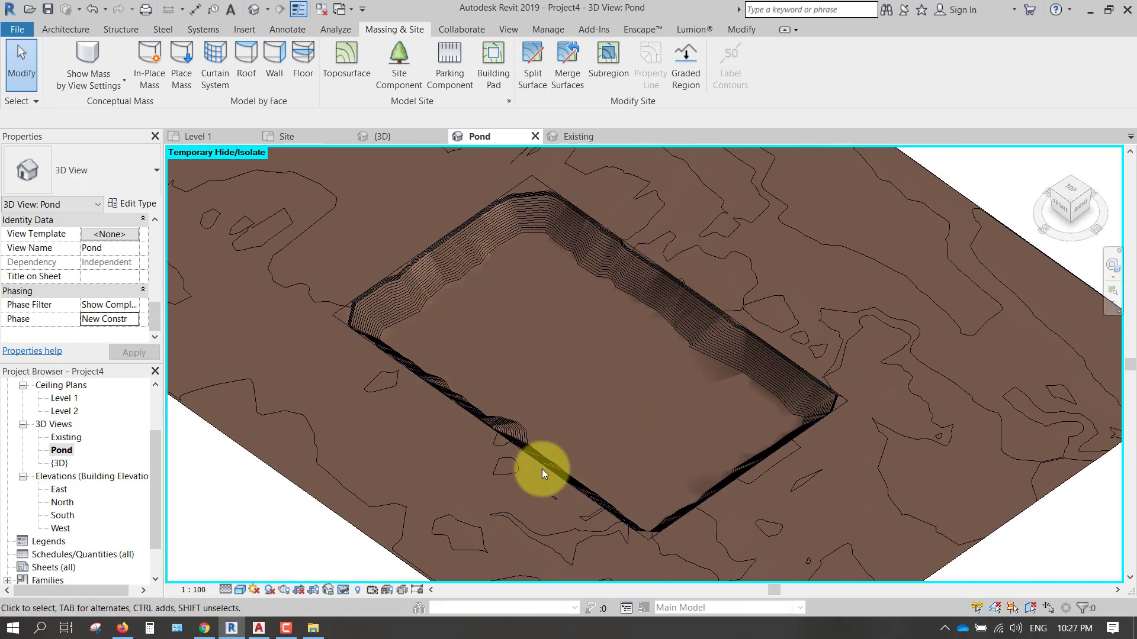
mouse_move(650, 481)
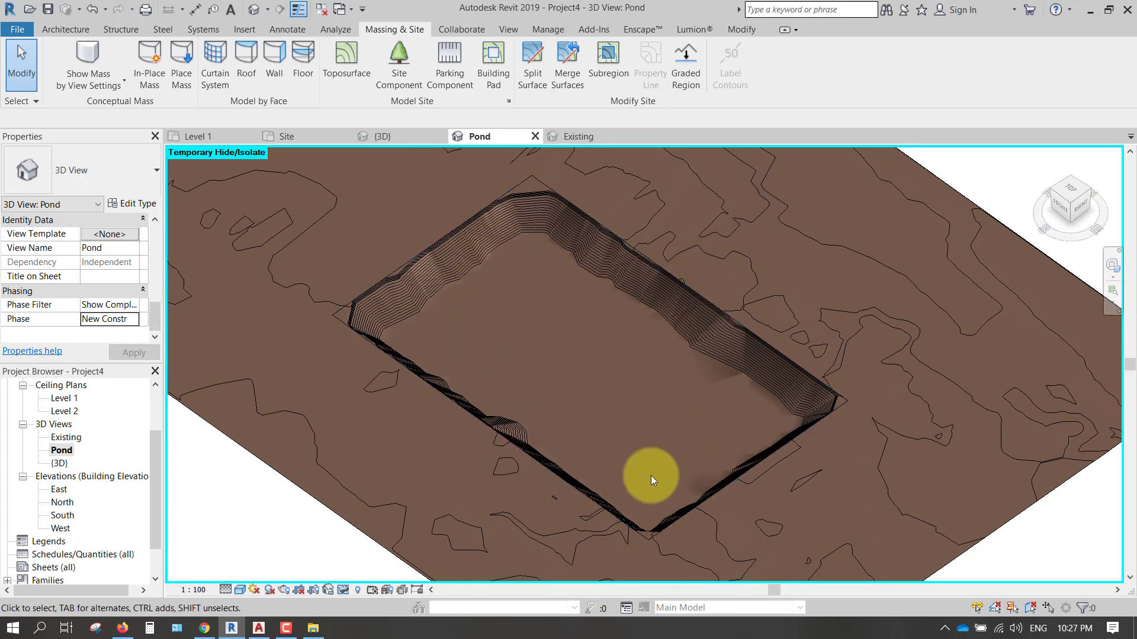
drag(650, 479, 632, 416)
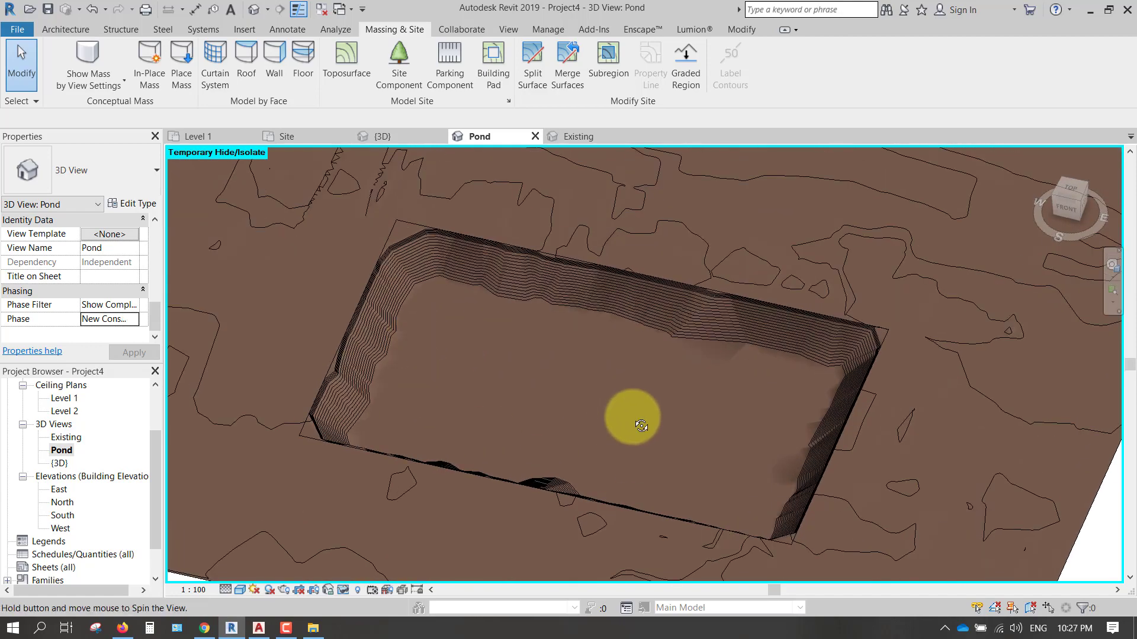
drag(640, 425, 696, 437)
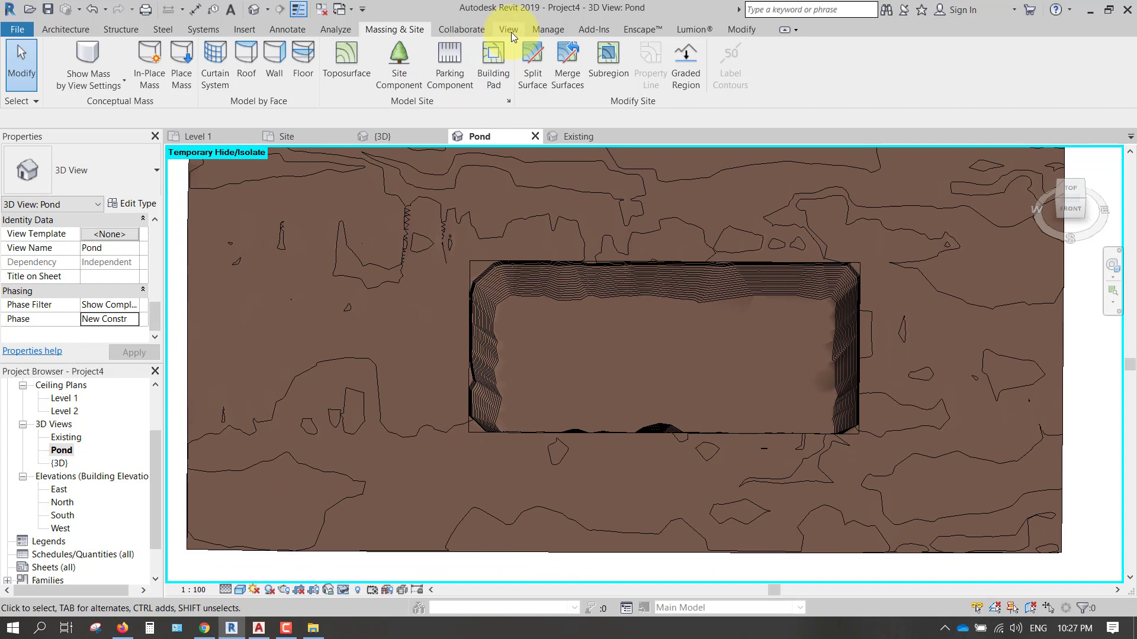
Step: Start a new Schedule/Quantities with Topography as the category
click(508, 28)
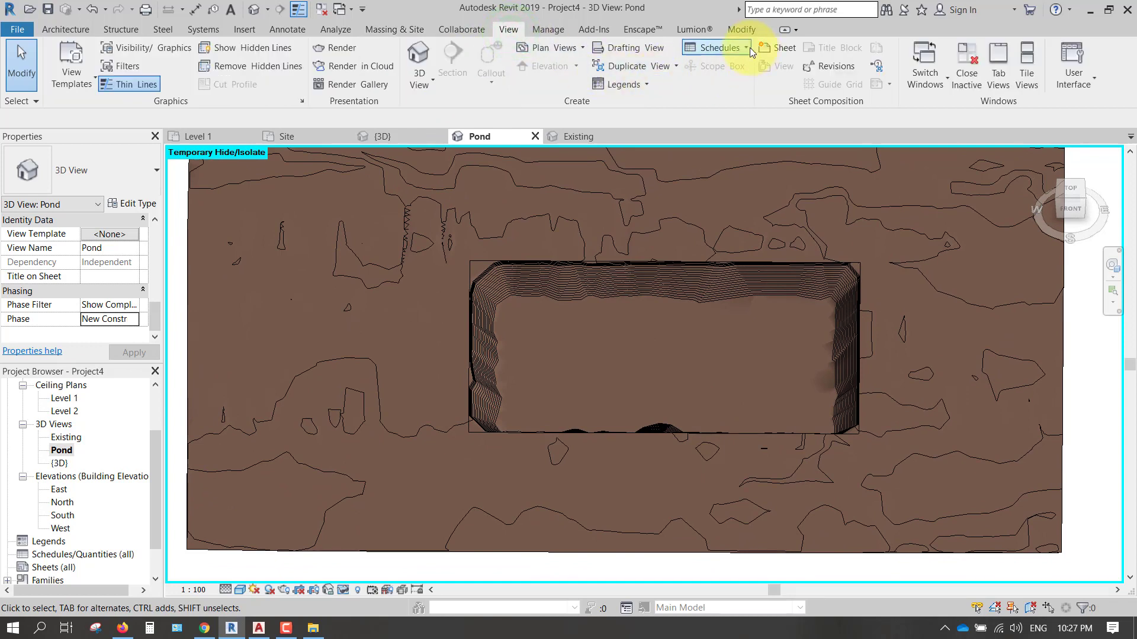
click(716, 47)
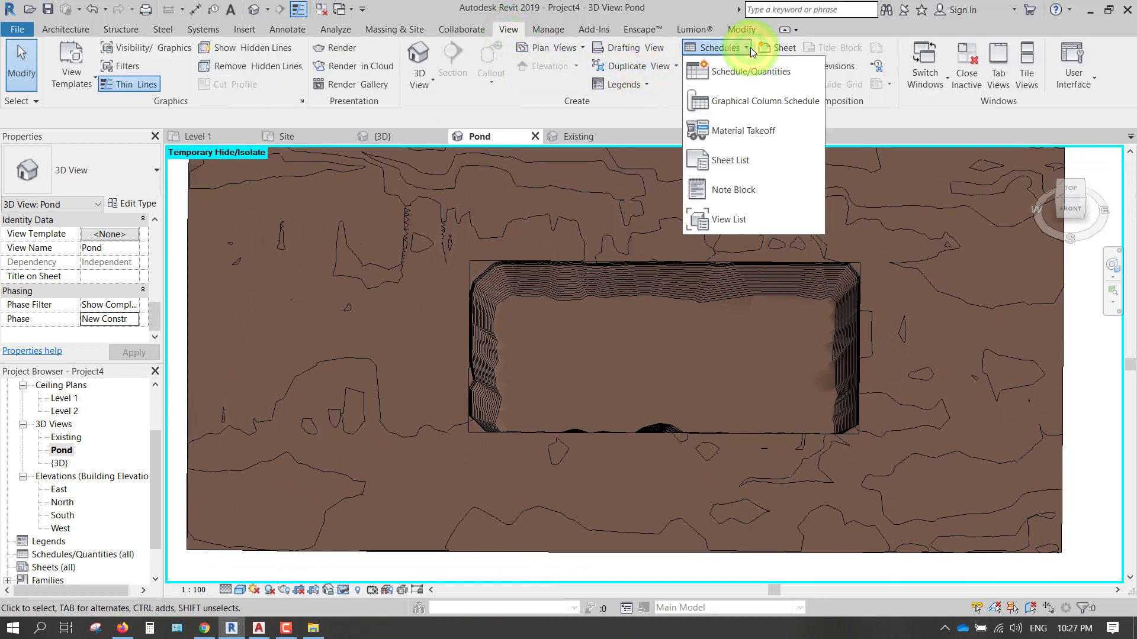
click(748, 71)
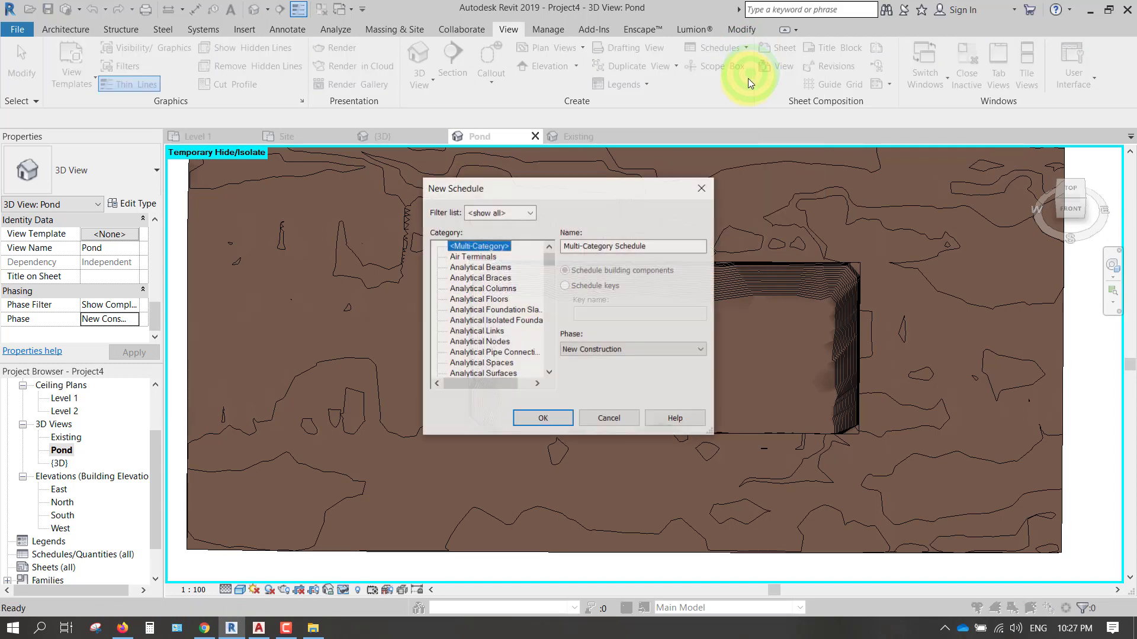
scroll(down, 3)
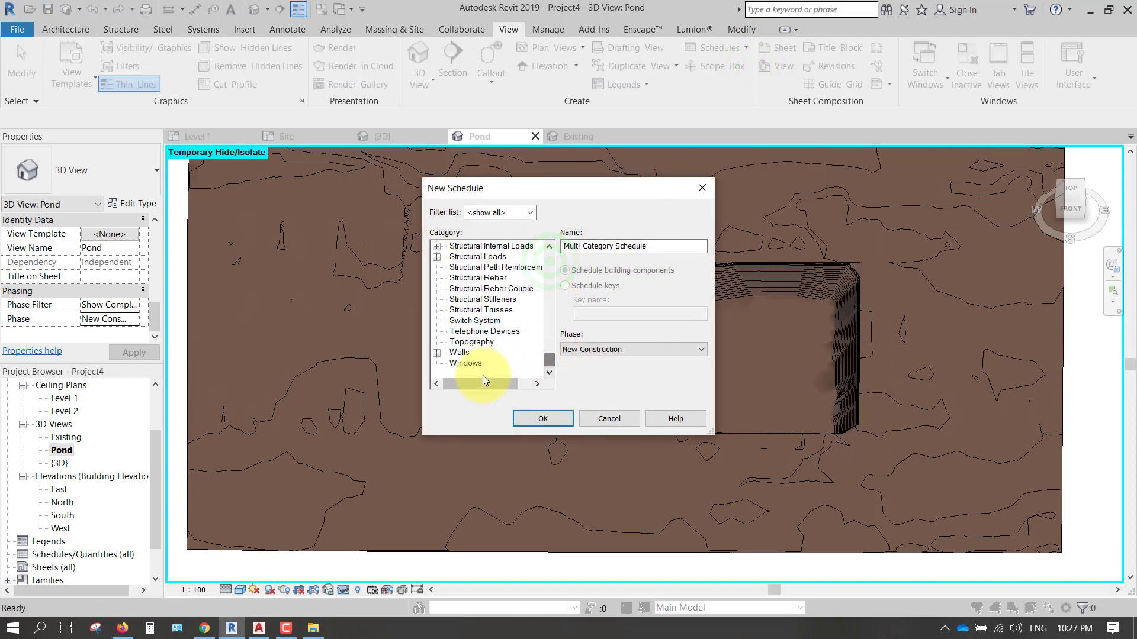
click(472, 341)
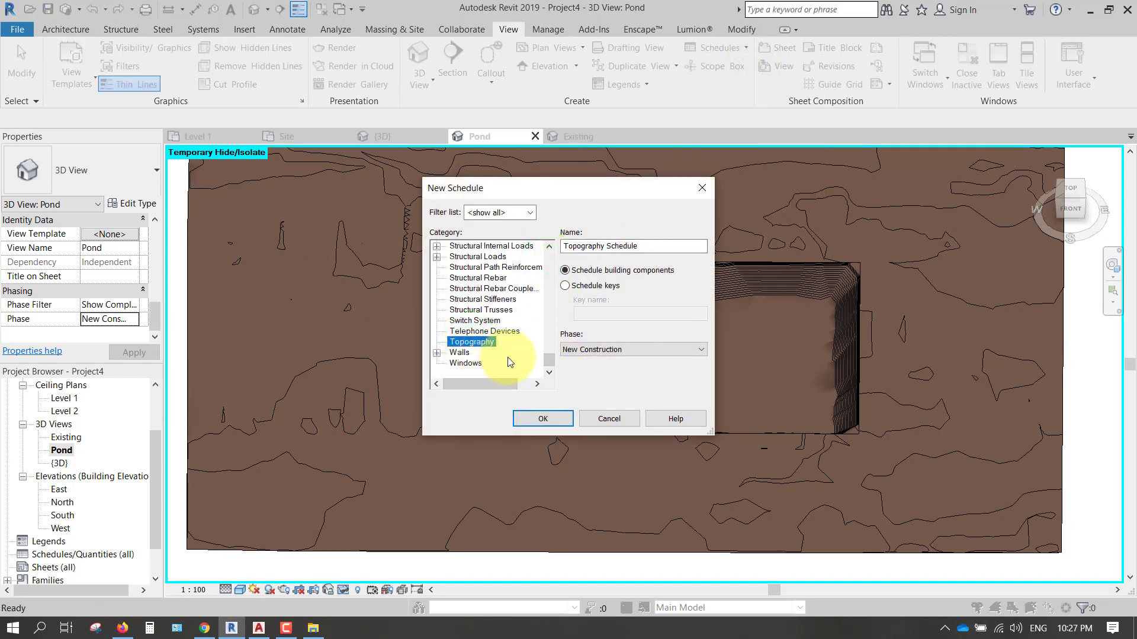
click(543, 418)
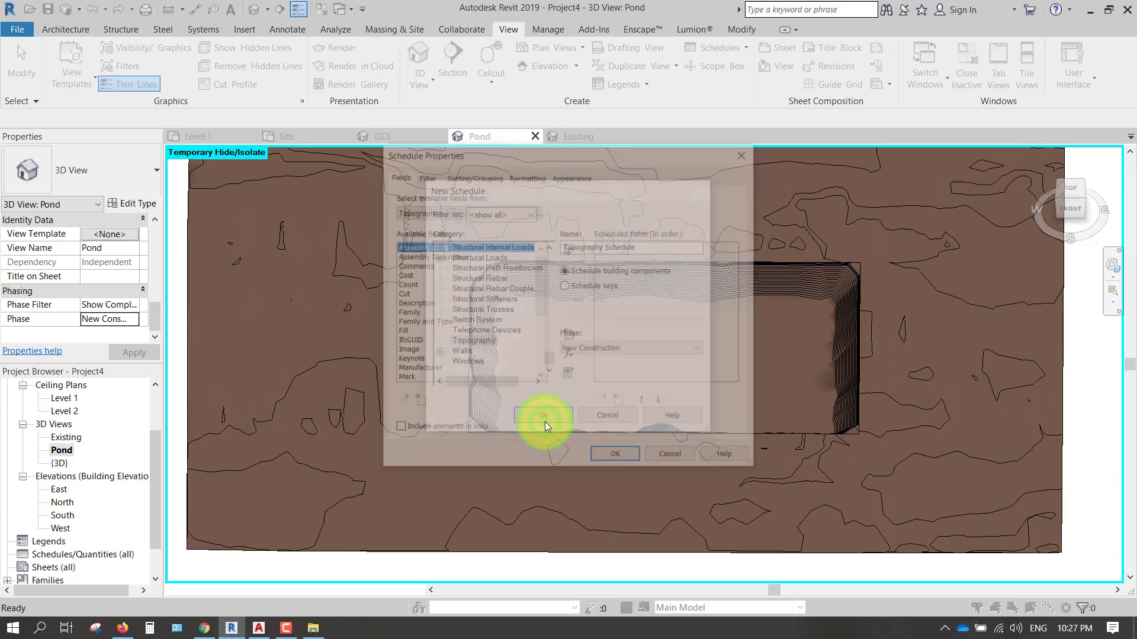
Step: Add Cut, Fill and Mark fields with Mark first, creating the Topography Schedule
click(544, 414)
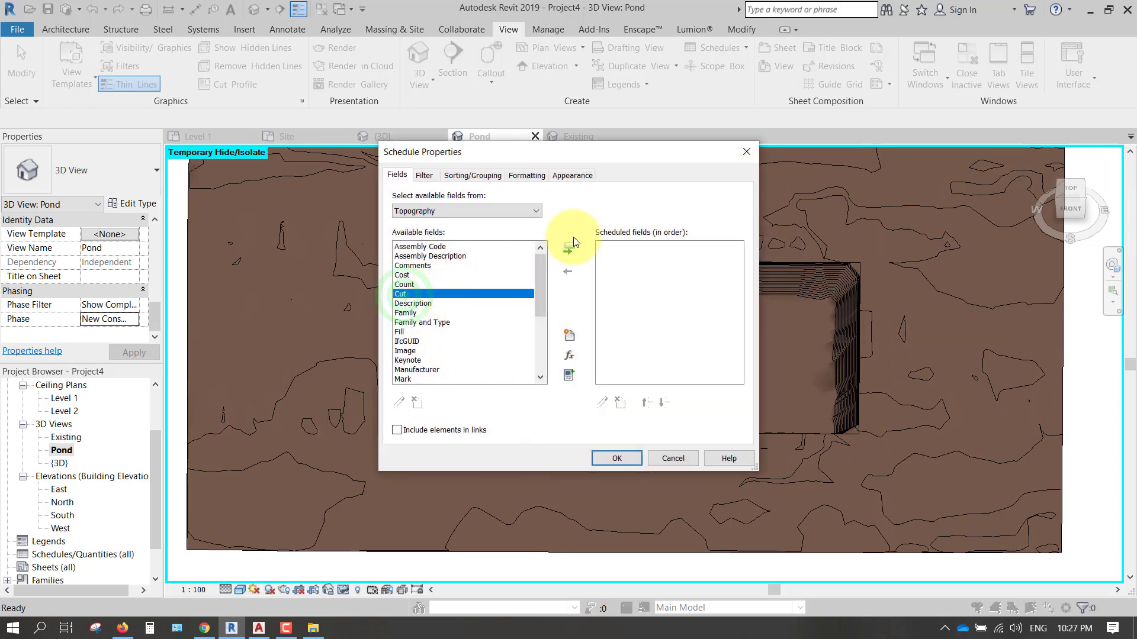
click(570, 250)
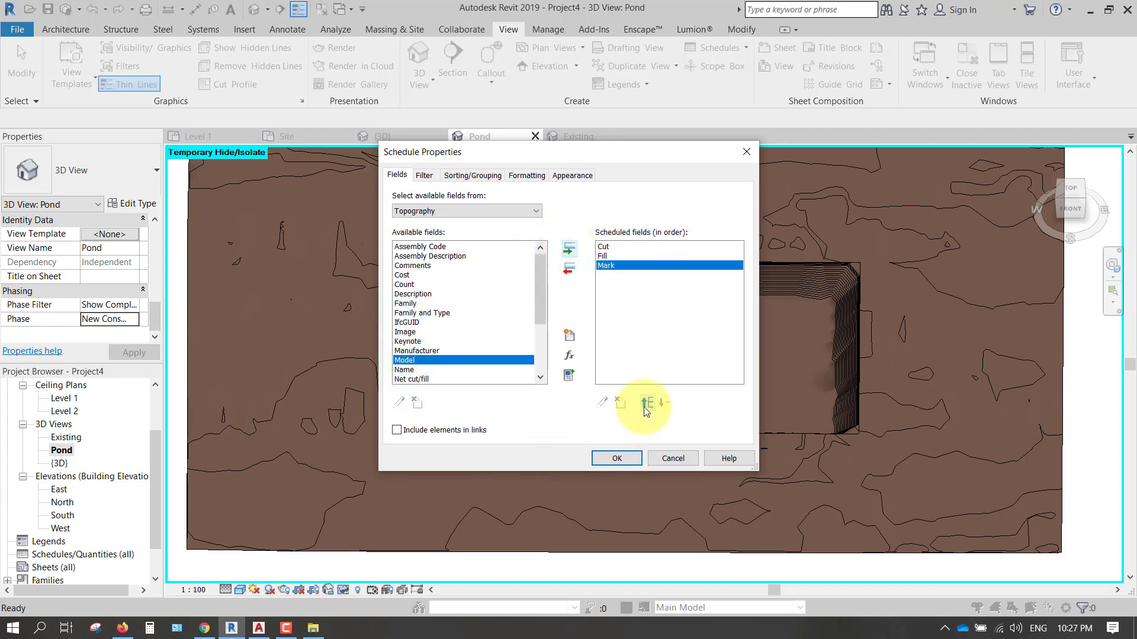
click(644, 403)
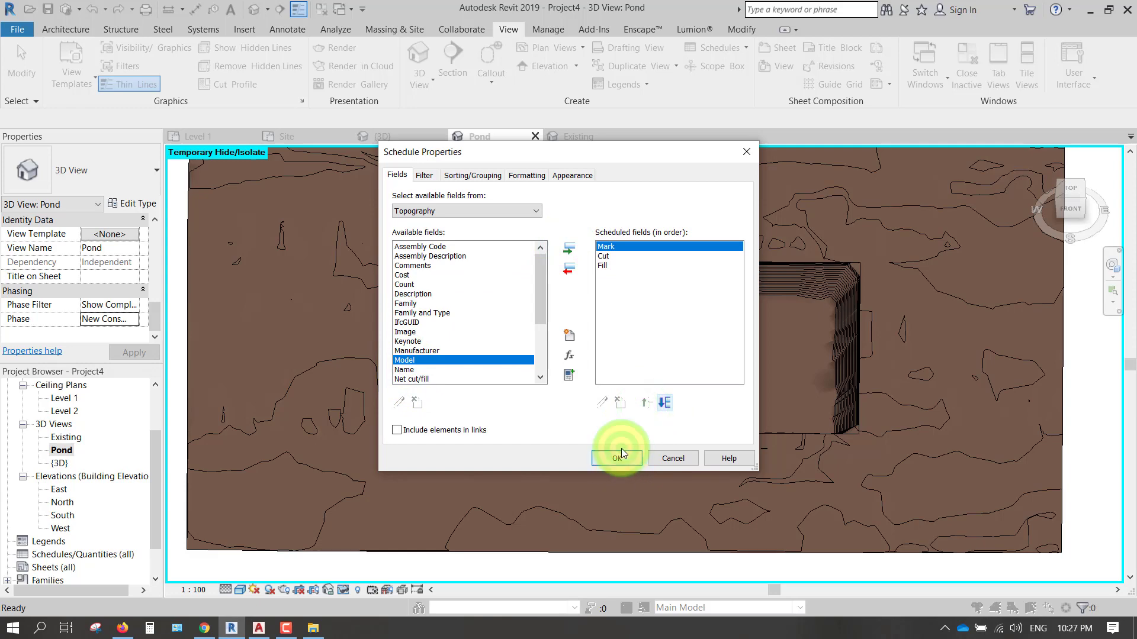
click(617, 457)
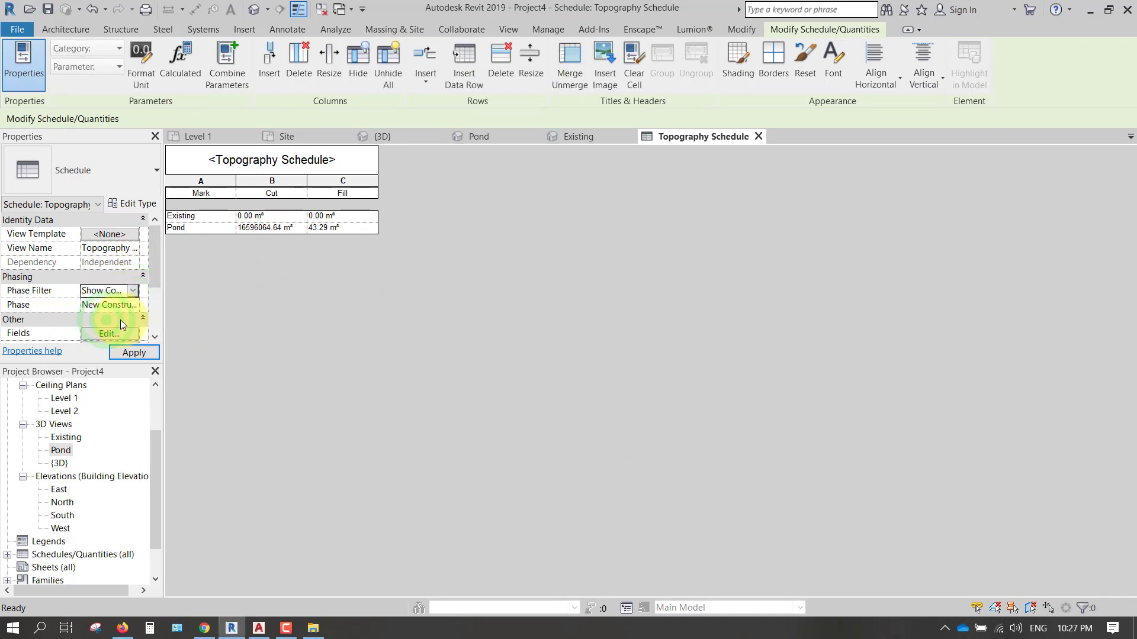
Step: Check the schedule under the Existing phase, keep New Construction, and return to the Pond view
click(133, 304)
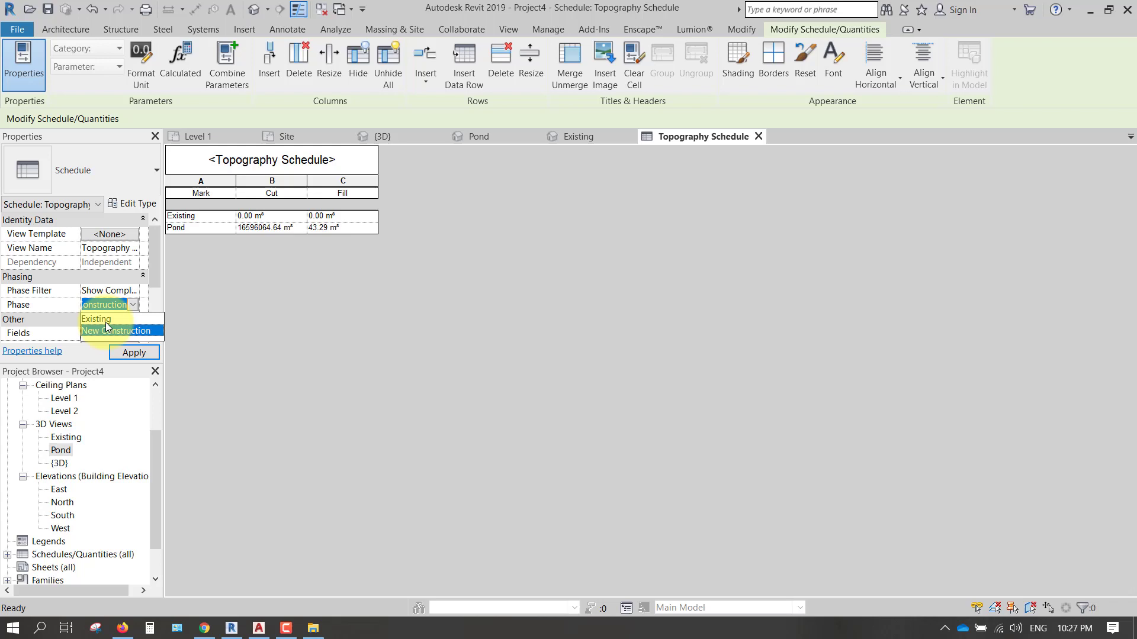
click(96, 319)
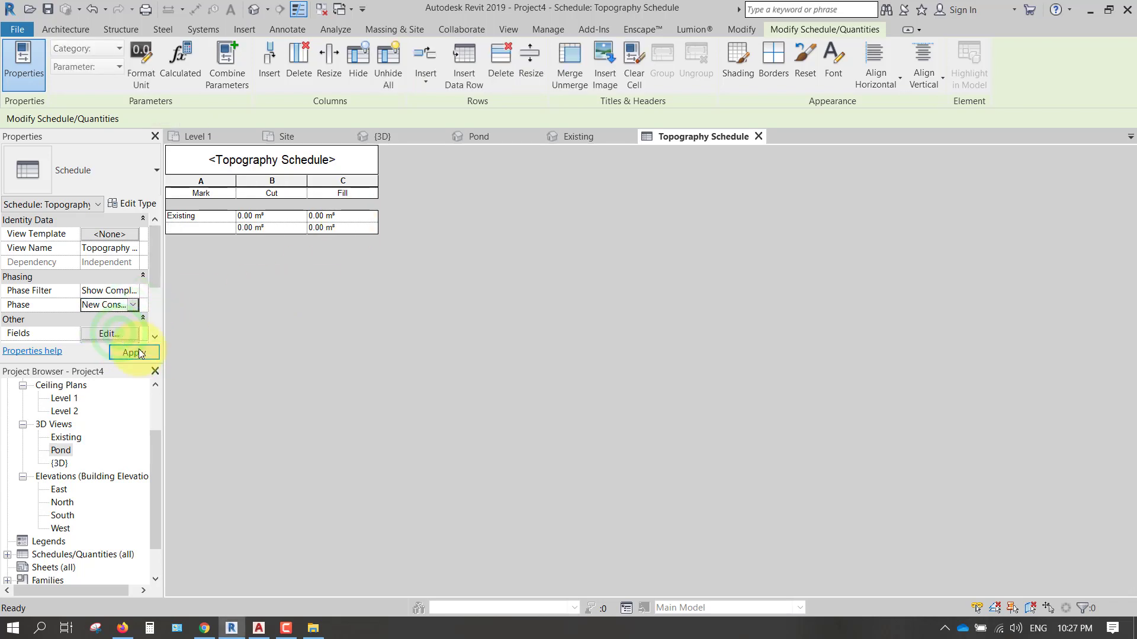
click(134, 353)
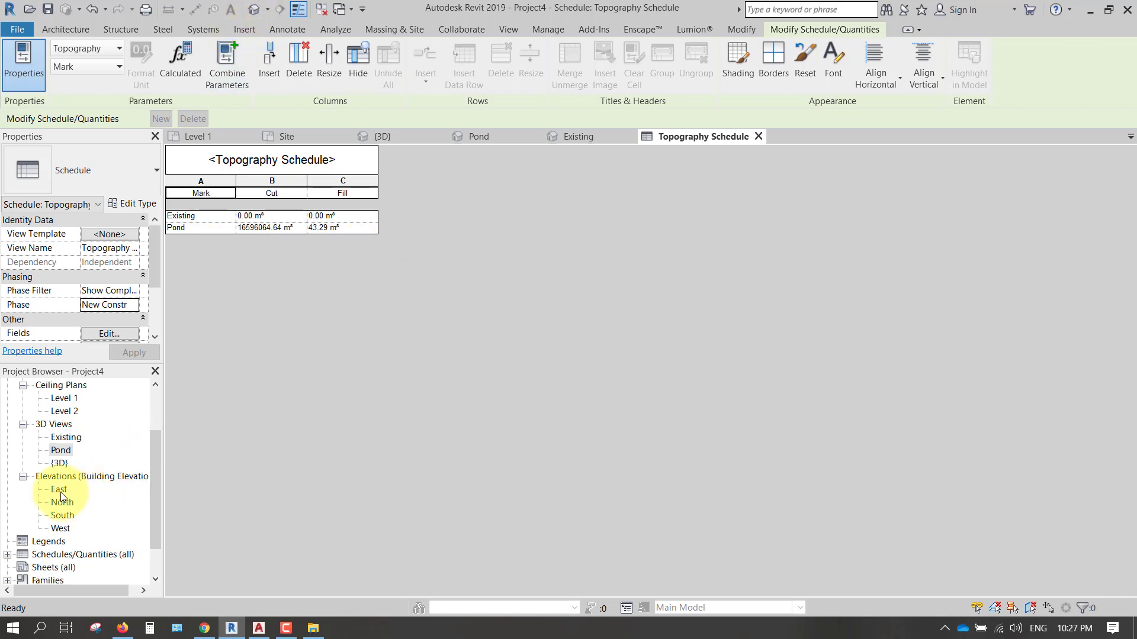
click(61, 450)
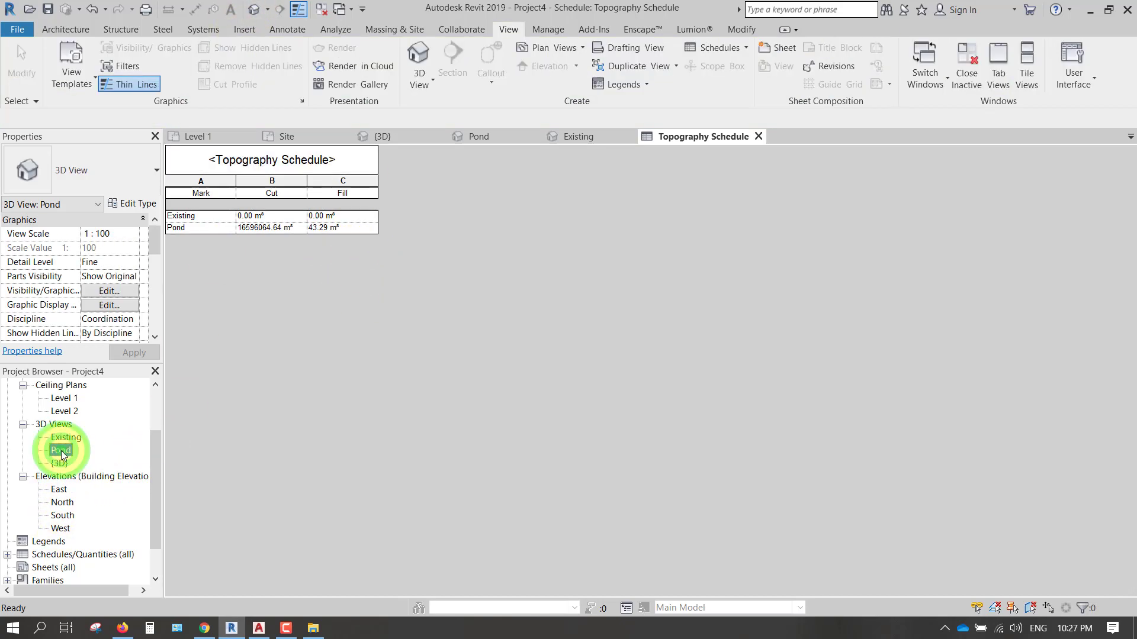
double_click(61, 450)
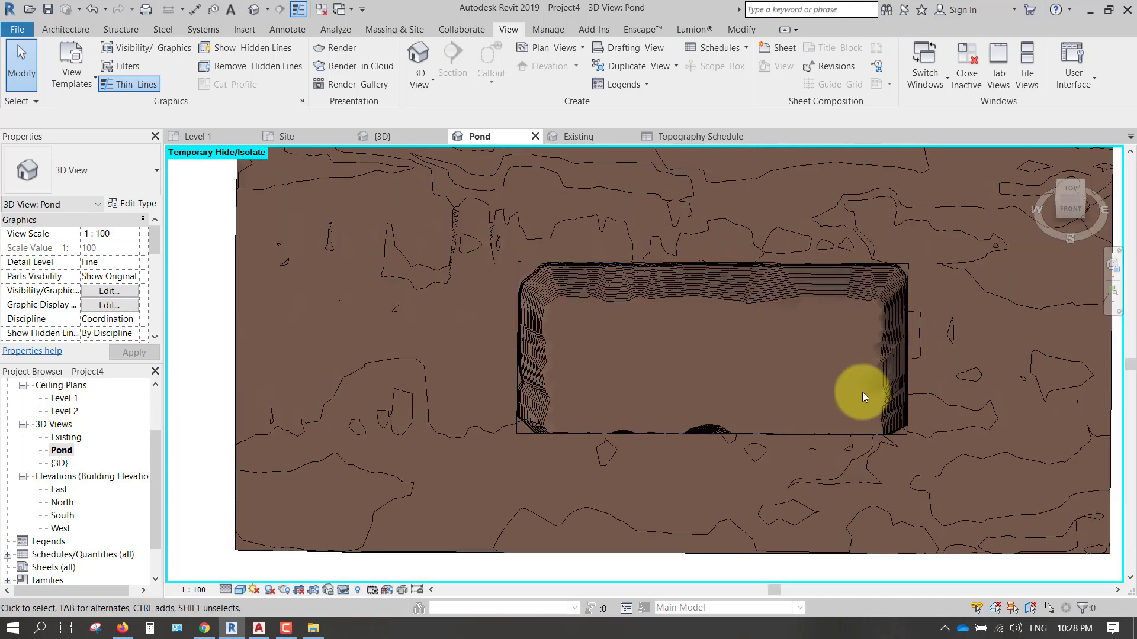
Step: Switch to the default {3D} view showing the red pond region, then reopen the Topography Schedule
drag(863, 397, 922, 434)
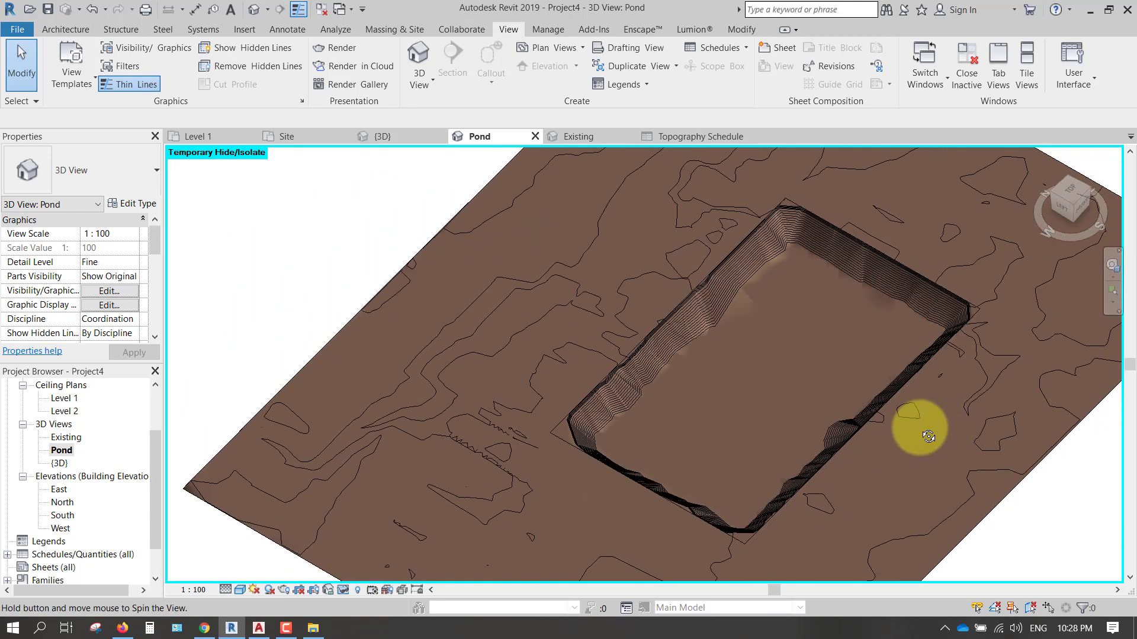
drag(922, 434, 863, 315)
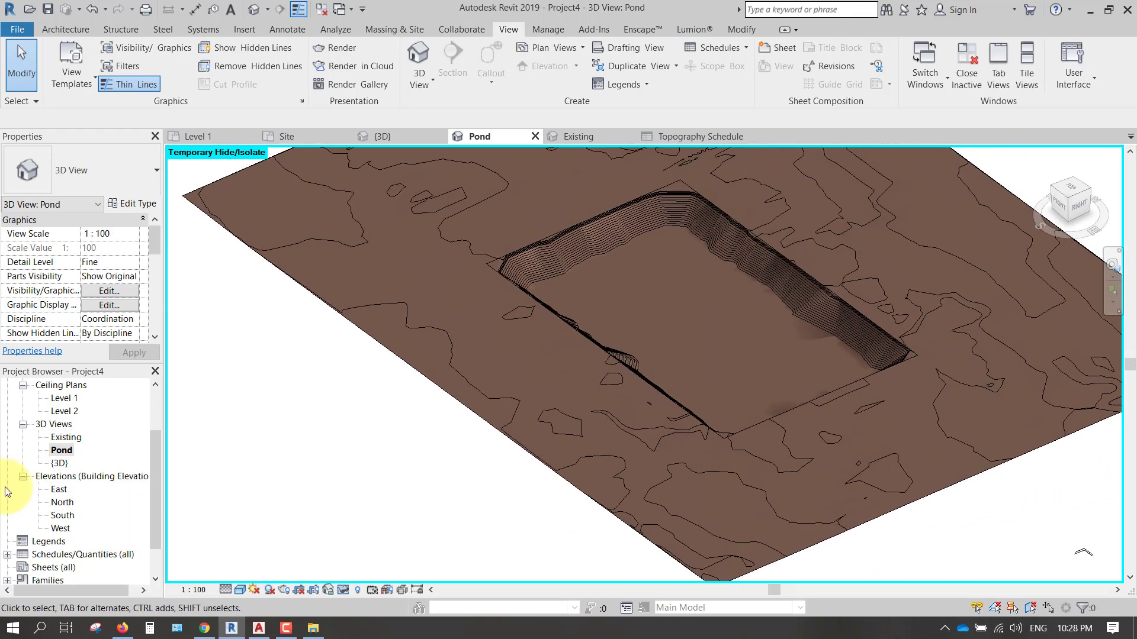
double_click(66, 437)
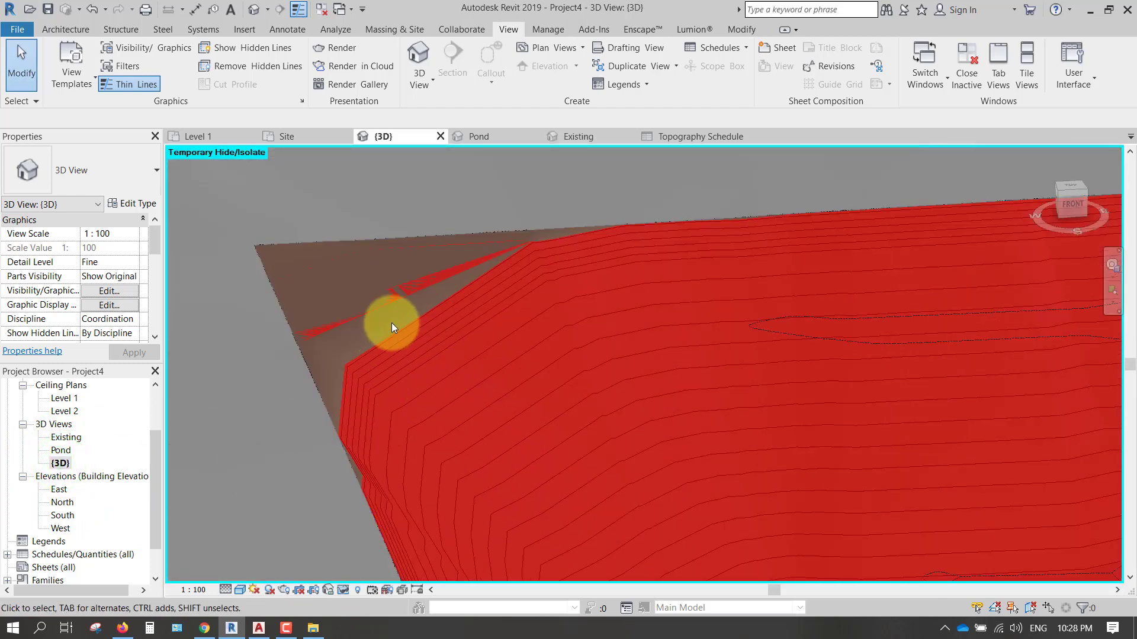
mouse_move(410, 331)
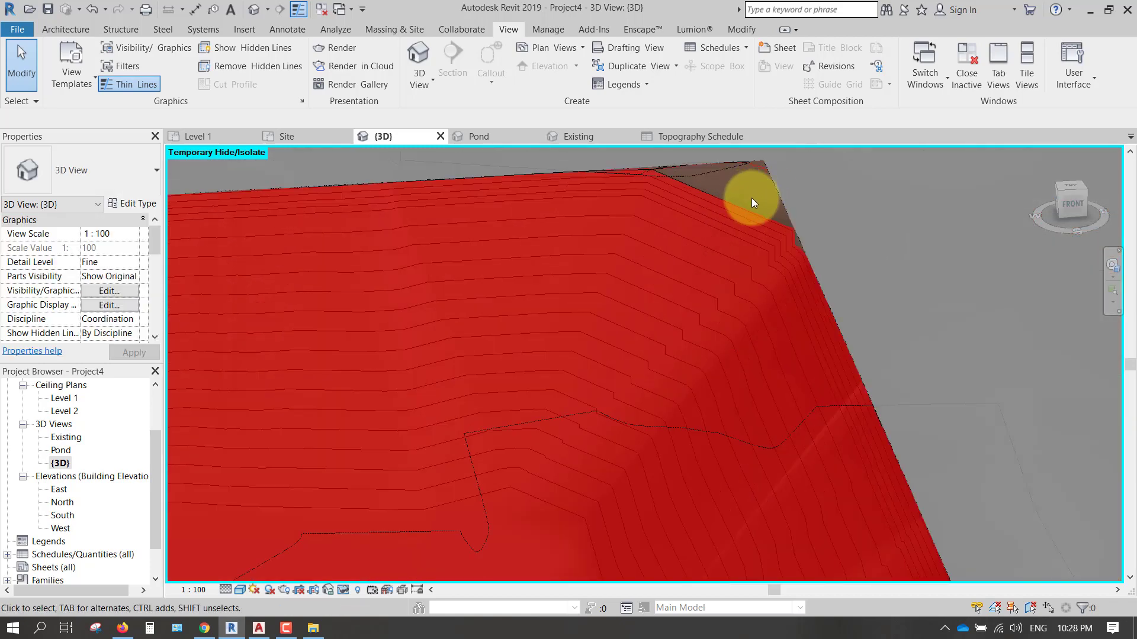
drag(755, 202, 704, 406)
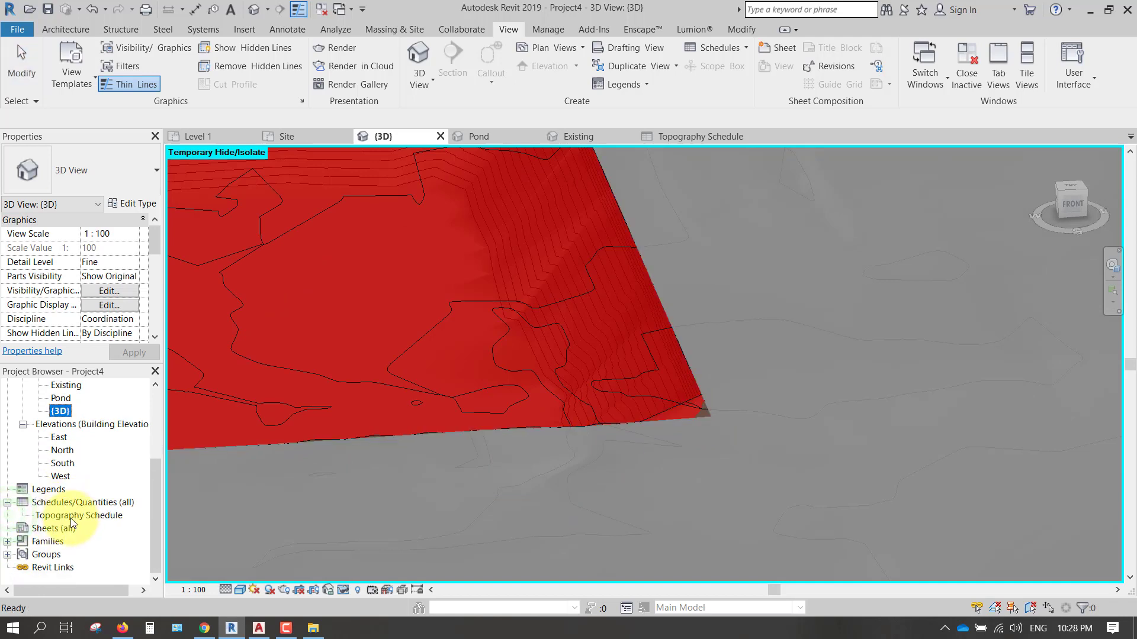
double_click(79, 515)
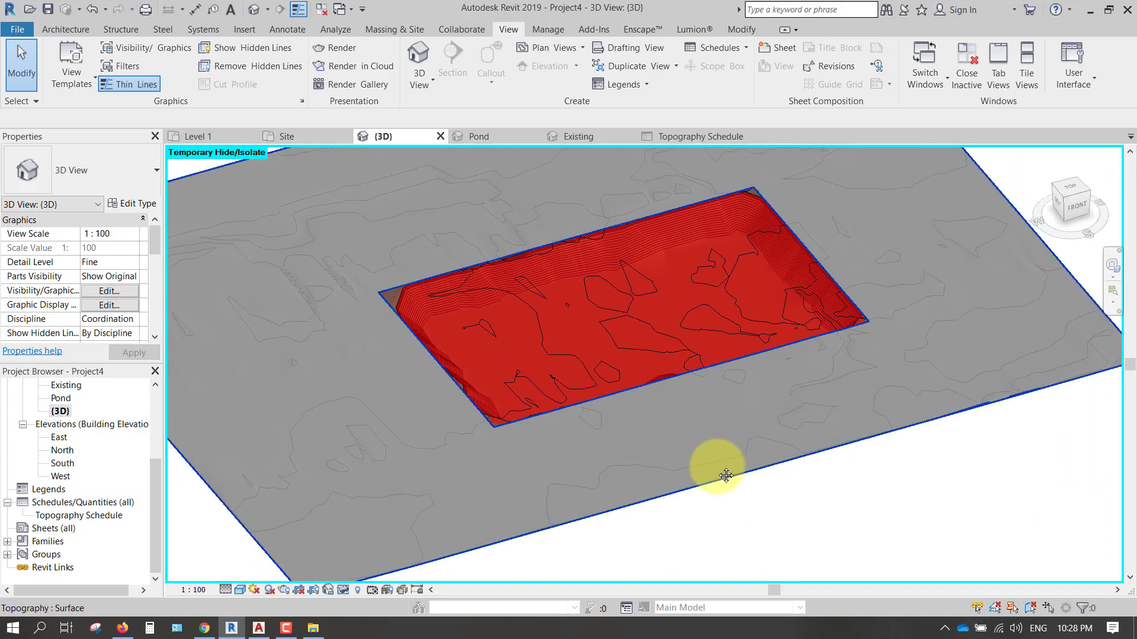
drag(725, 476, 660, 472)
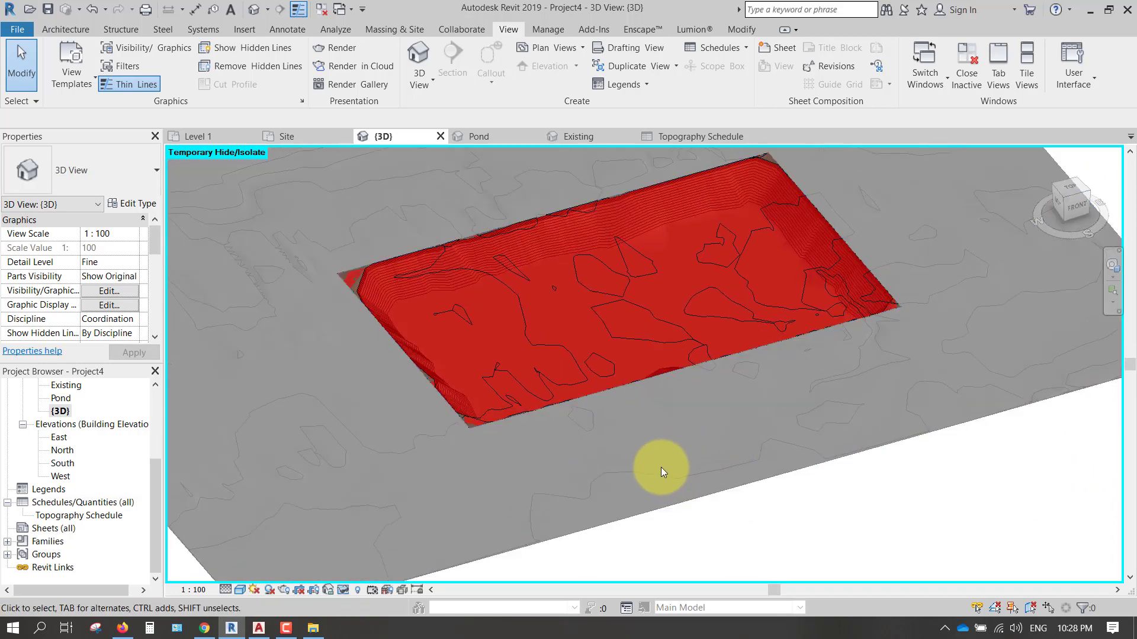